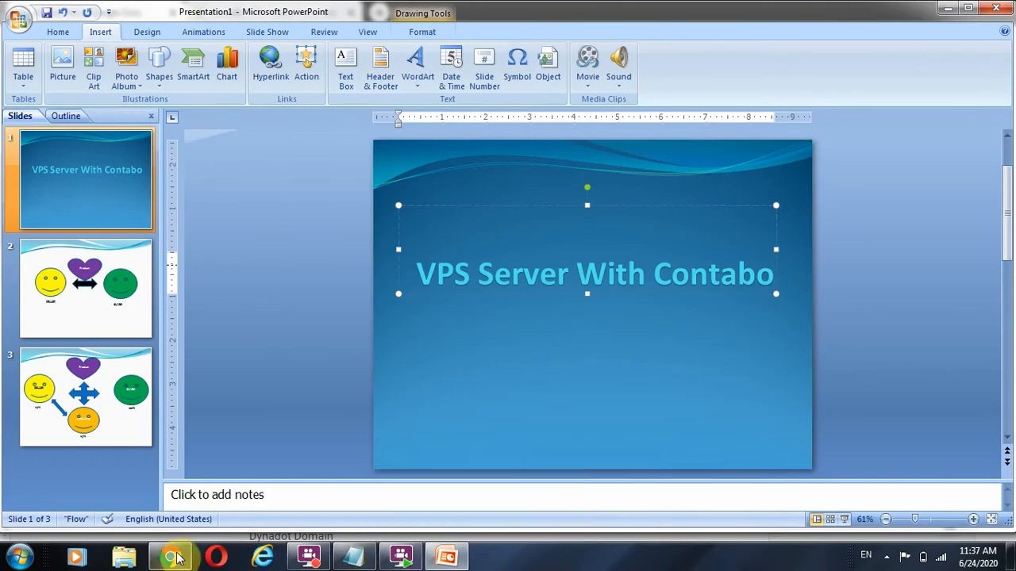
- Switch from the PowerPoint title slide to the Chrome tab with the Contabo VPS page
click(169, 556)
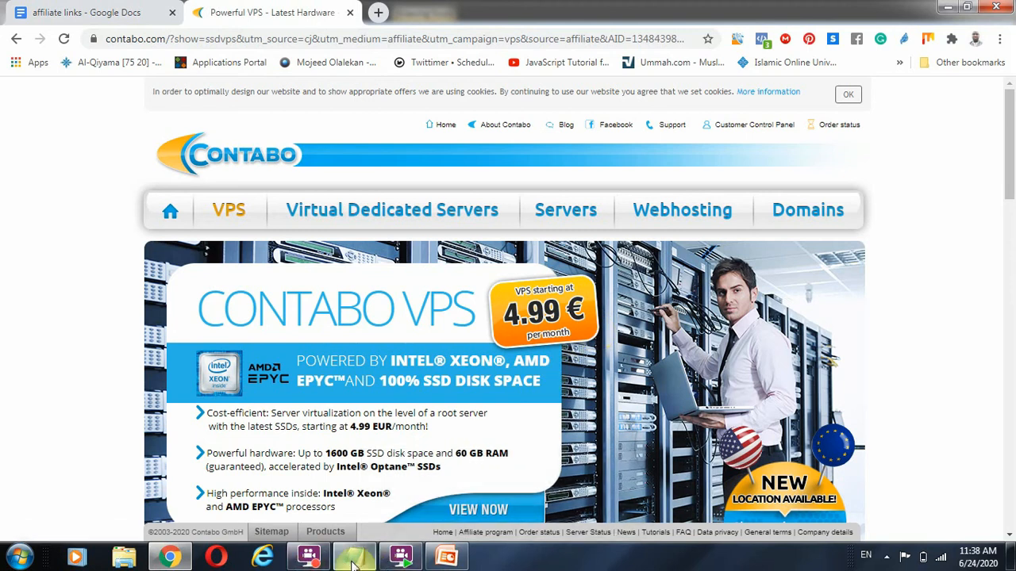
- In a blank Notepad document, set a large font size (about 72) via Format > Font
click(354, 555)
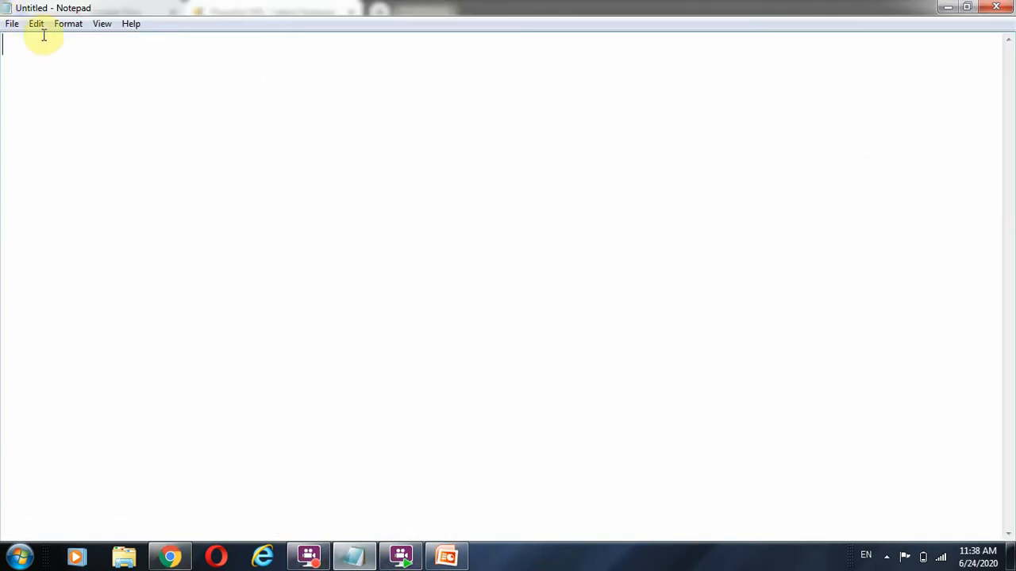
click(101, 24)
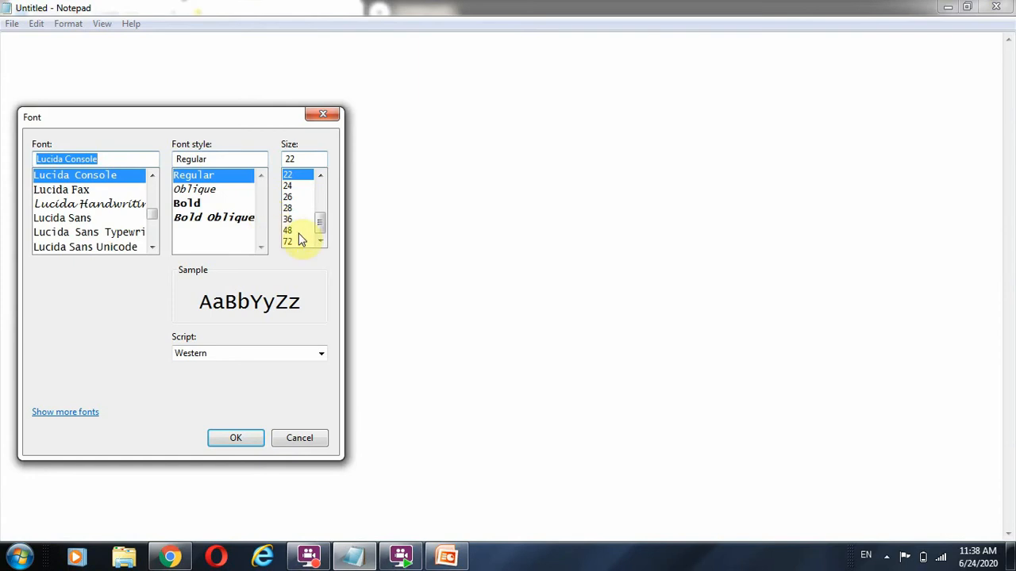
click(235, 438)
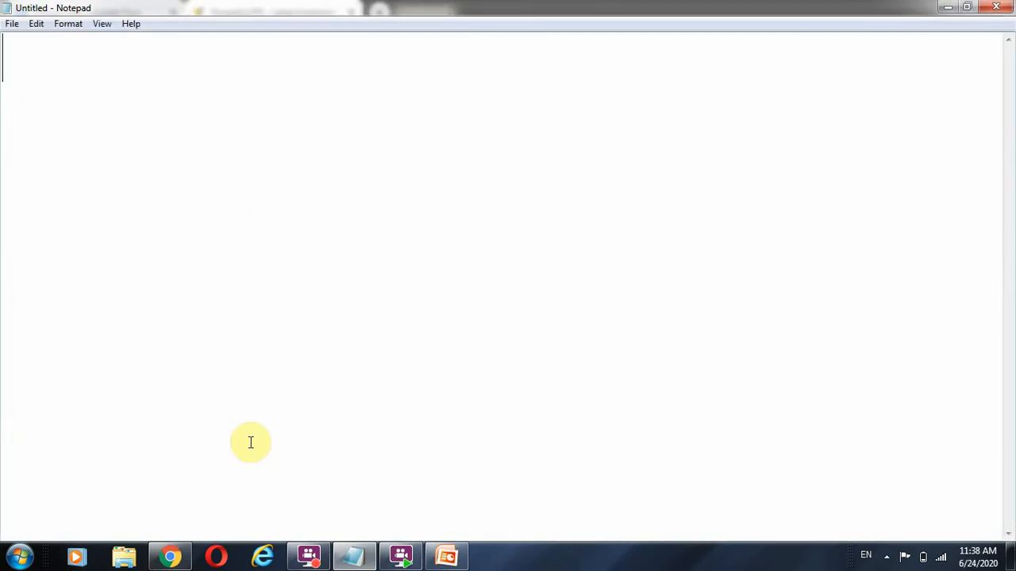
- Write the heading 'Files online (Storage)' at the top of the notes
text(Files)
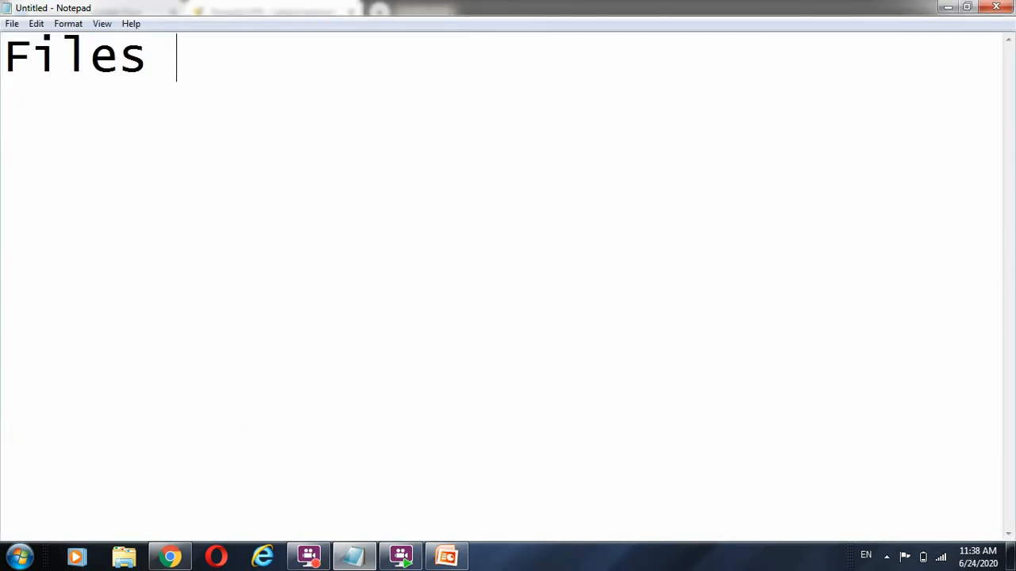
text(ines)
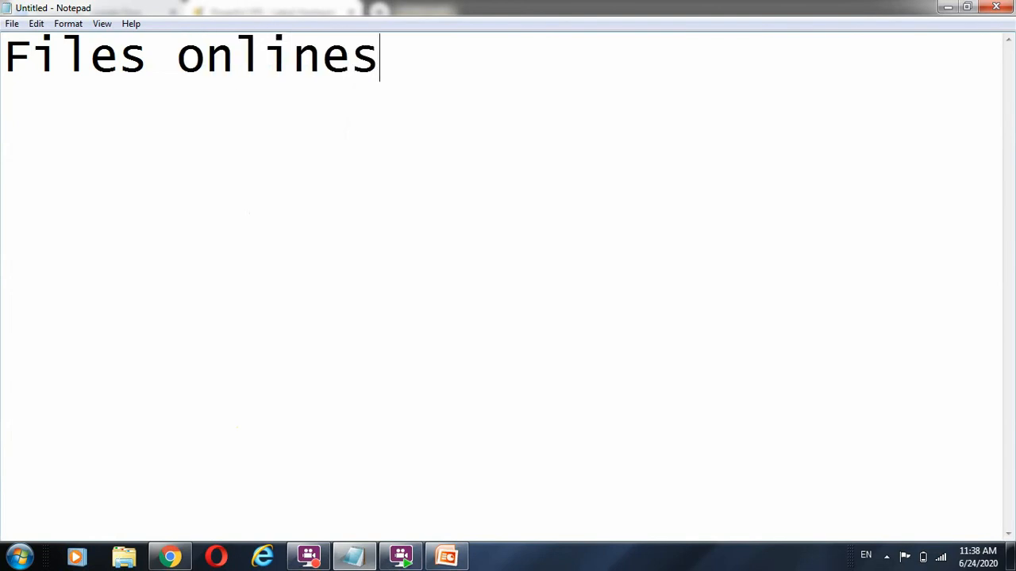
key(BackSpace)
text( (St)
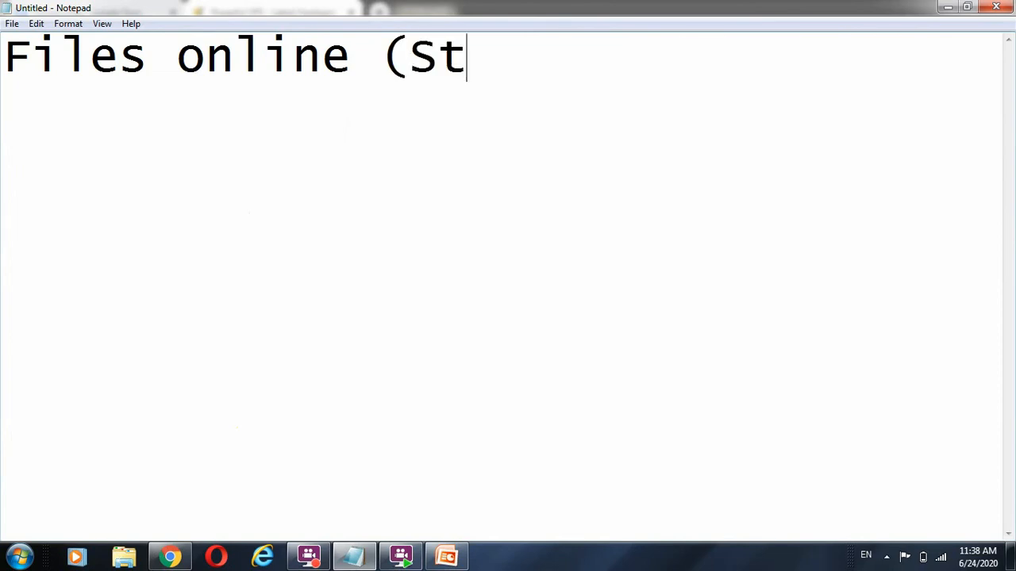
text(orage))
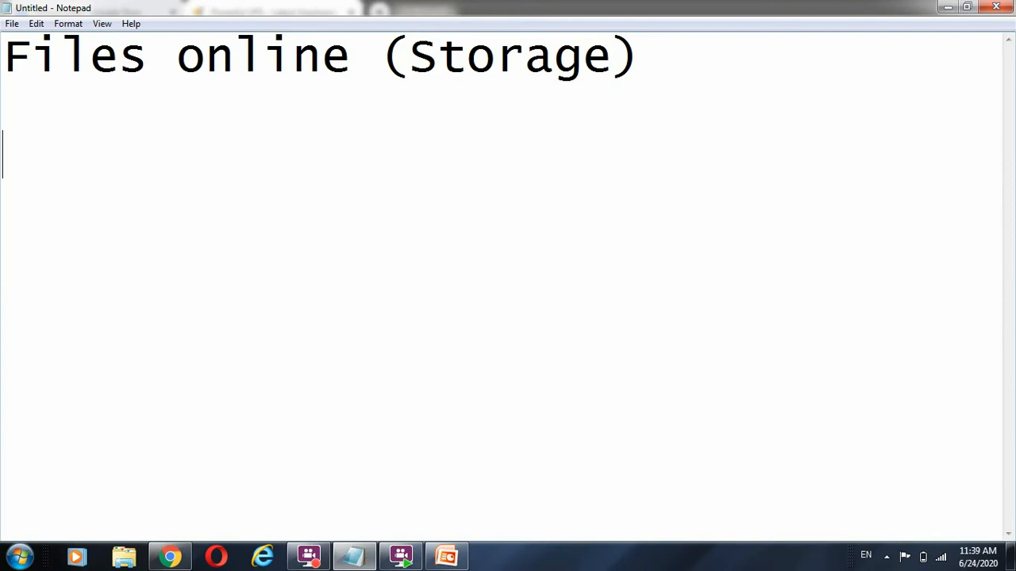
mouse_move(249, 441)
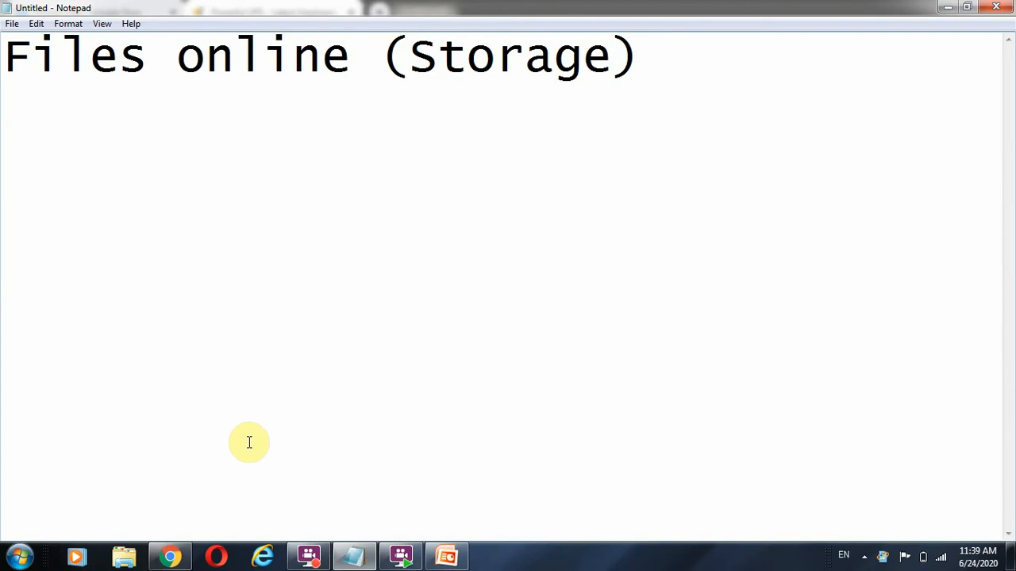
- List 'speed bandwidth' and 'harddisk space' on separate lines under the heading
text(spee)
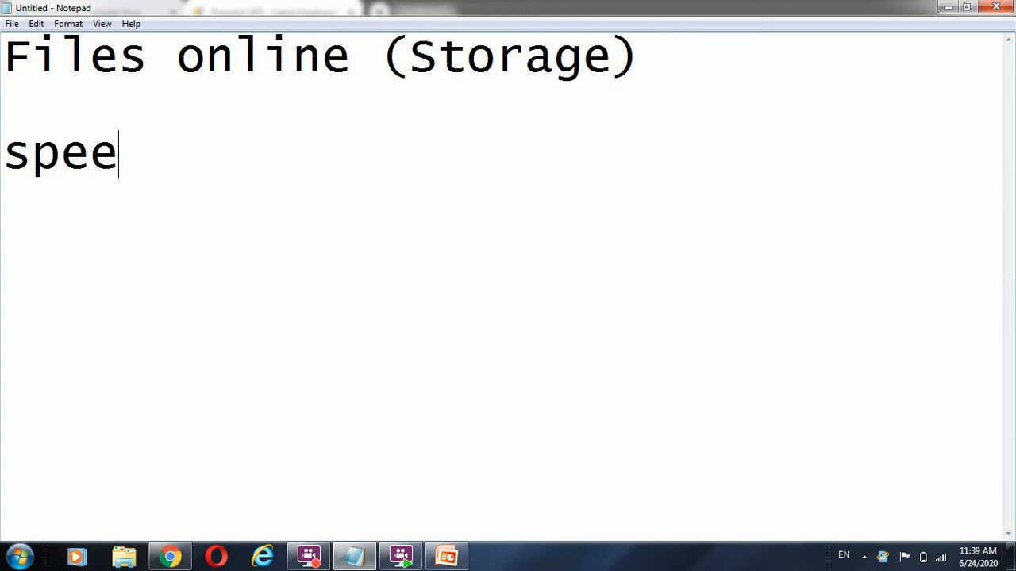
text(d)
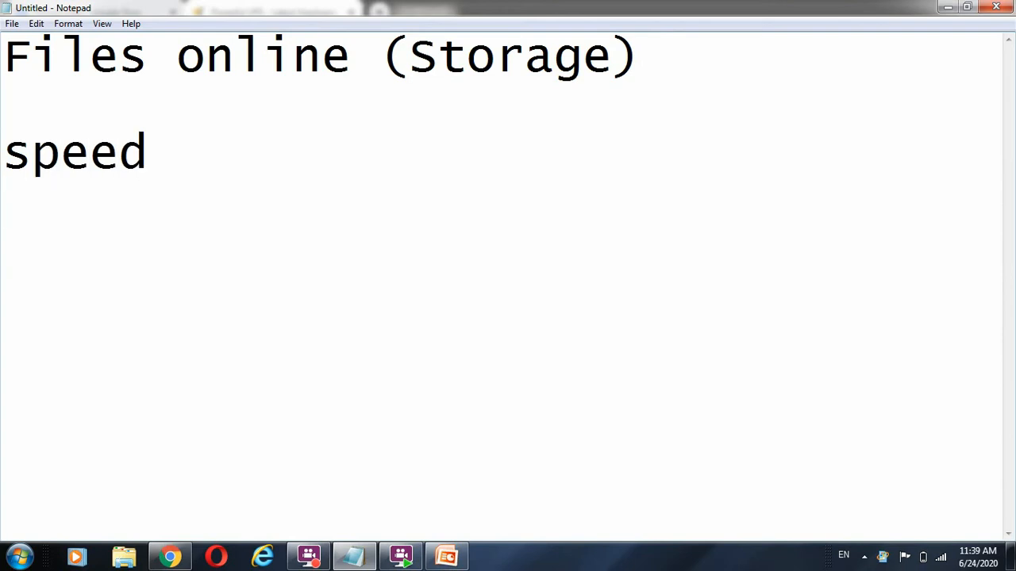
text(hard)
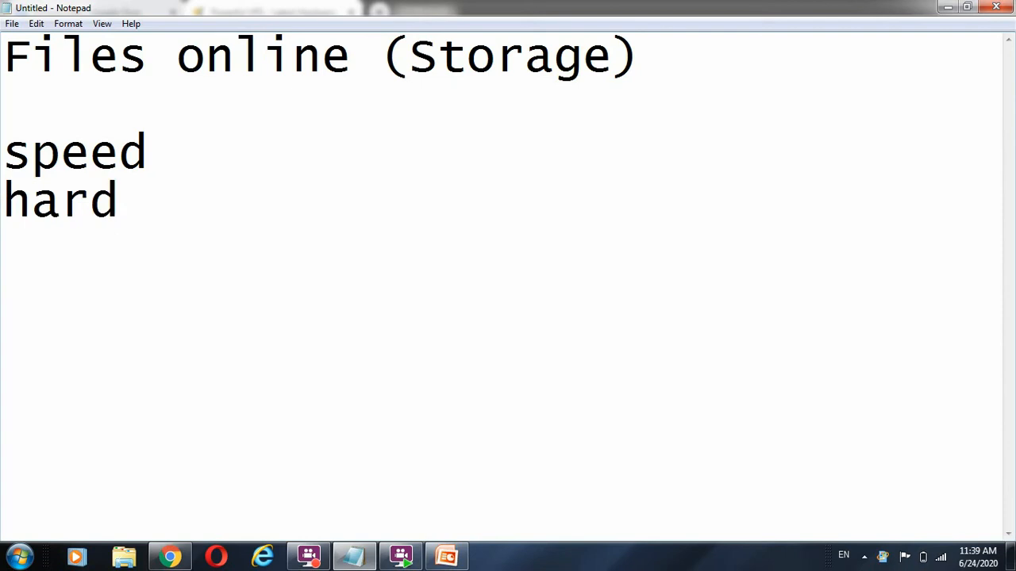
text(disk)
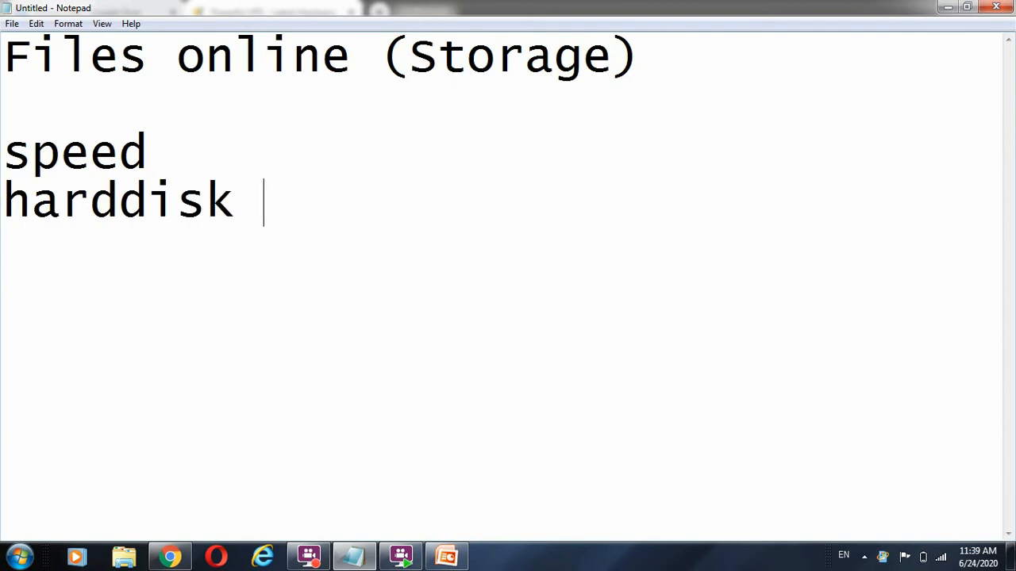
text(space)
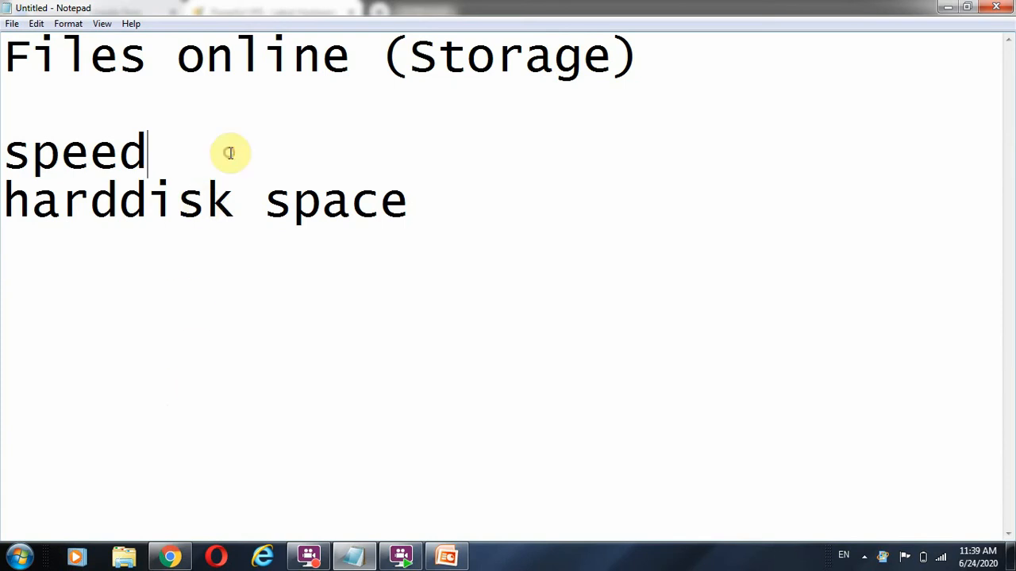
text(band)
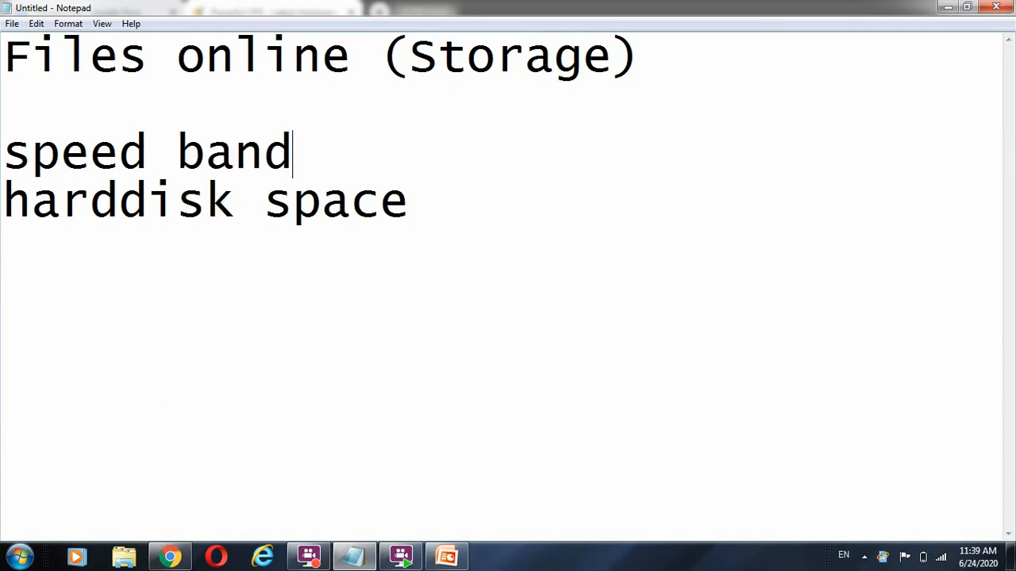
text(width)
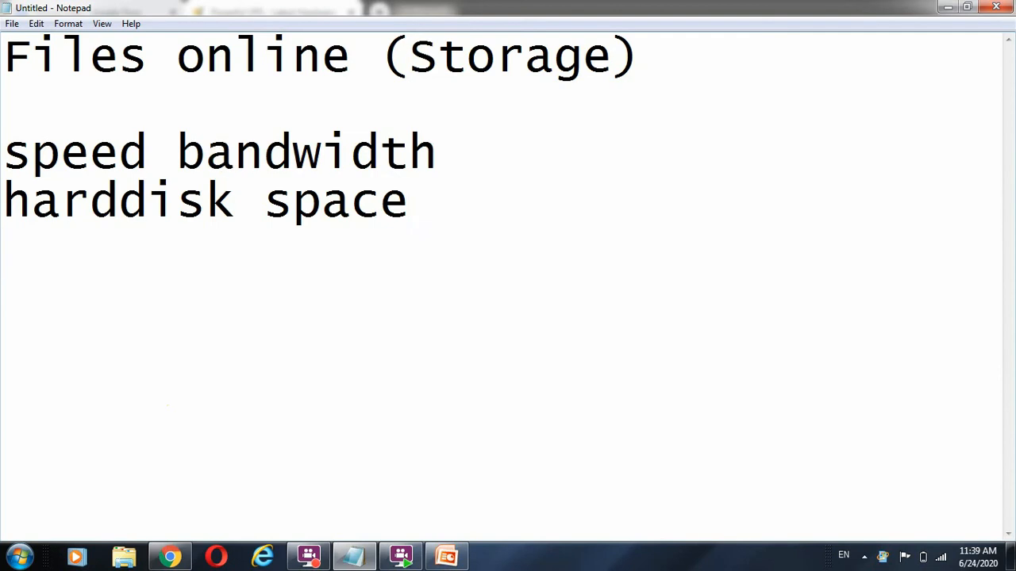
- Add 'processor' and 'security' as the next lines of the features list
text(proce)
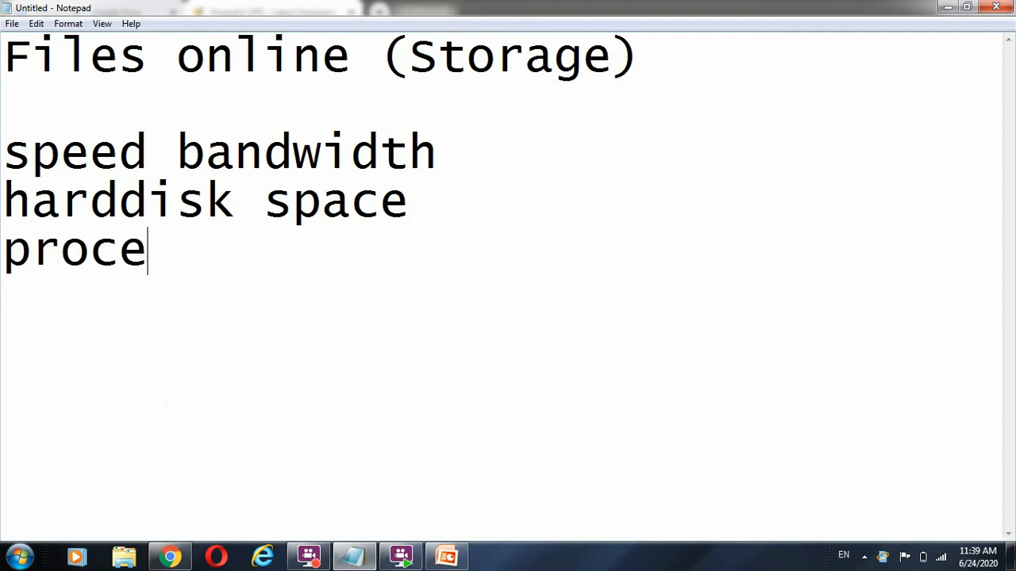
text(ss)
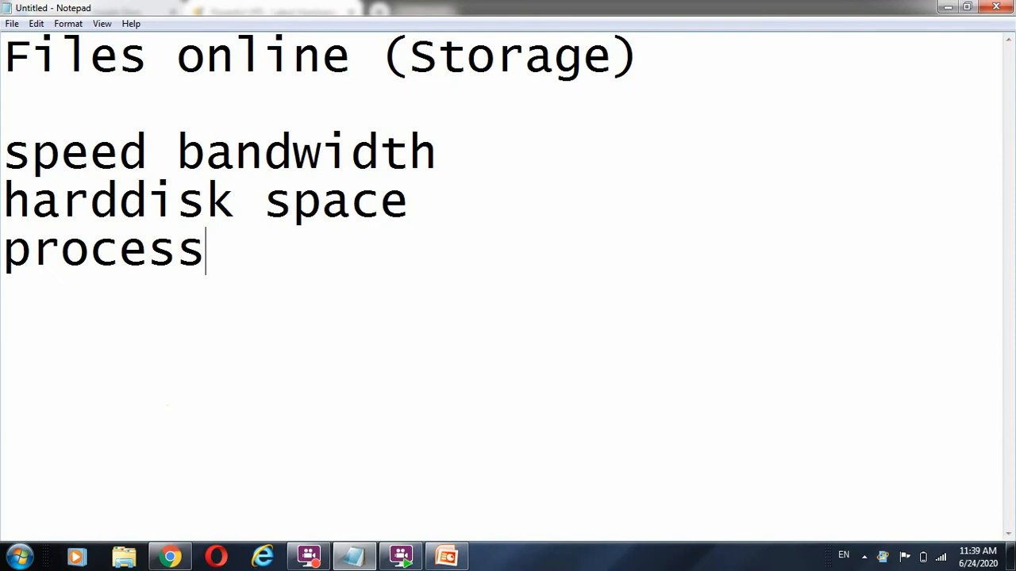
text(or)
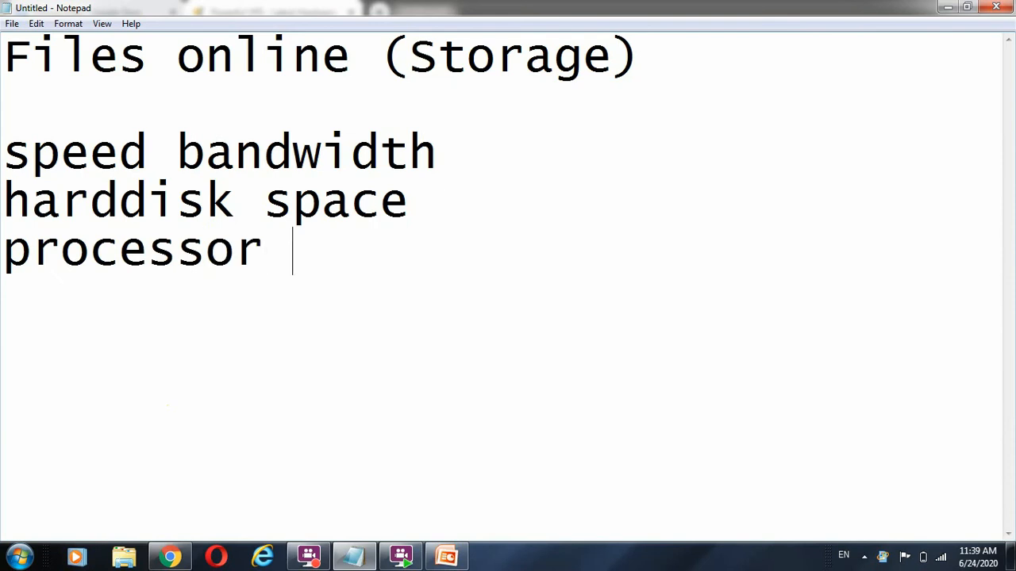
key(Enter)
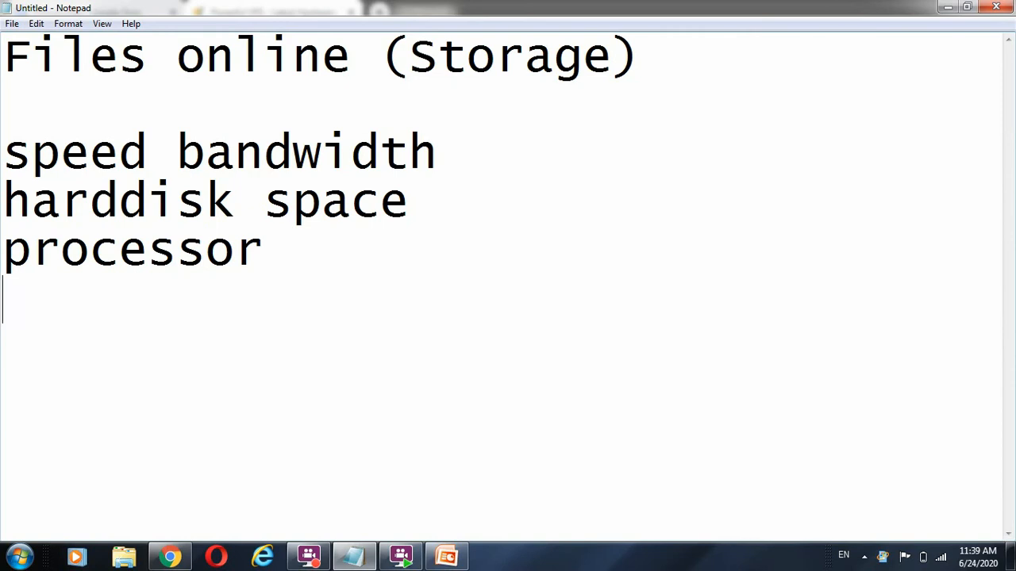
text(secur)
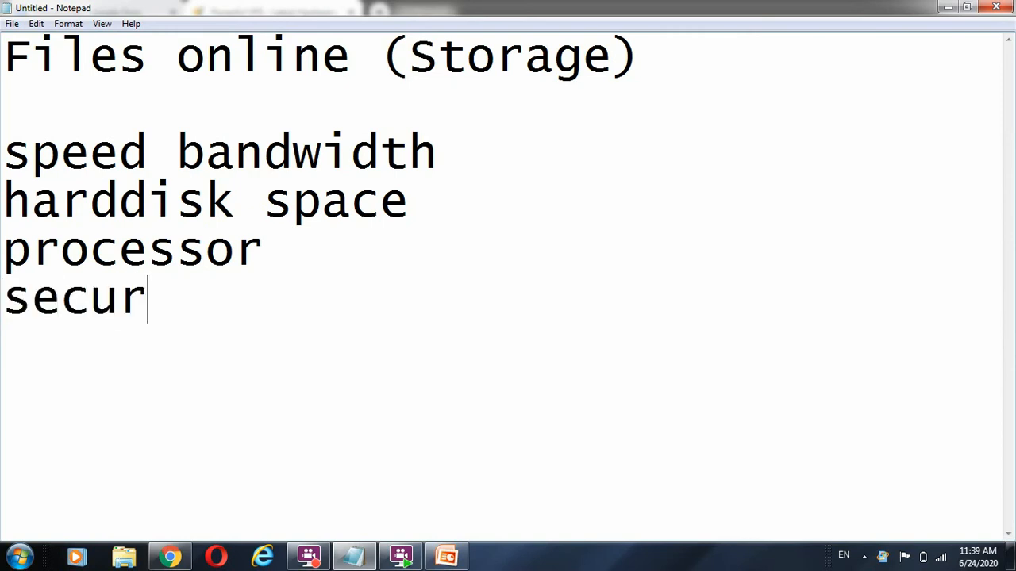
text(ity)
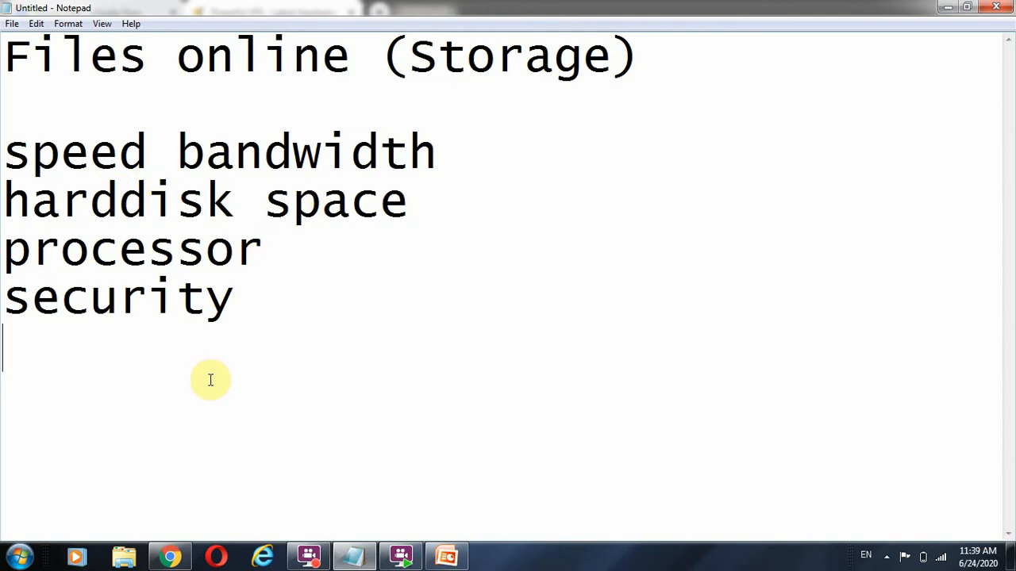
mouse_move(246, 305)
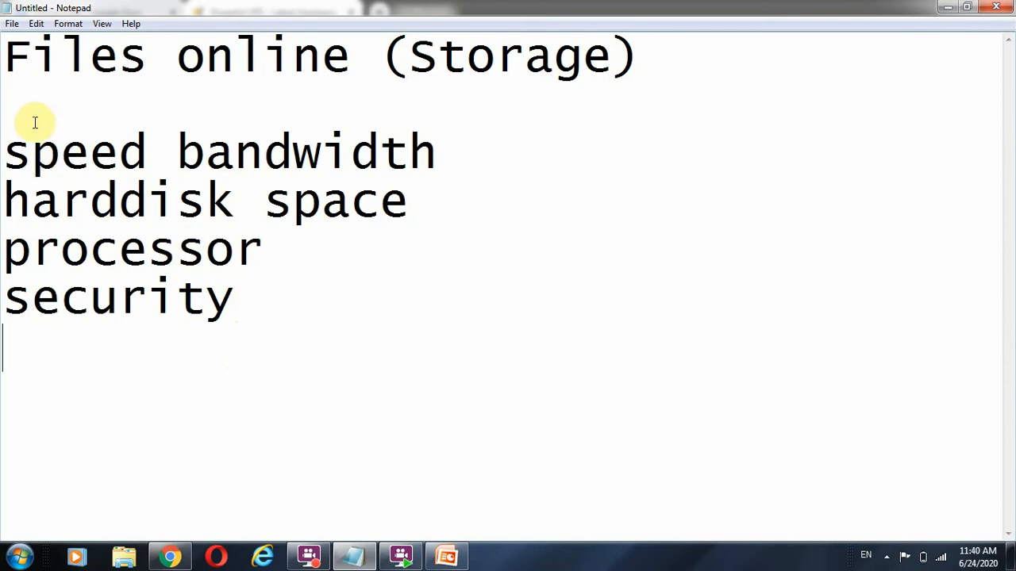
drag(35, 123, 261, 300)
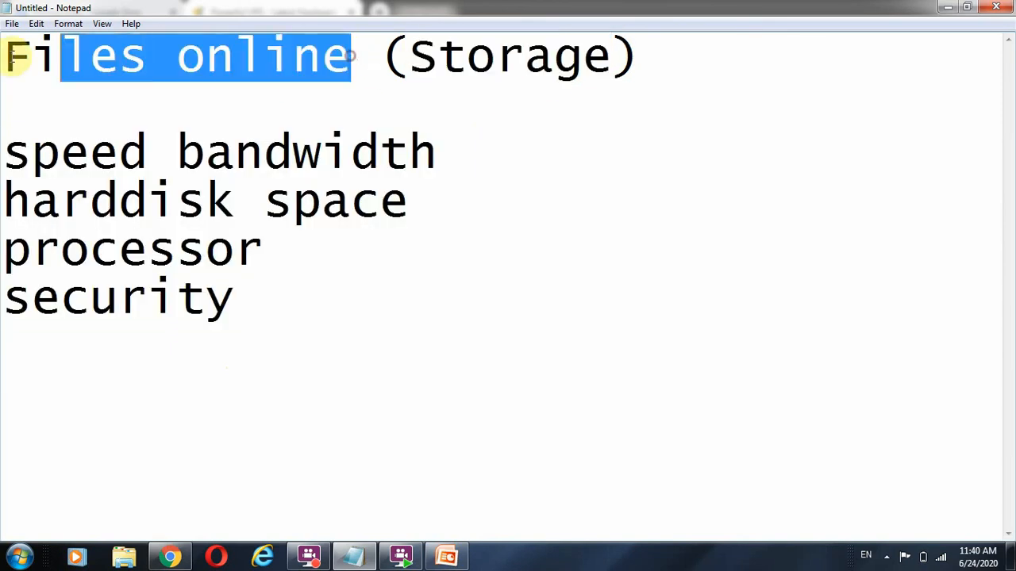
click(341, 55)
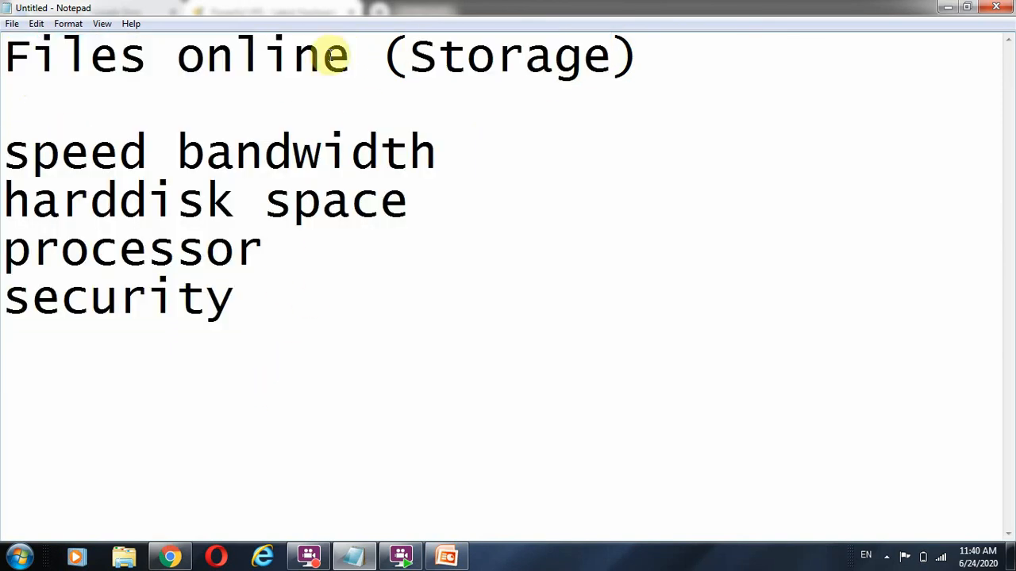
drag(8, 55, 349, 56)
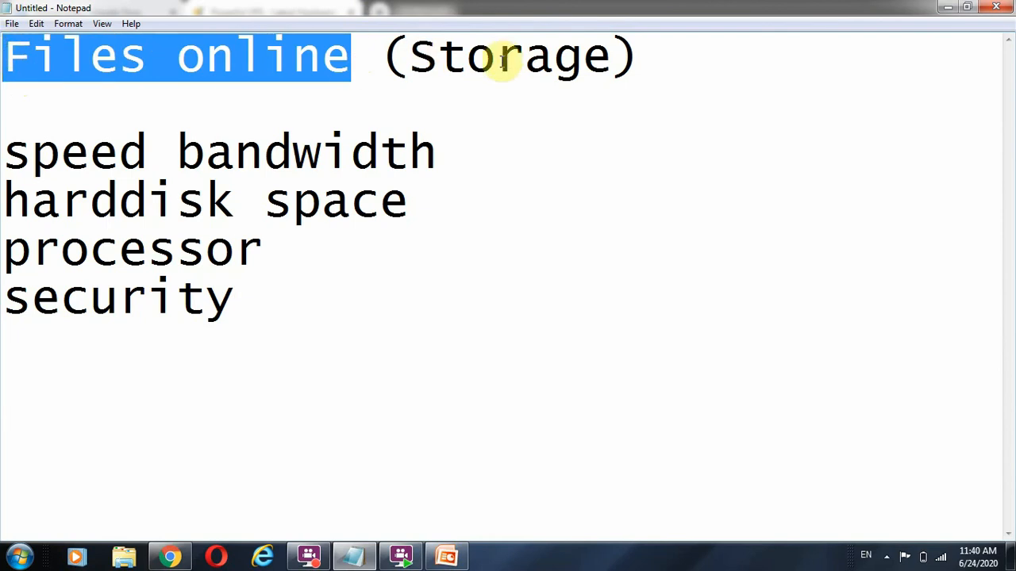
mouse_move(273, 315)
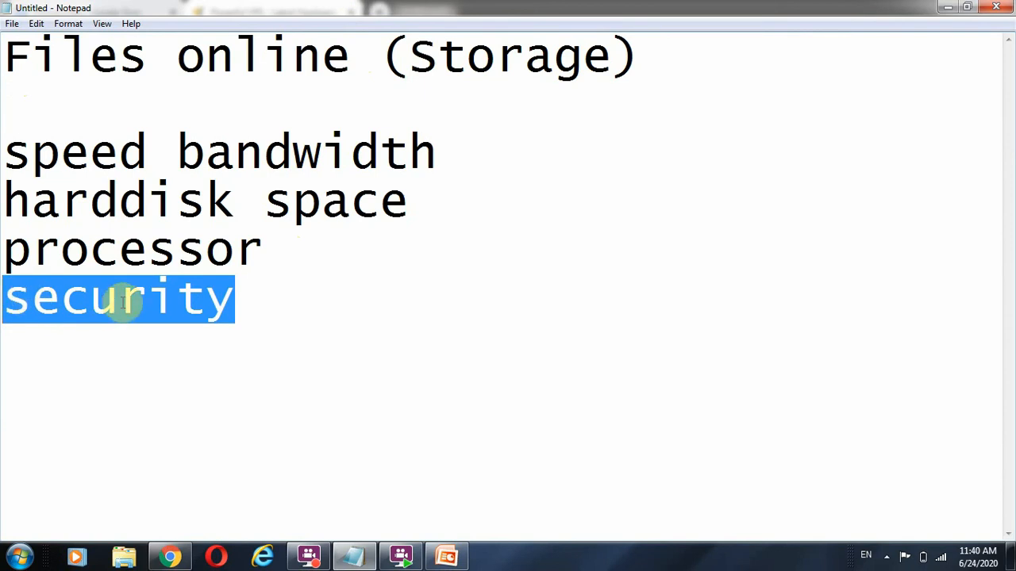
mouse_move(458, 155)
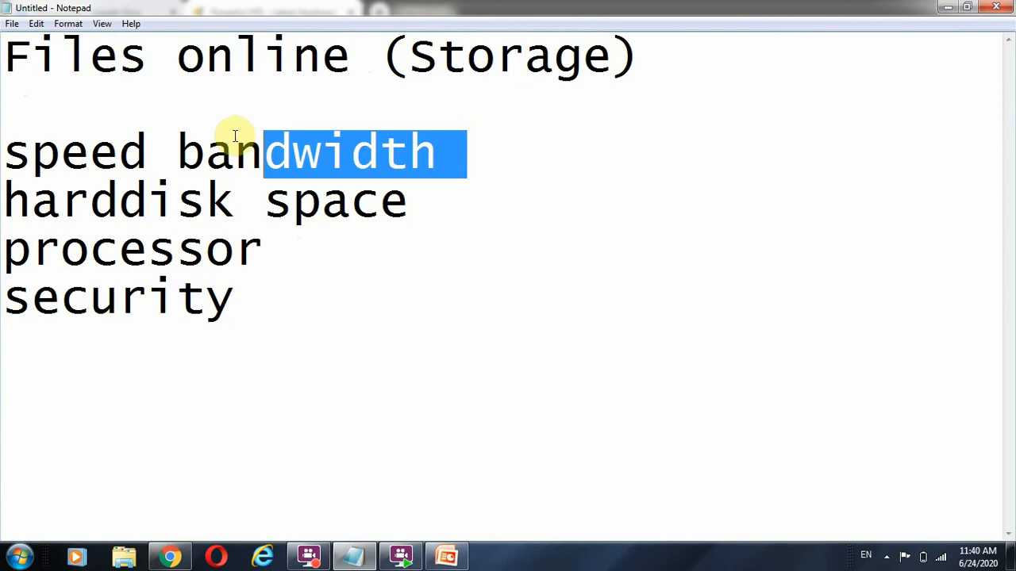
drag(235, 150, 3, 151)
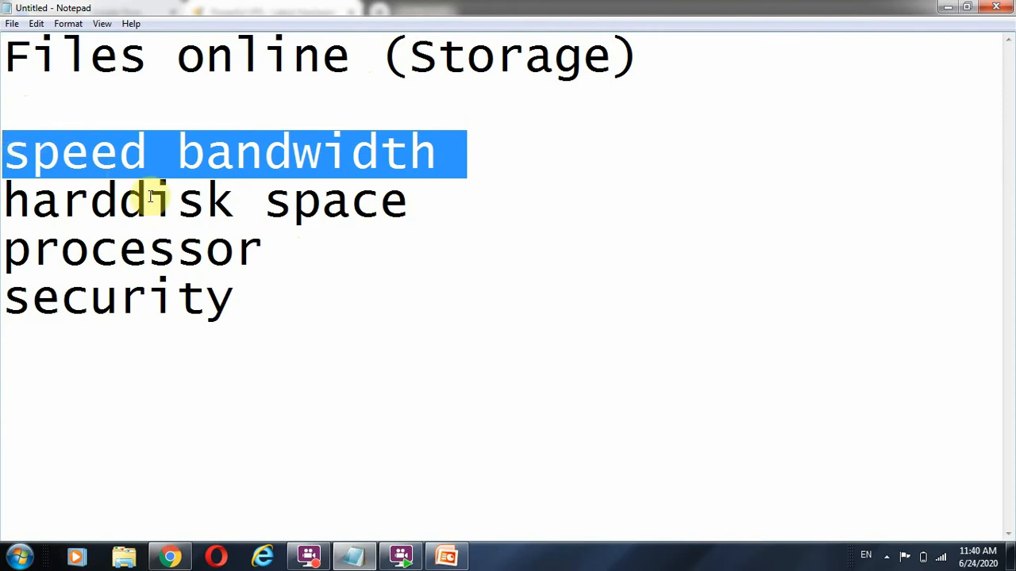
click(273, 327)
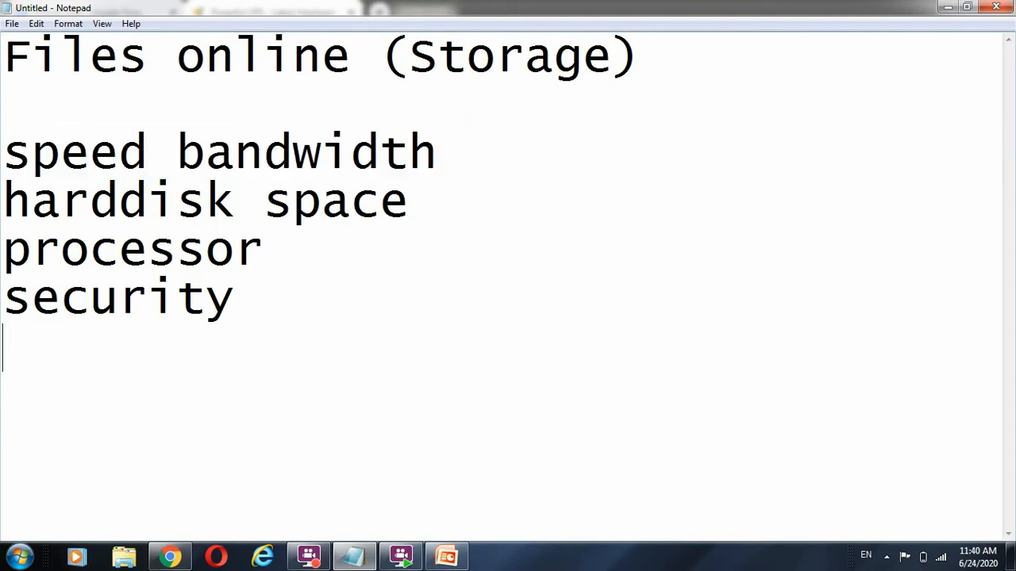
- Add 'operating system (available)' on the line after 'security'
text(o)
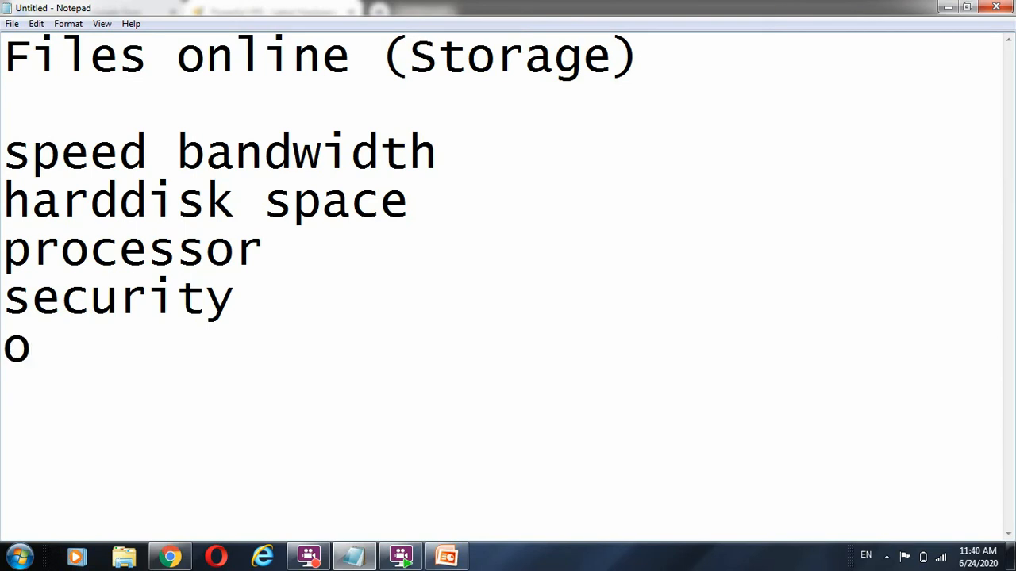
text(pe)
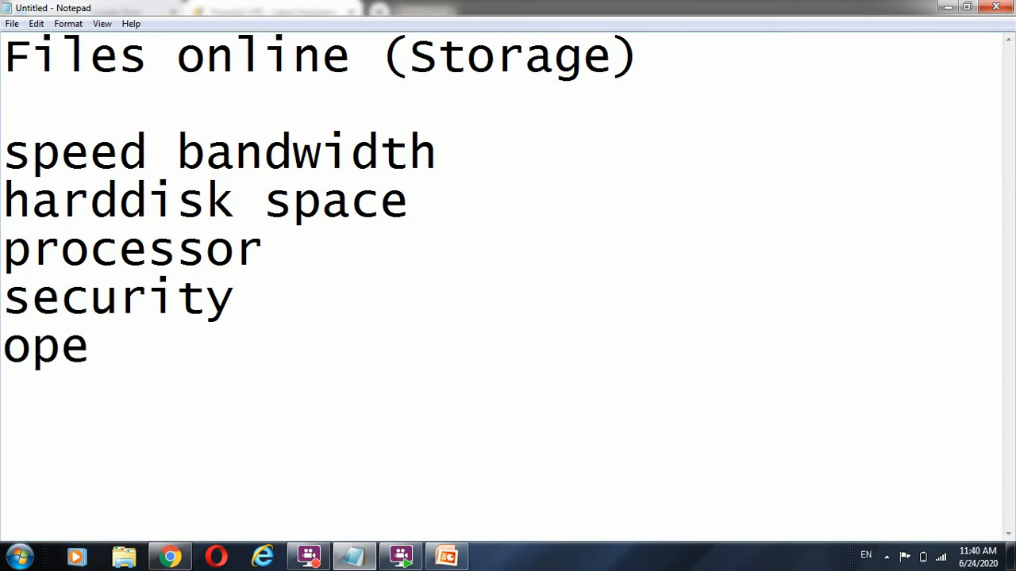
text(rating)
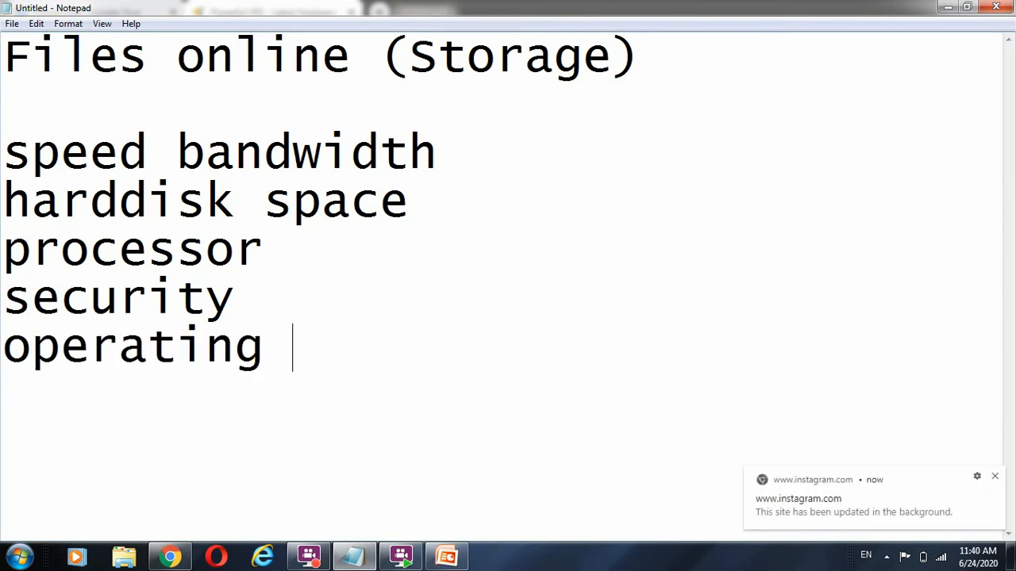
text(system)
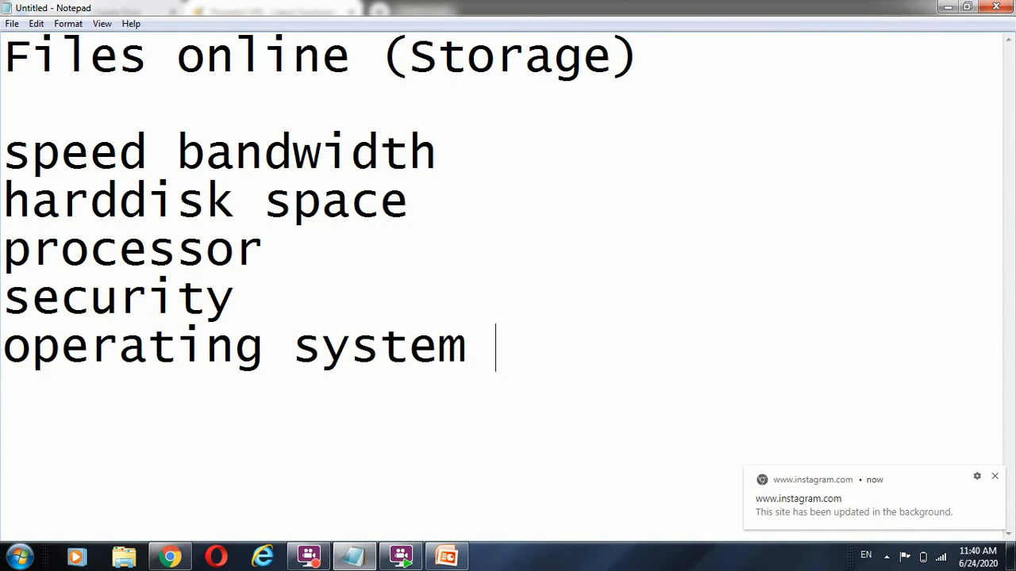
text((aba)
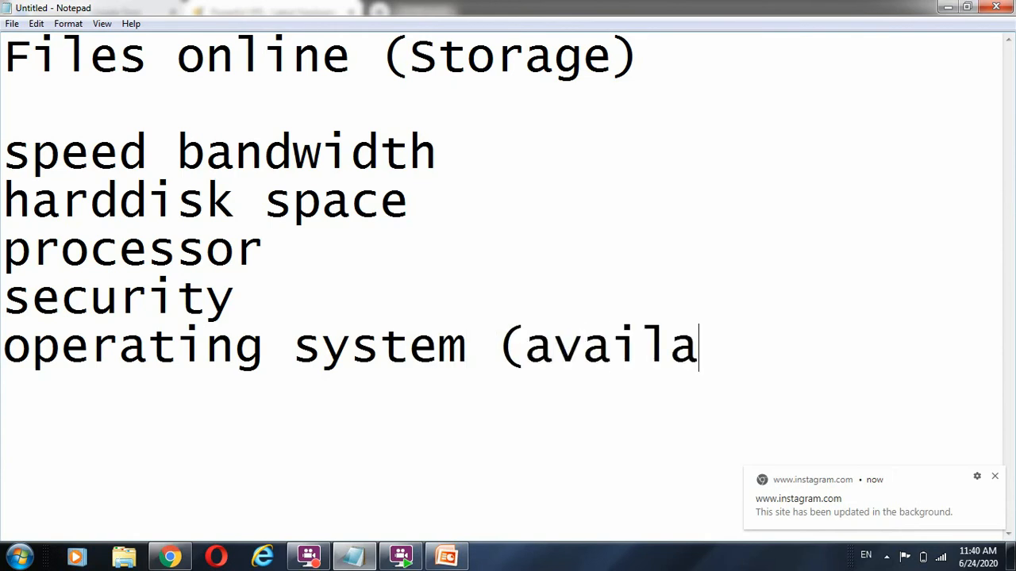
text(ble))
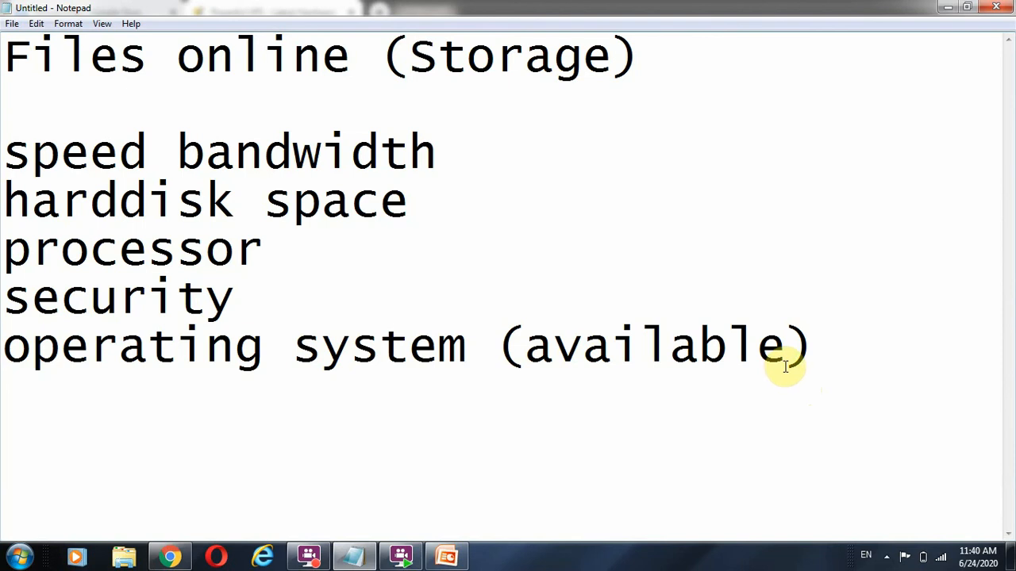
mouse_move(96, 181)
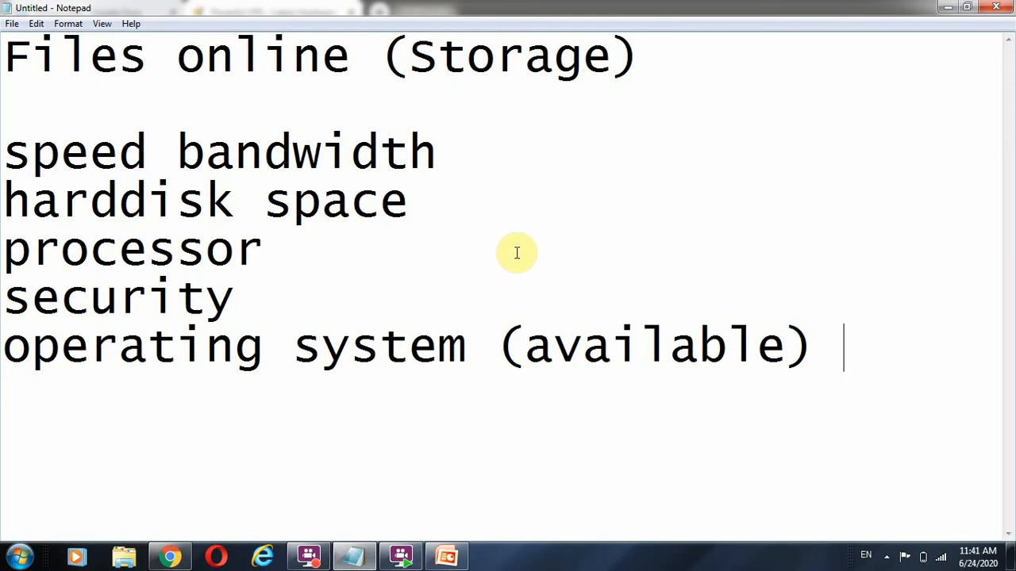
mouse_move(439, 205)
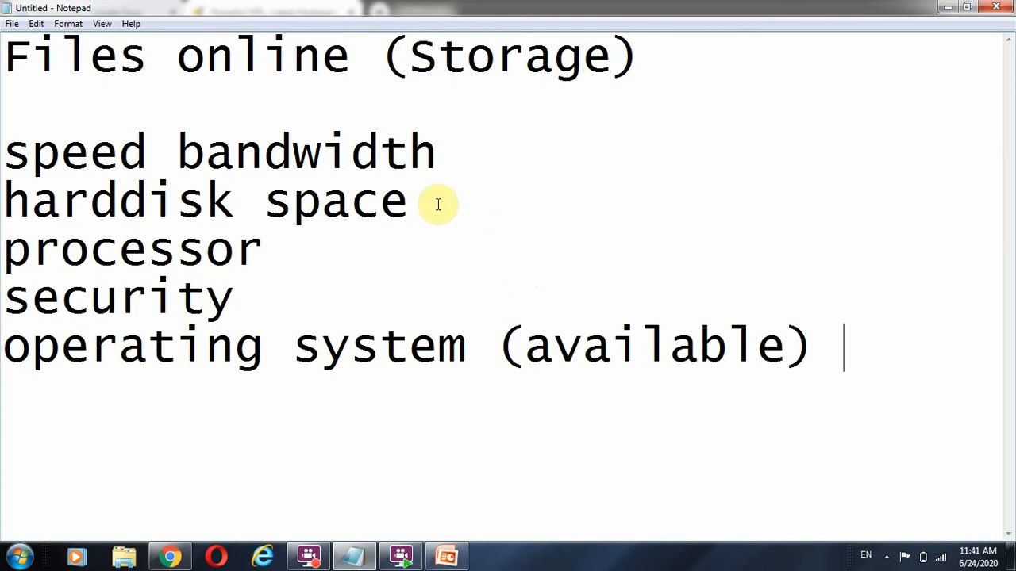
mouse_move(453, 157)
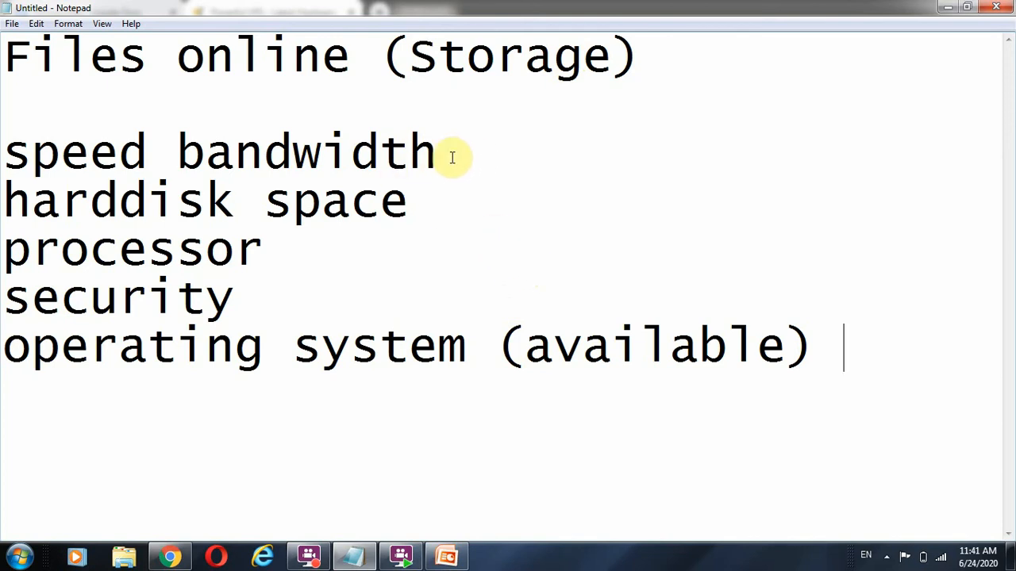
mouse_move(800, 379)
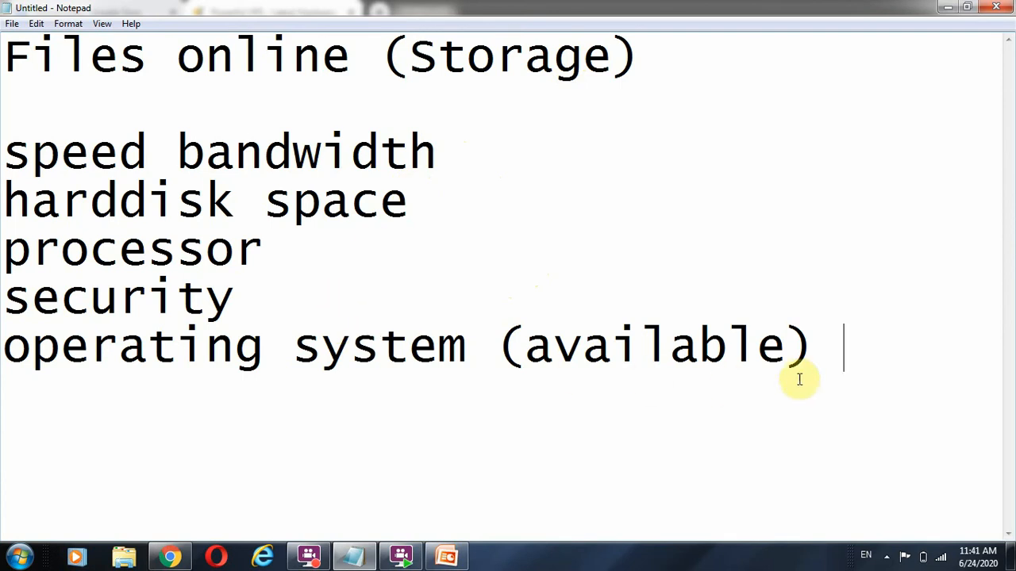
mouse_move(819, 327)
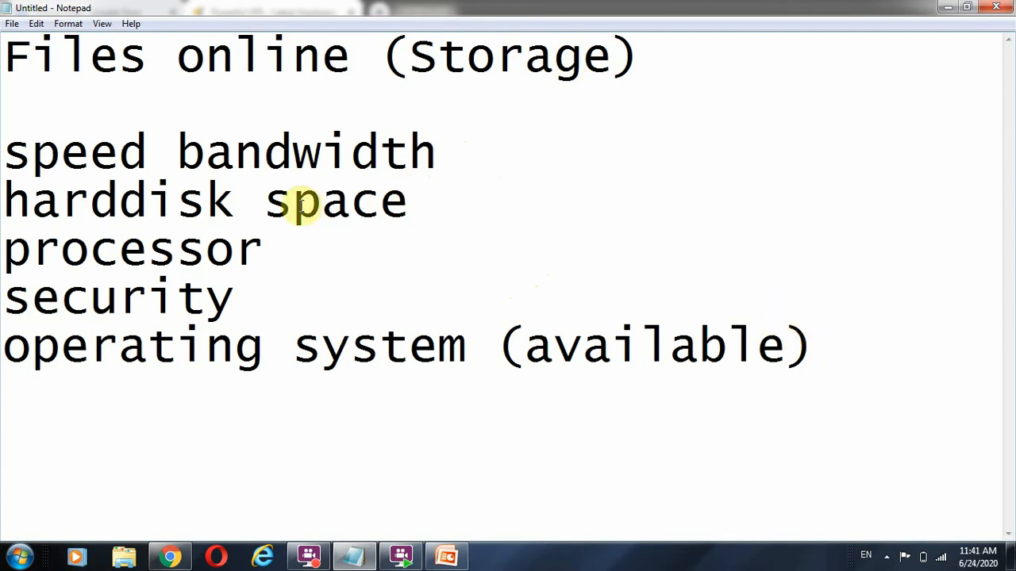
mouse_move(461, 283)
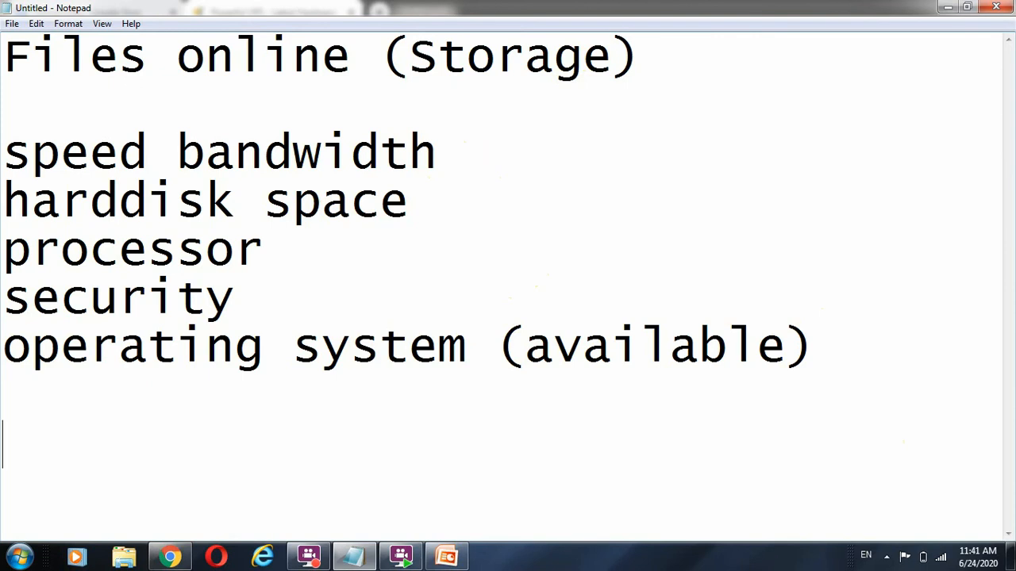
- Add 'price' on its own line below the list and select the word
text(price)
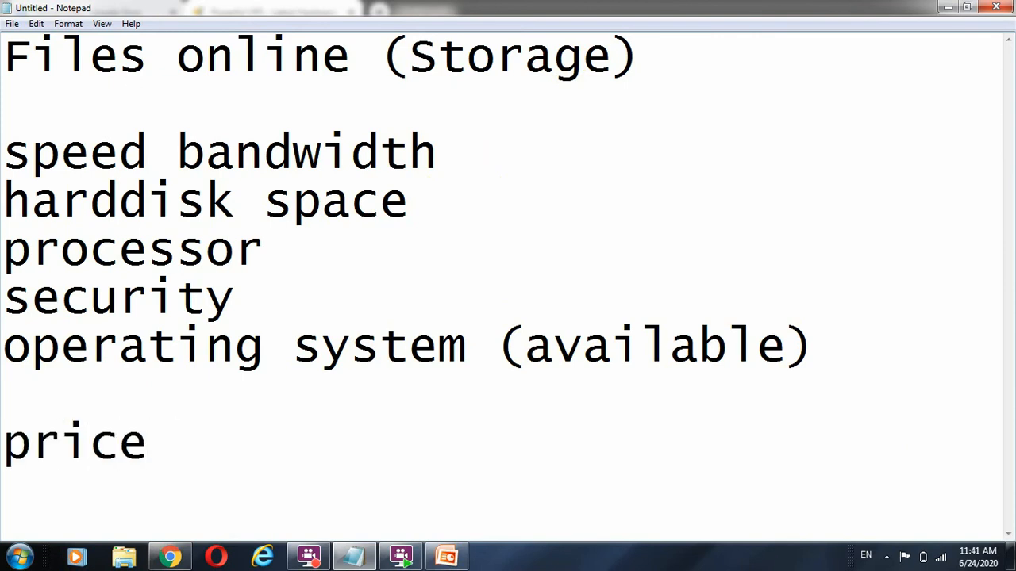
mouse_move(276, 394)
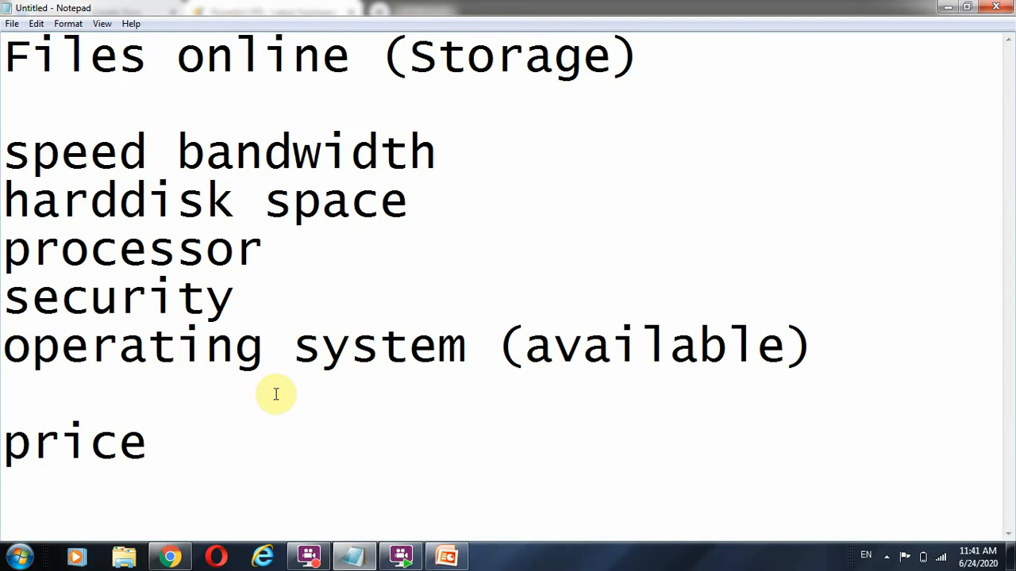
mouse_move(832, 354)
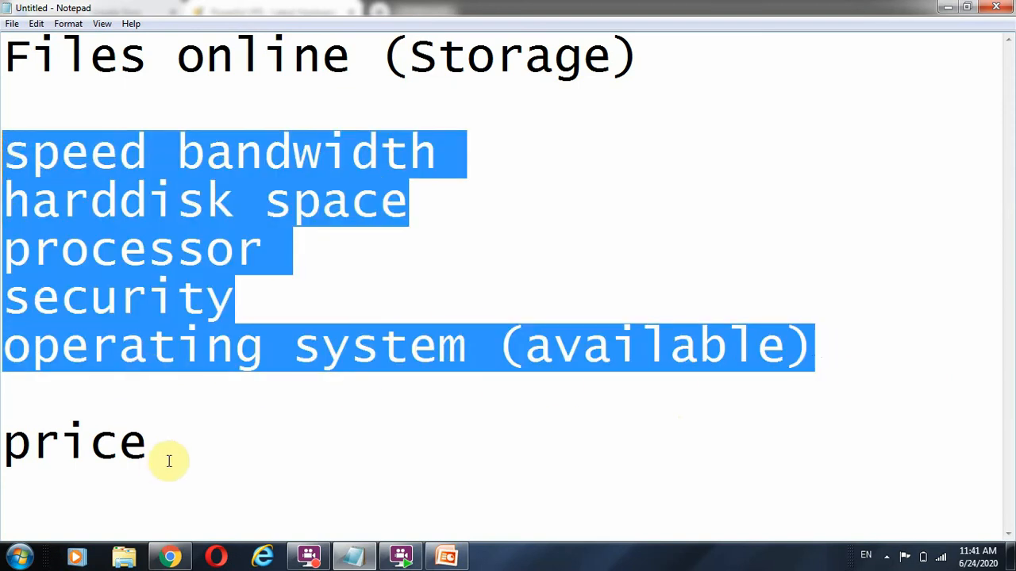
double_click(76, 442)
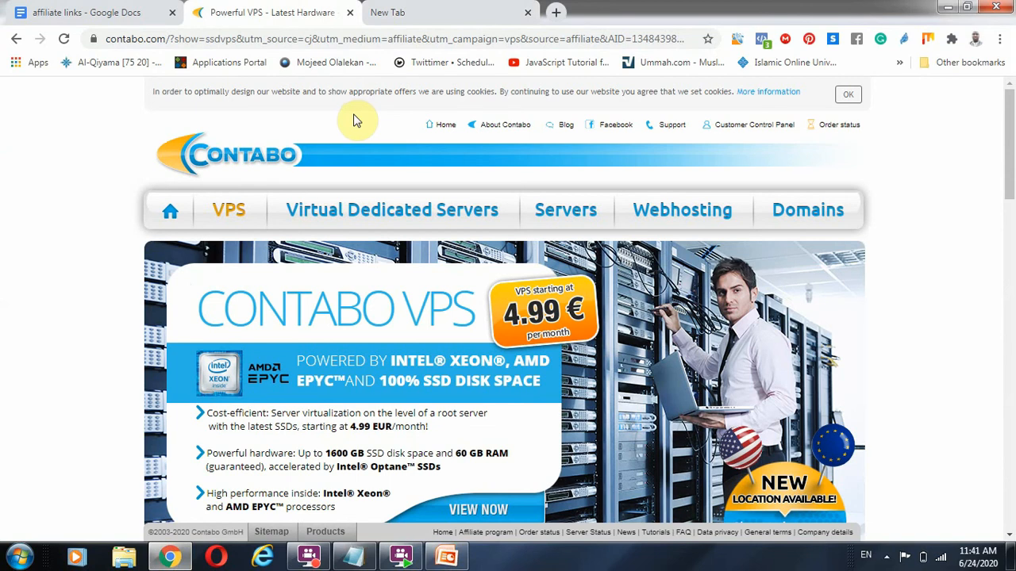
mouse_move(479, 216)
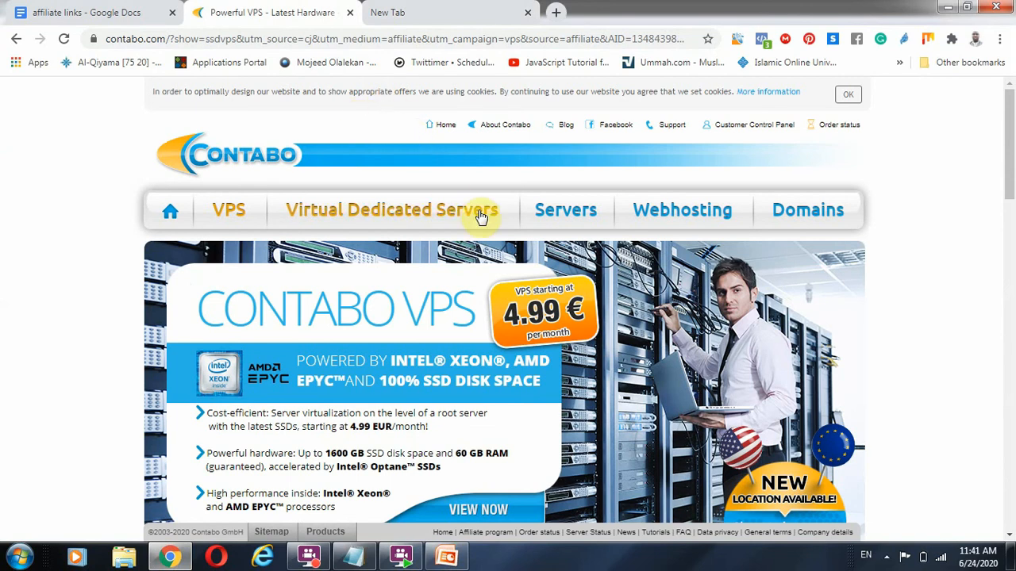
mouse_move(356, 282)
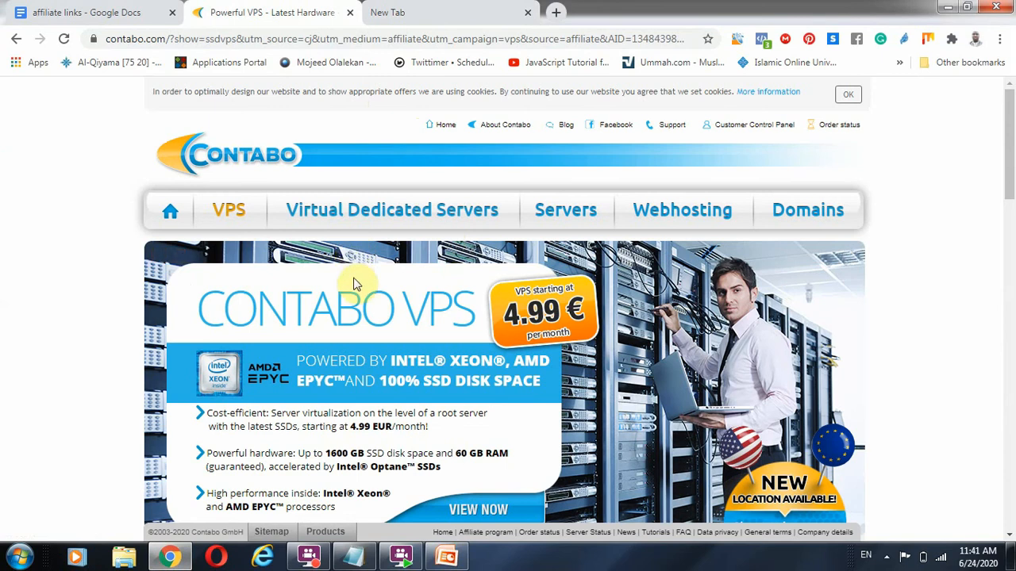
mouse_move(390, 450)
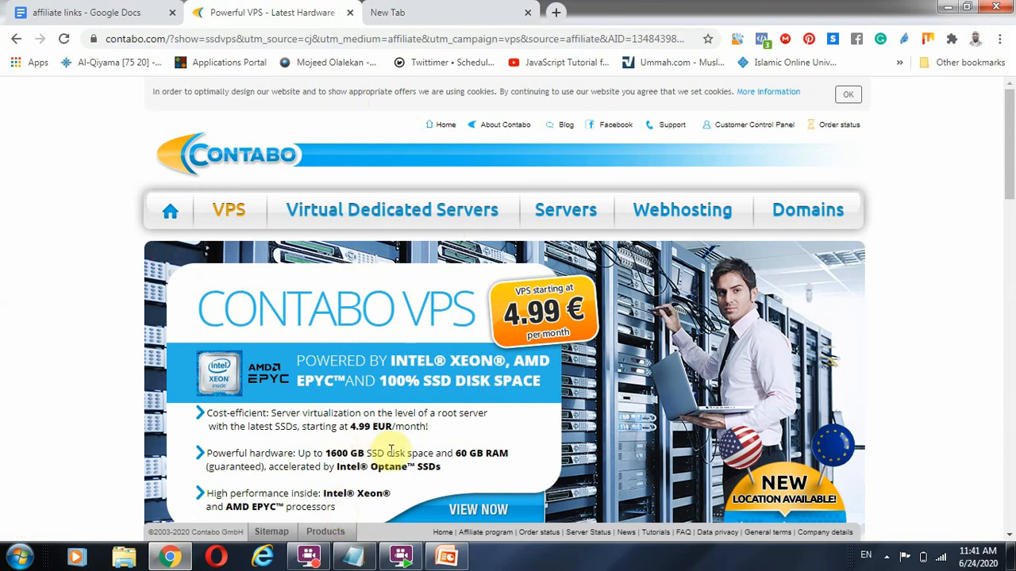
mouse_move(607, 351)
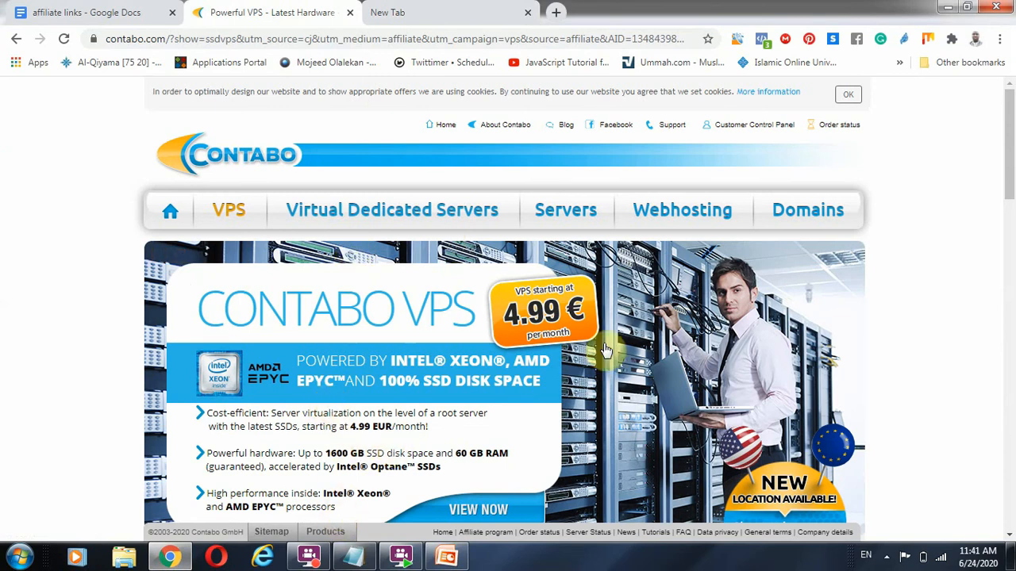
mouse_move(568, 273)
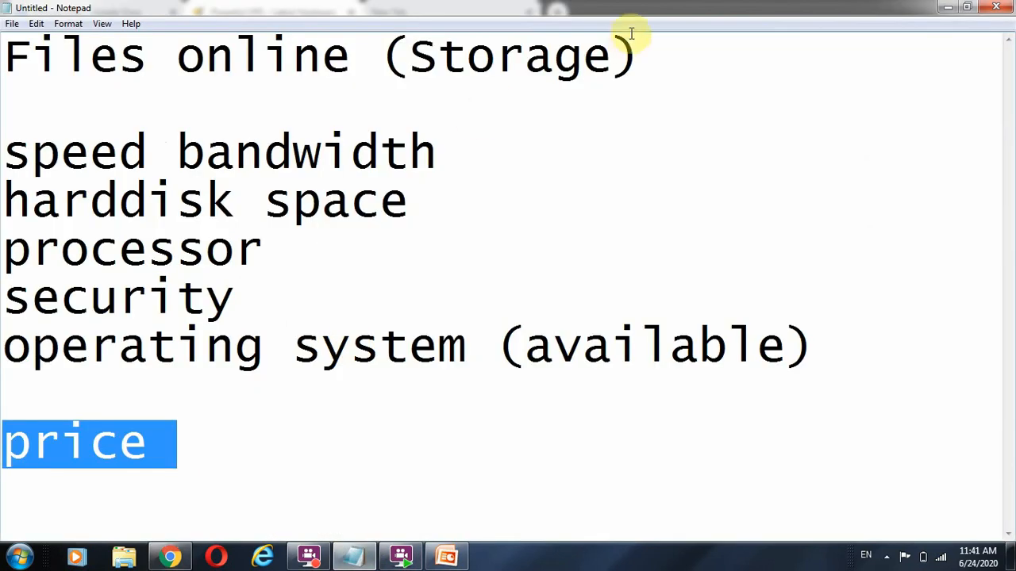
double_click(508, 55)
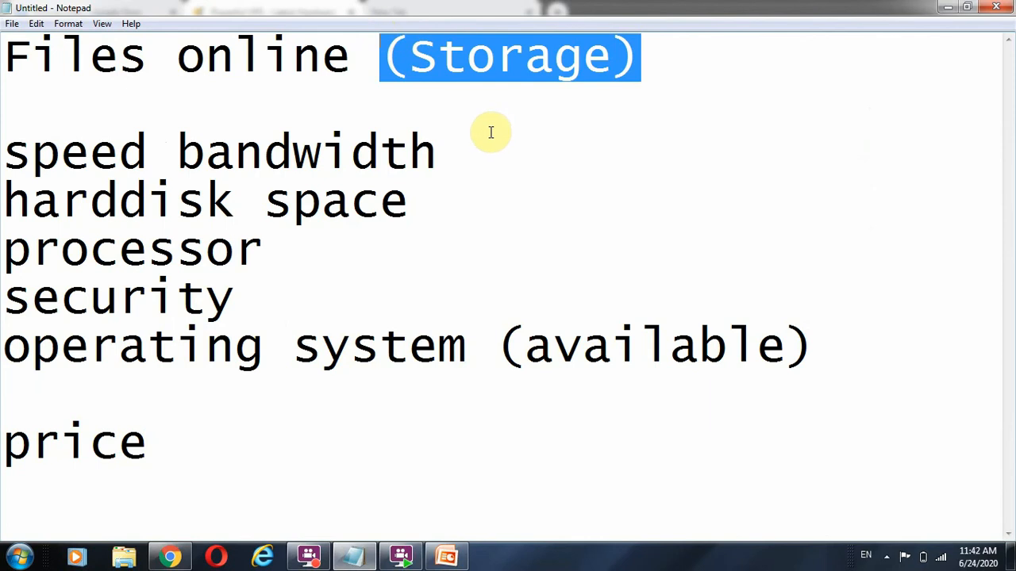
mouse_move(489, 137)
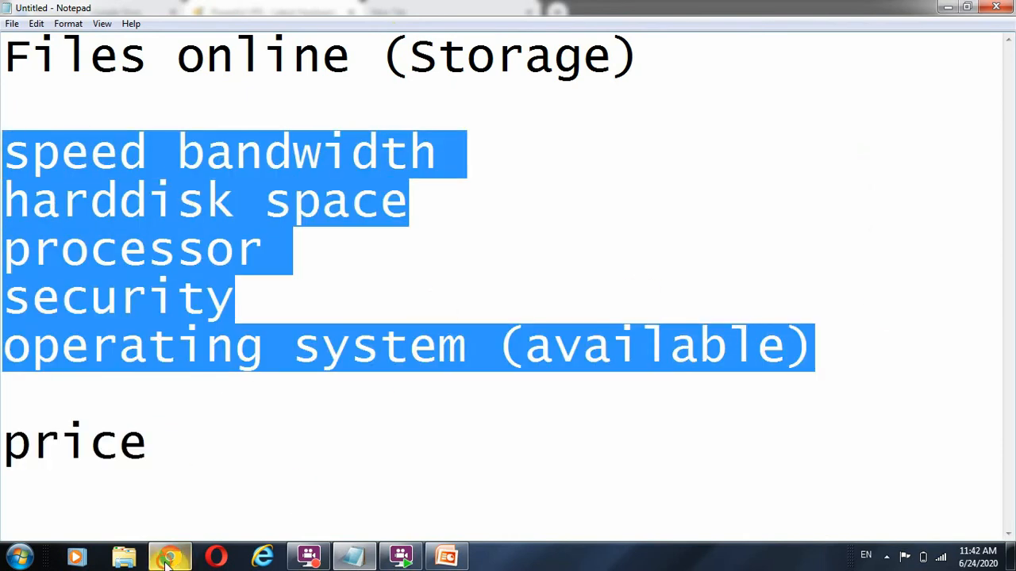
click(168, 556)
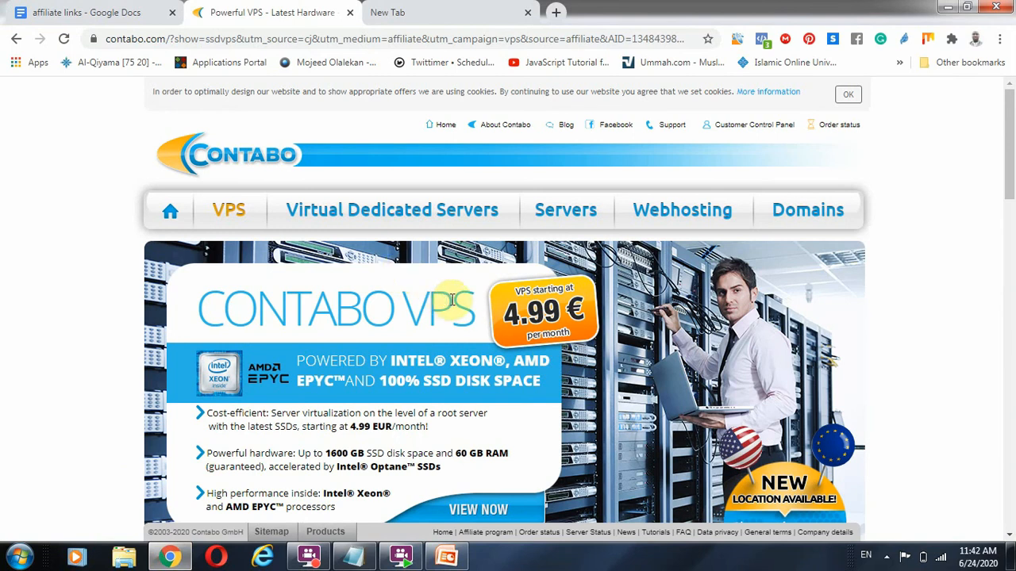
mouse_move(591, 333)
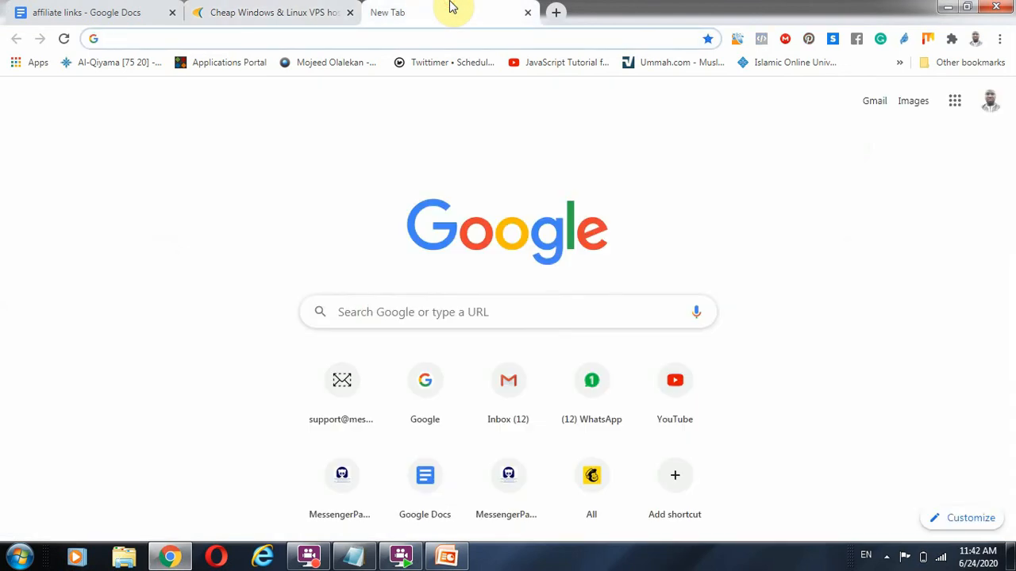
- Search Google for 'hdd vs ssd' and highlight the sentence describing SSDs as faster
text(hdd)
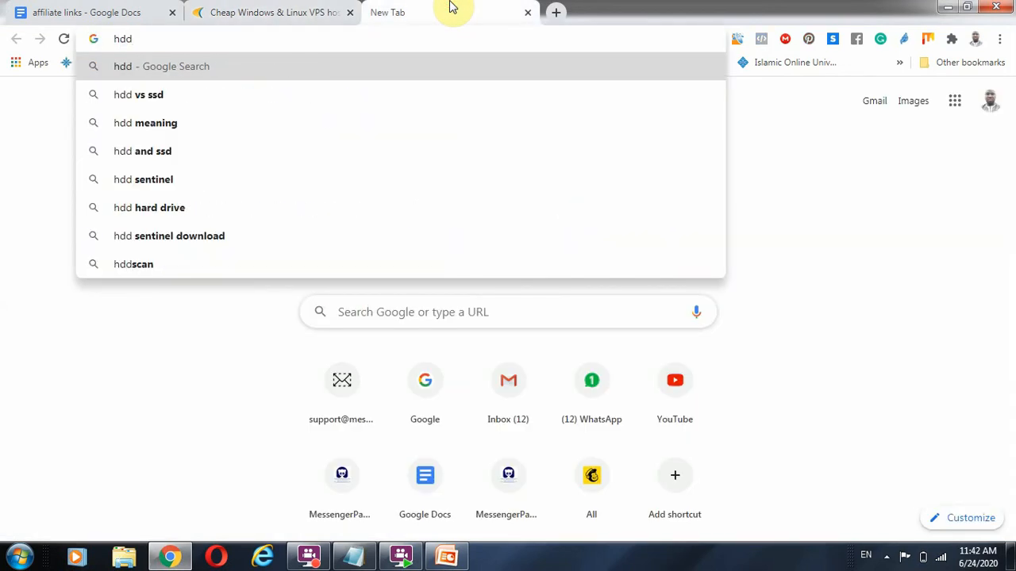
click(138, 95)
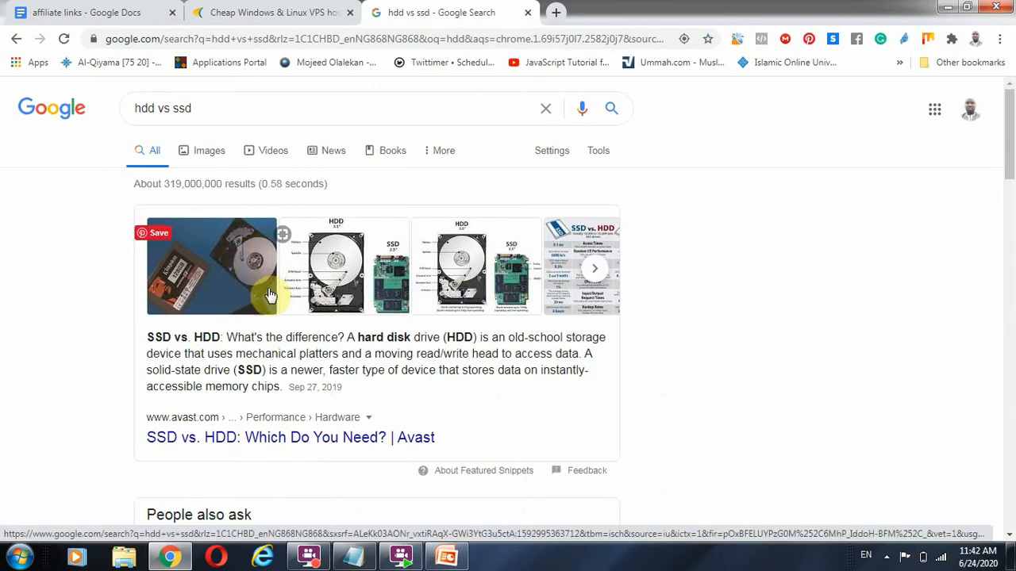
mouse_move(171, 289)
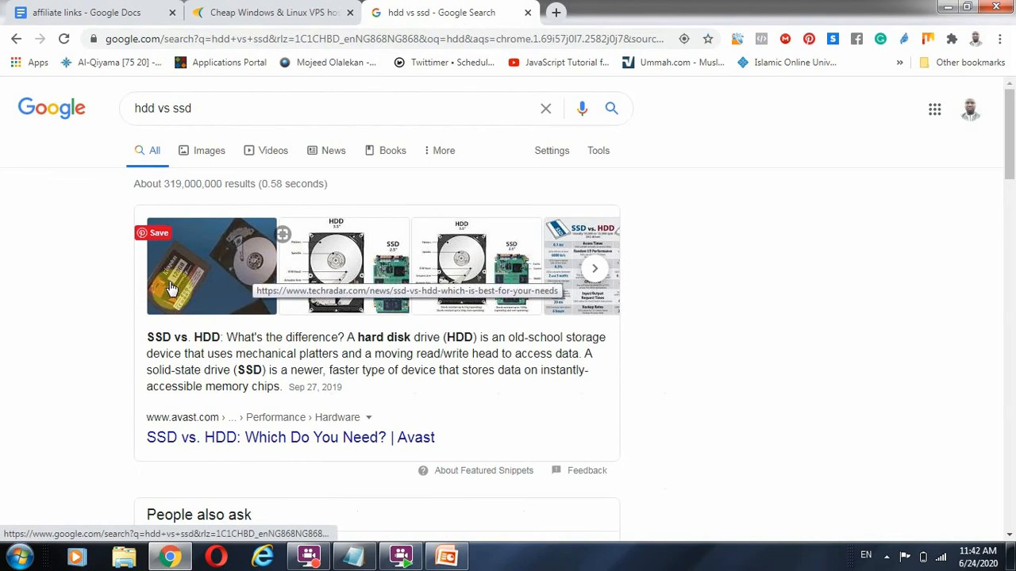
mouse_move(257, 267)
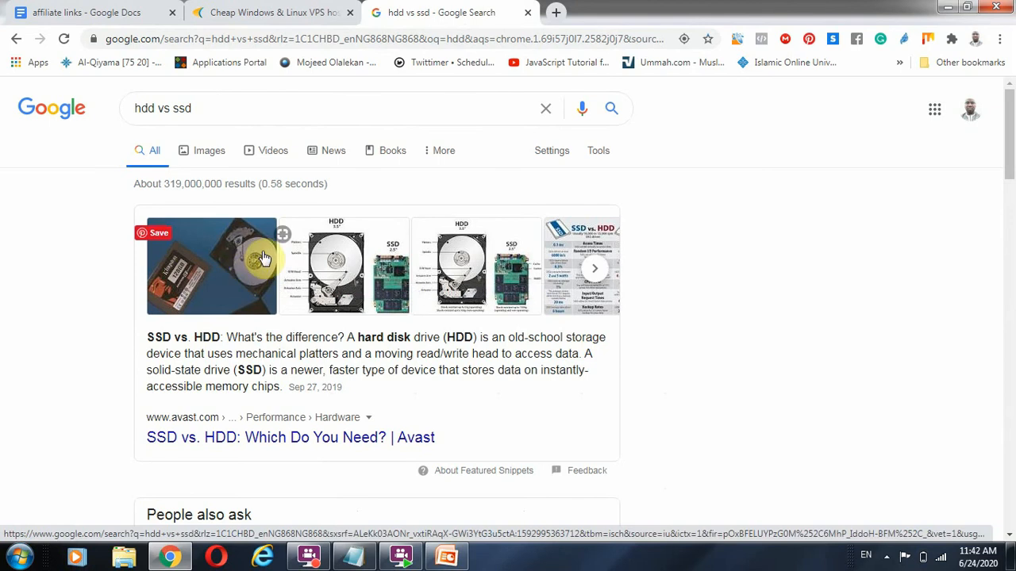
mouse_move(332, 270)
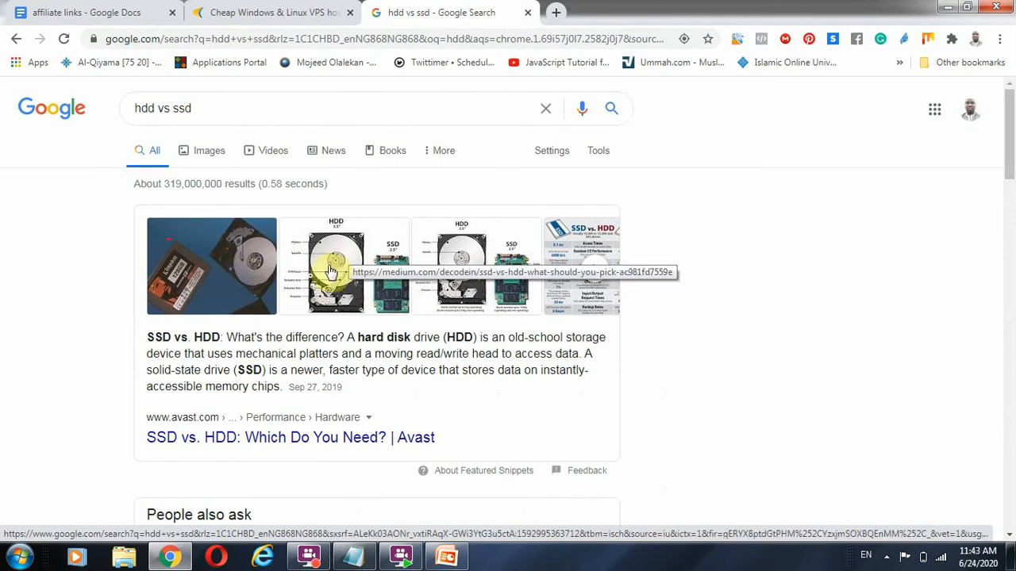
mouse_move(400, 282)
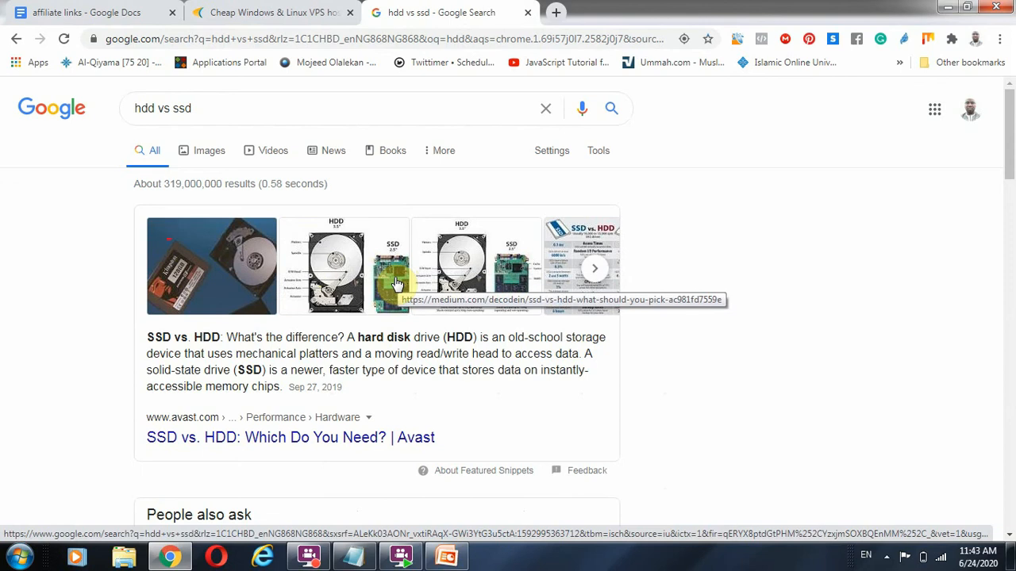
mouse_move(403, 284)
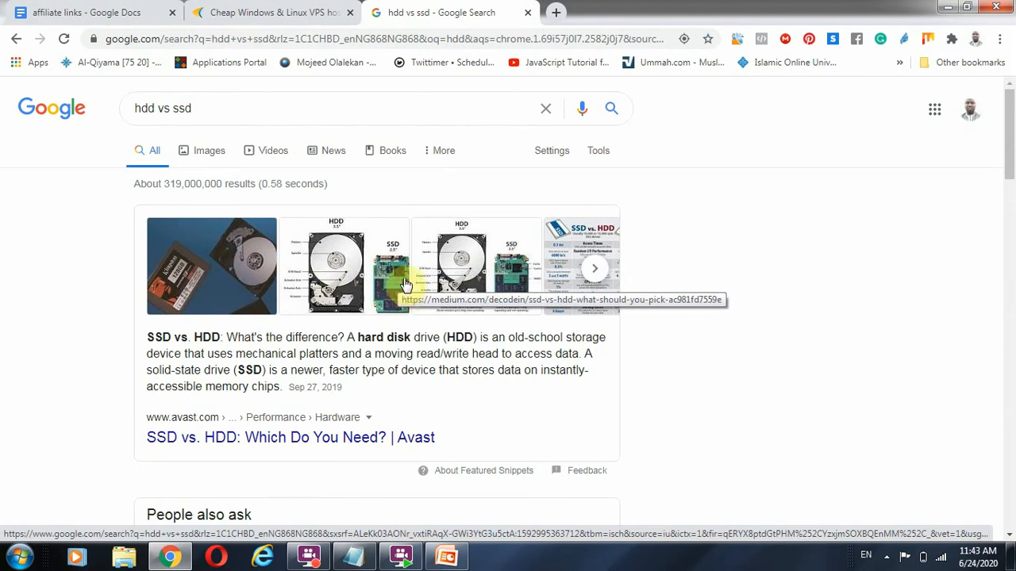
mouse_move(262, 267)
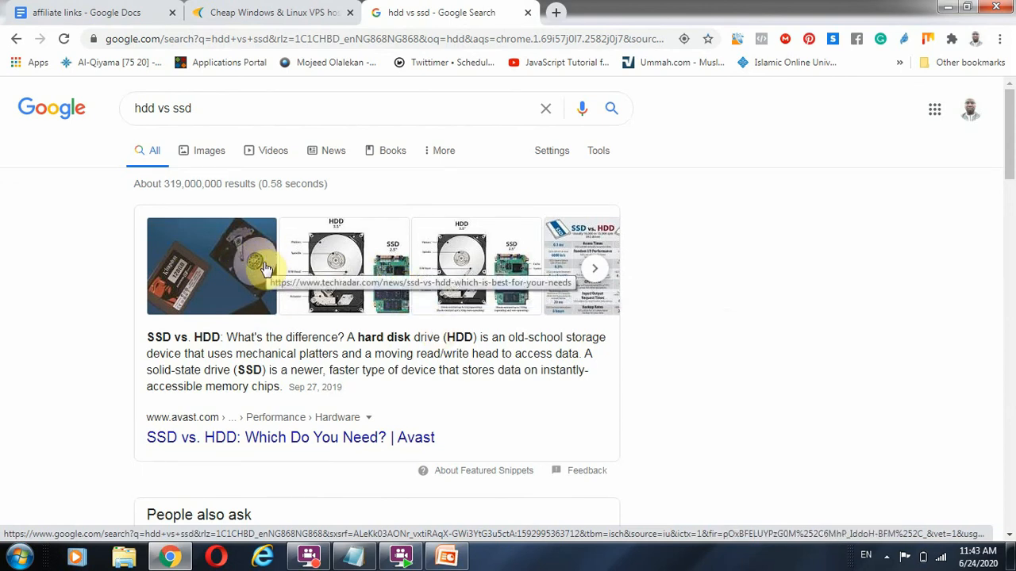
mouse_move(328, 261)
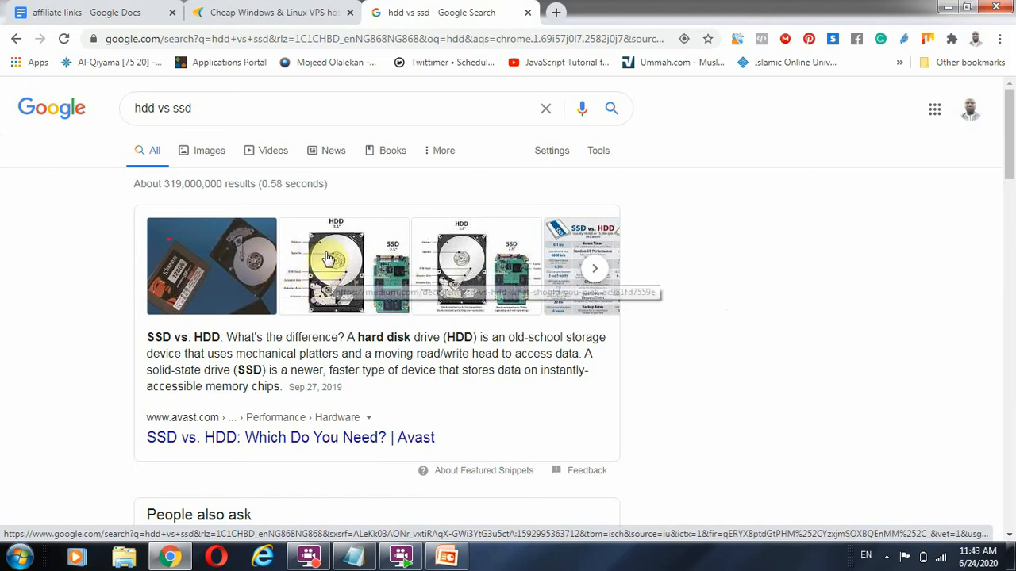
mouse_move(323, 263)
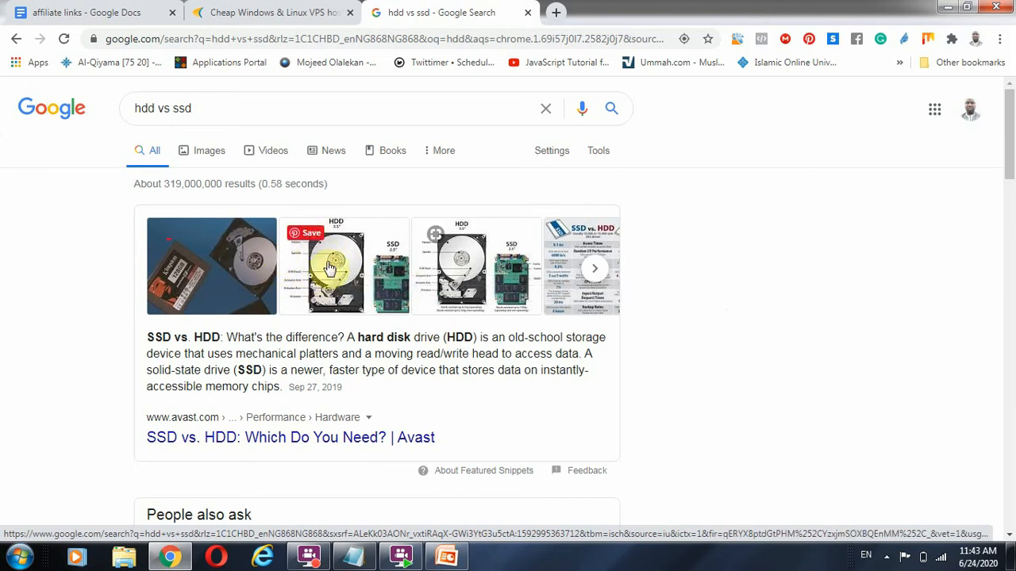
mouse_move(325, 262)
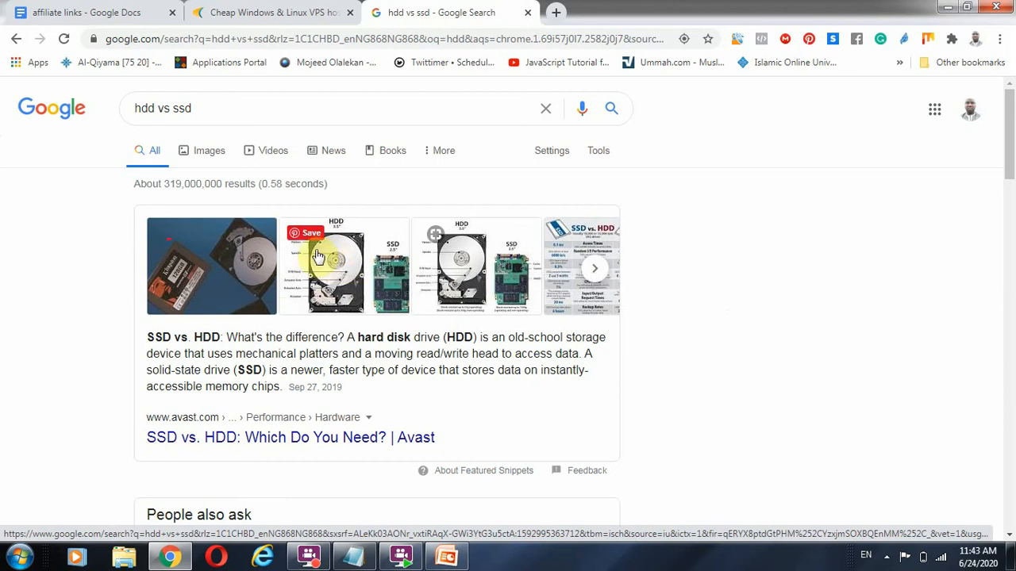
mouse_move(321, 257)
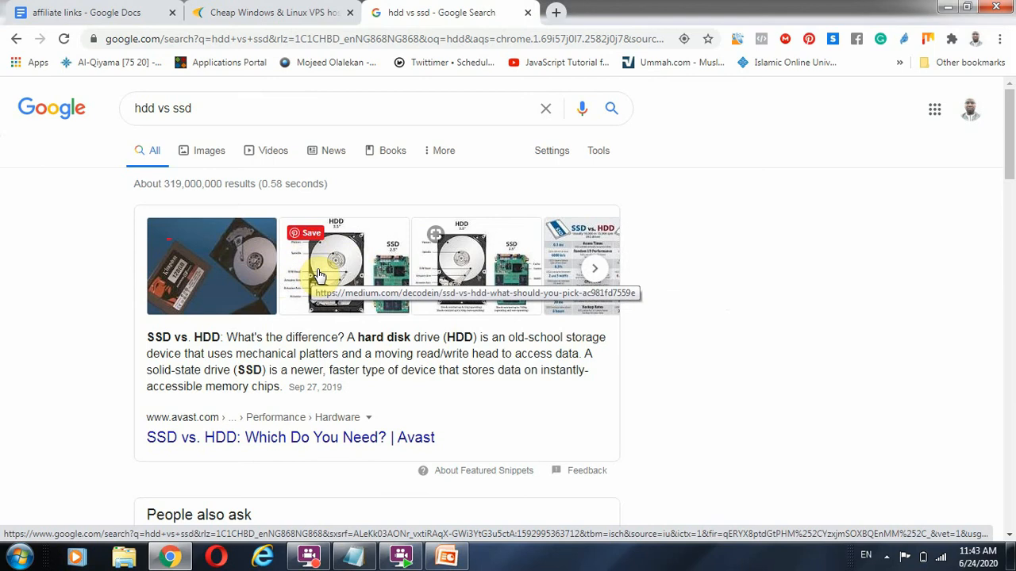
mouse_move(389, 266)
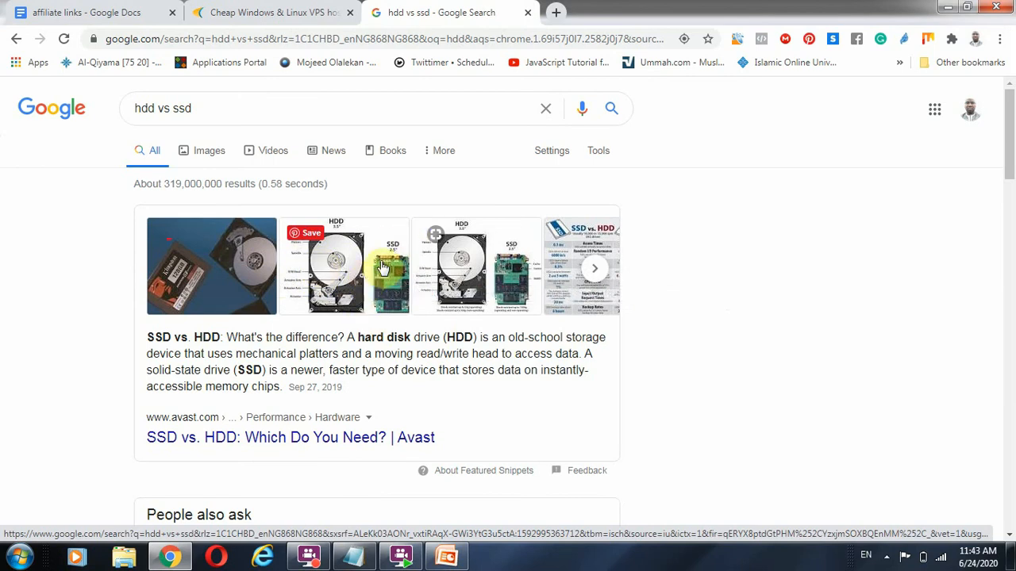
mouse_move(389, 273)
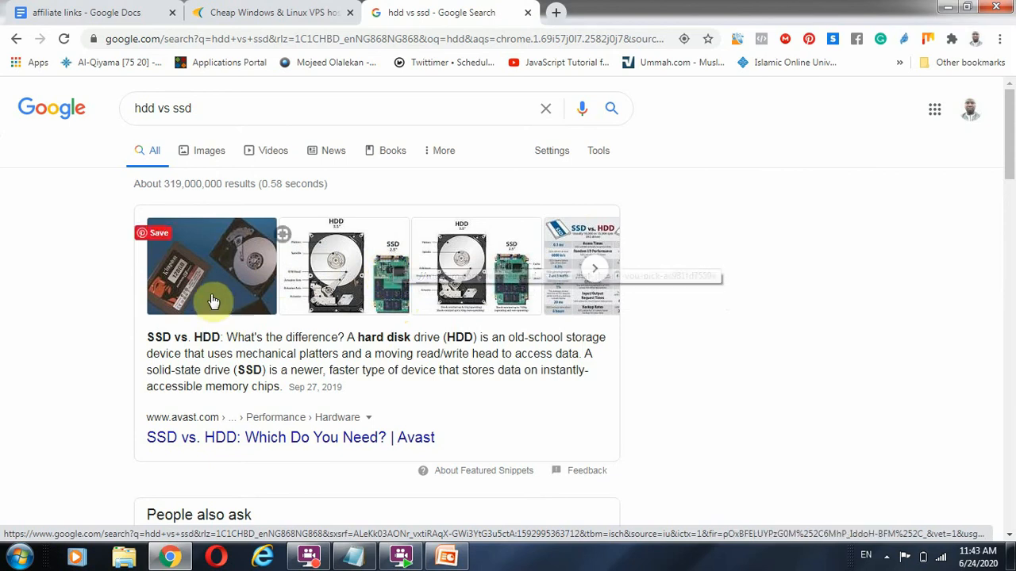
mouse_move(389, 296)
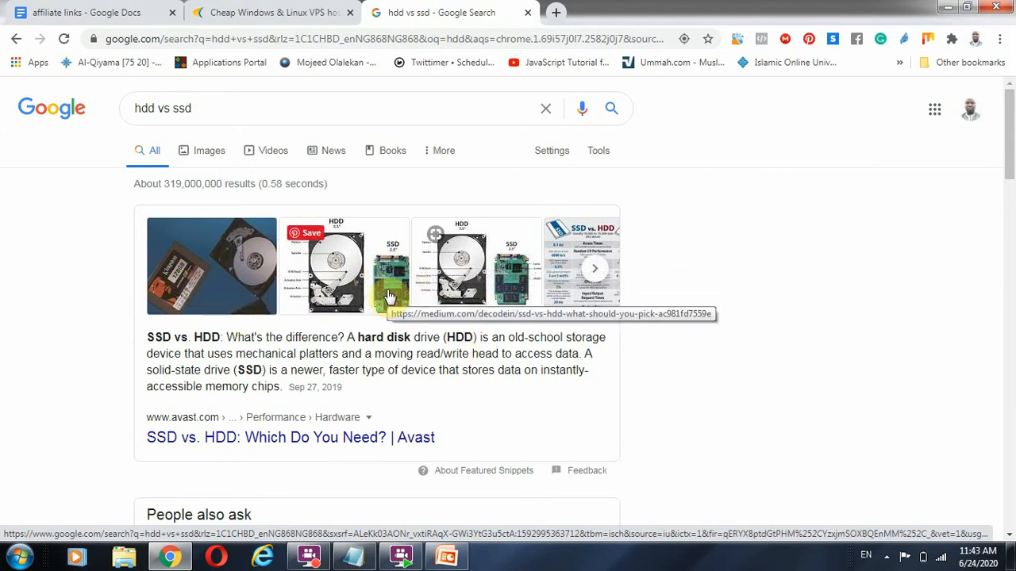
mouse_move(397, 295)
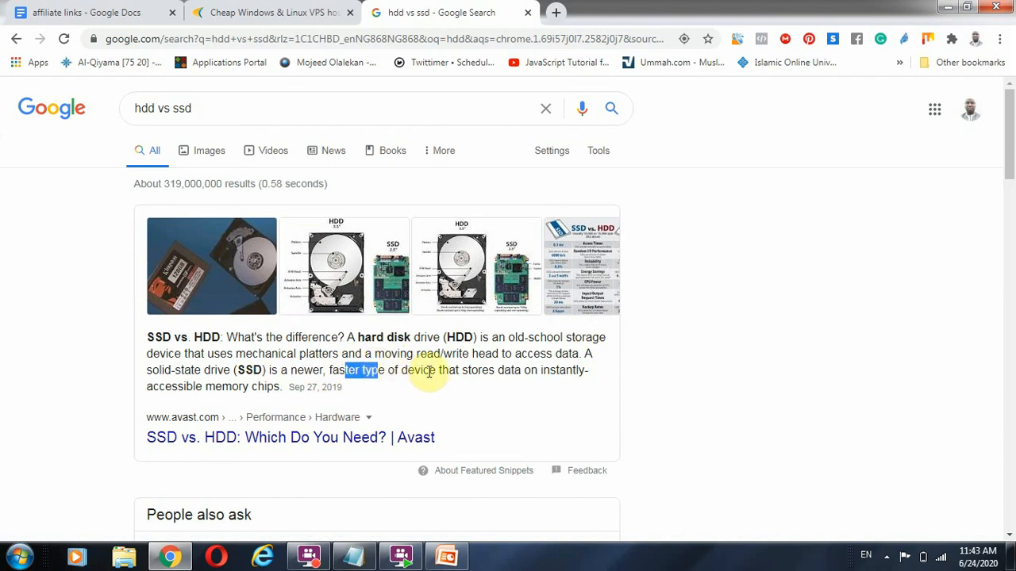
drag(387, 370, 537, 369)
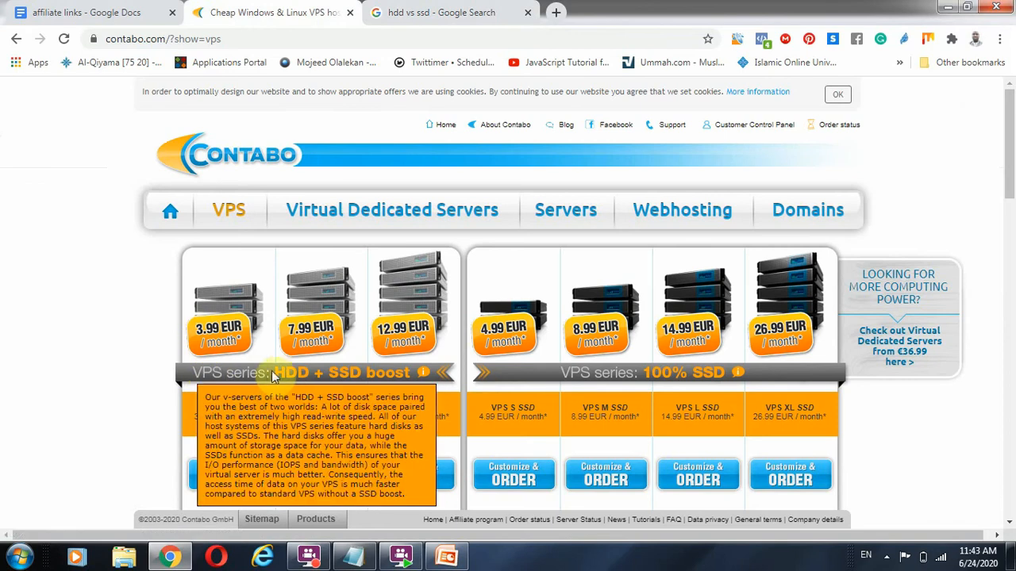
mouse_move(663, 373)
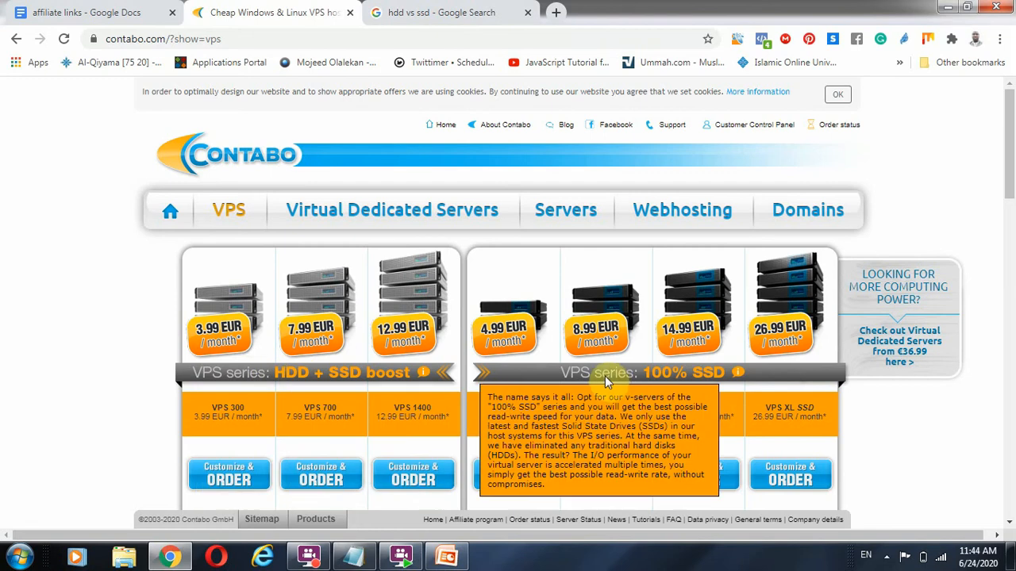
mouse_move(518, 279)
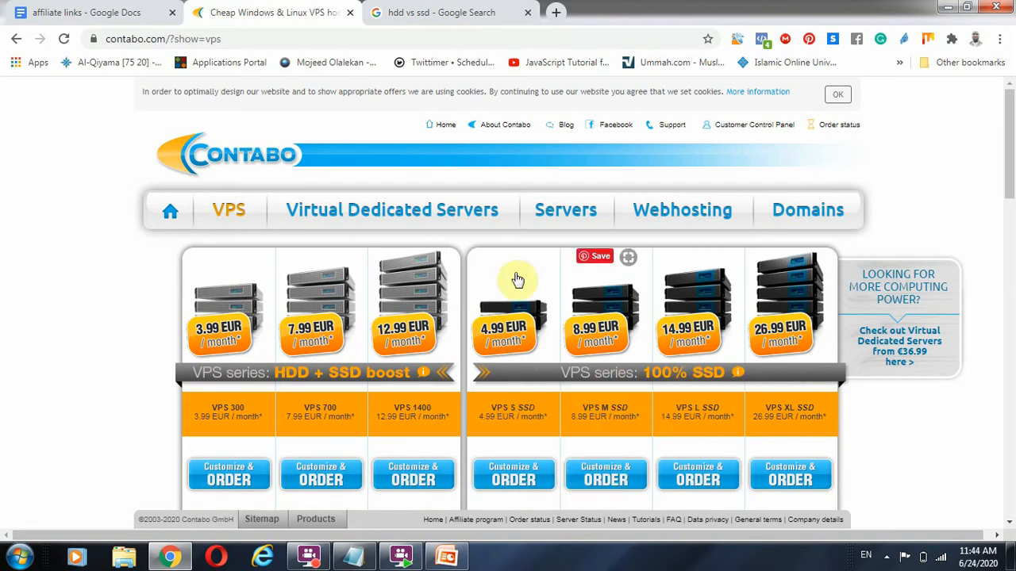
mouse_move(484, 334)
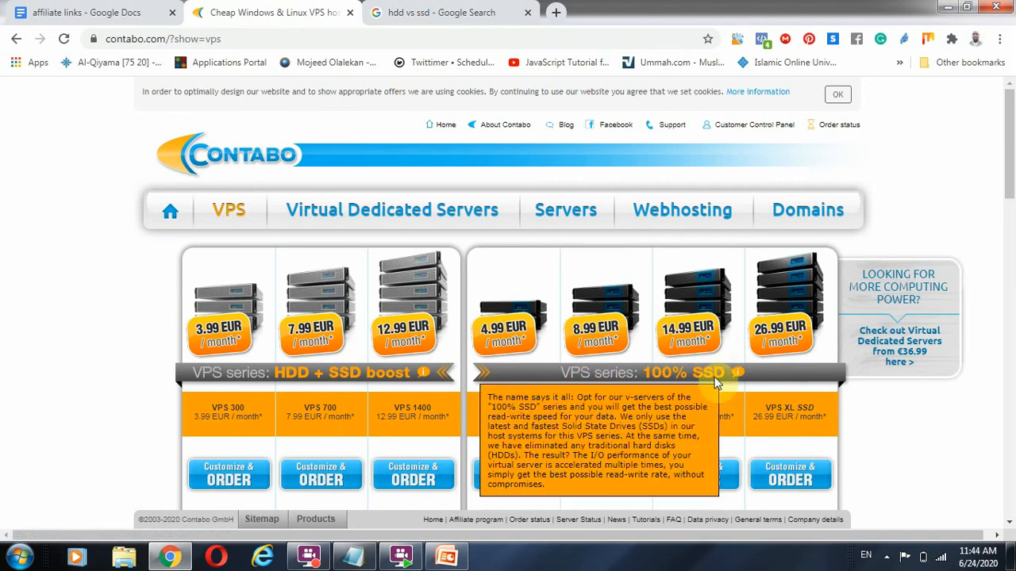
mouse_move(711, 385)
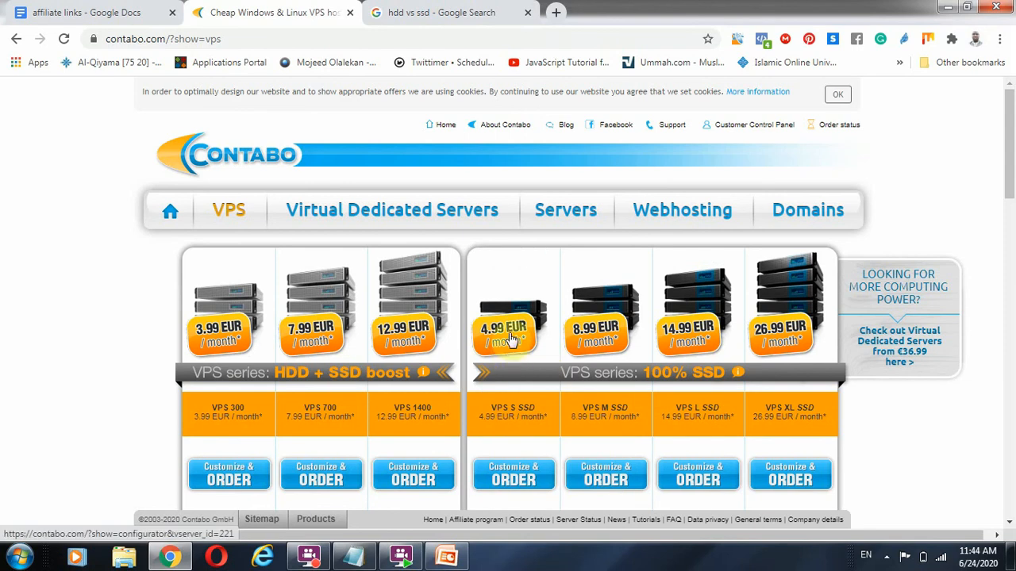
mouse_move(500, 336)
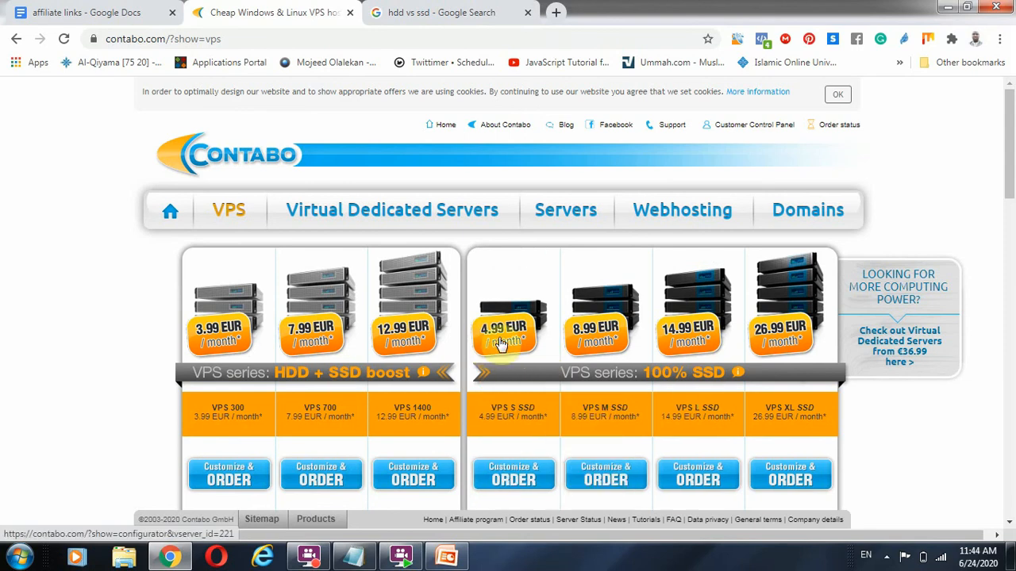
mouse_move(498, 339)
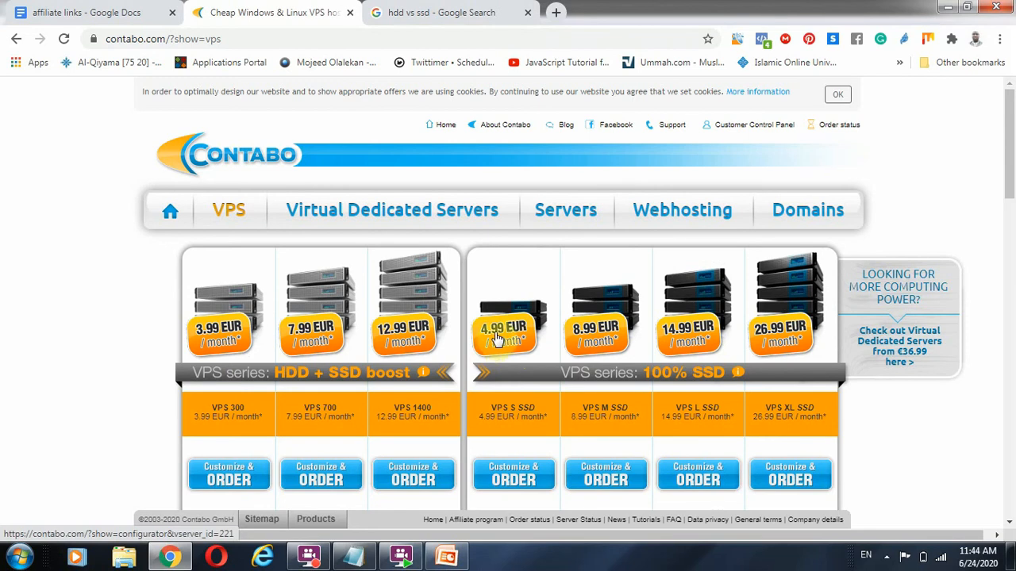
- Scroll through the Contabo VPS plan series and start a fresh empty tab
scroll(down, 3)
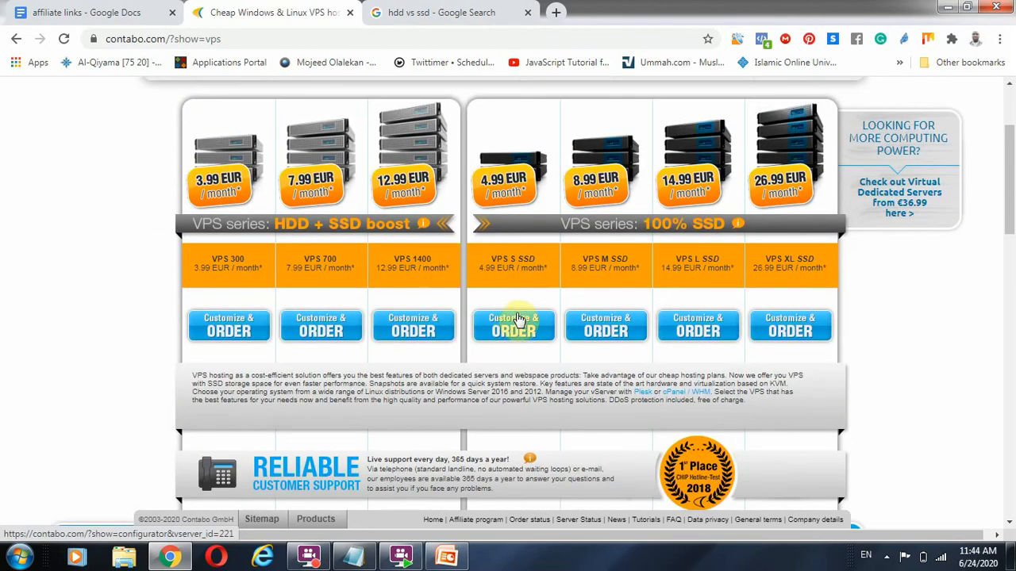
click(556, 12)
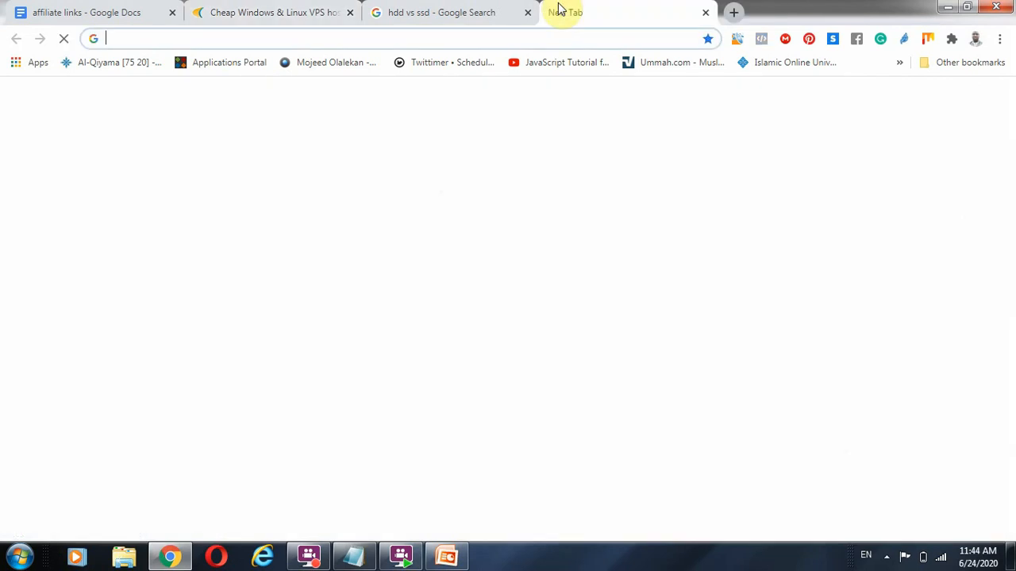
- Run a Google search for '4.99 eur to naira' from the address bar
text(4.99)
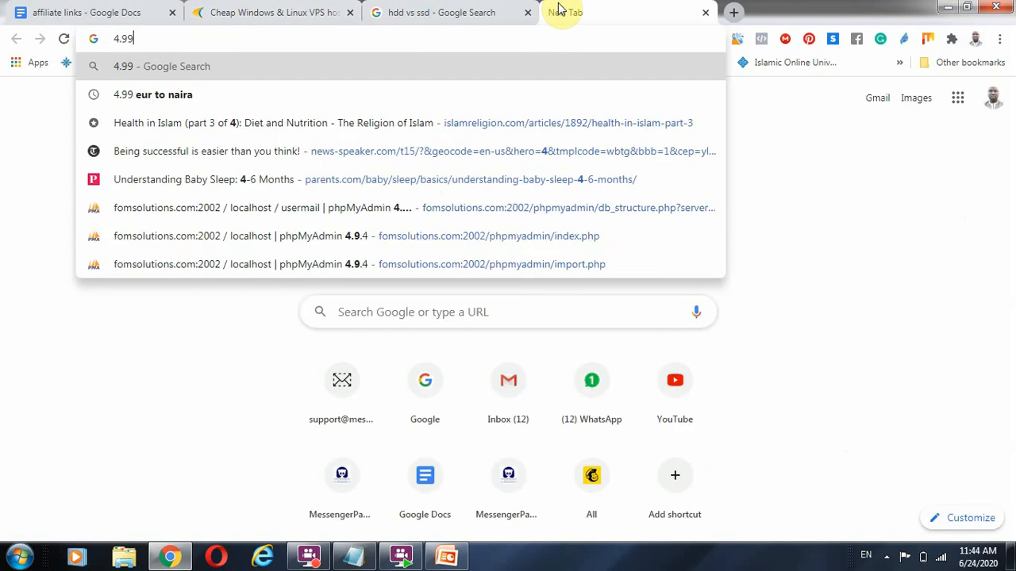
click(153, 95)
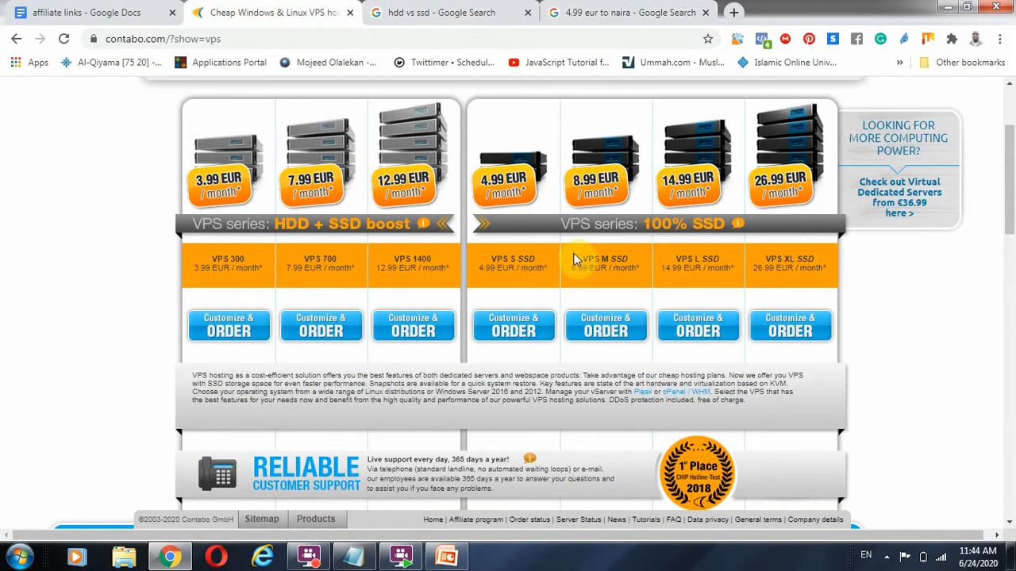
mouse_move(488, 354)
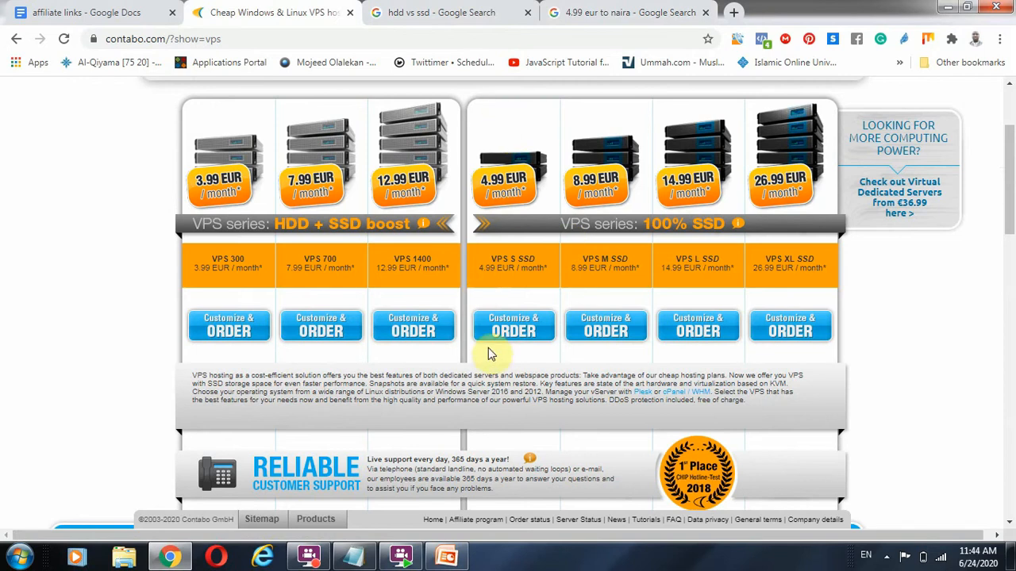
- Scroll the VPS S SSD configurator to Included in Price, then glance at the Notepad criteria
scroll(down, 3)
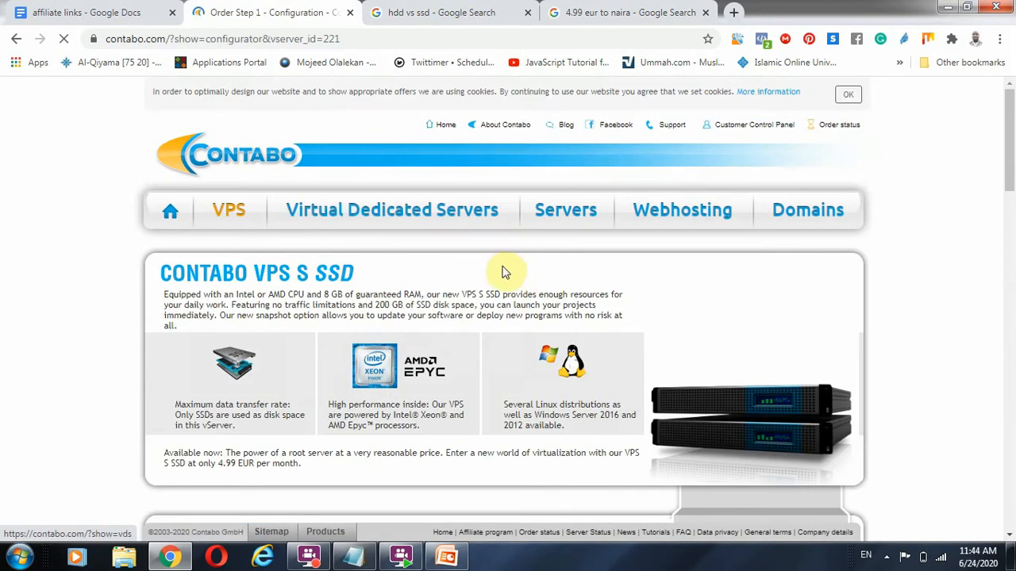
scroll(down, 3)
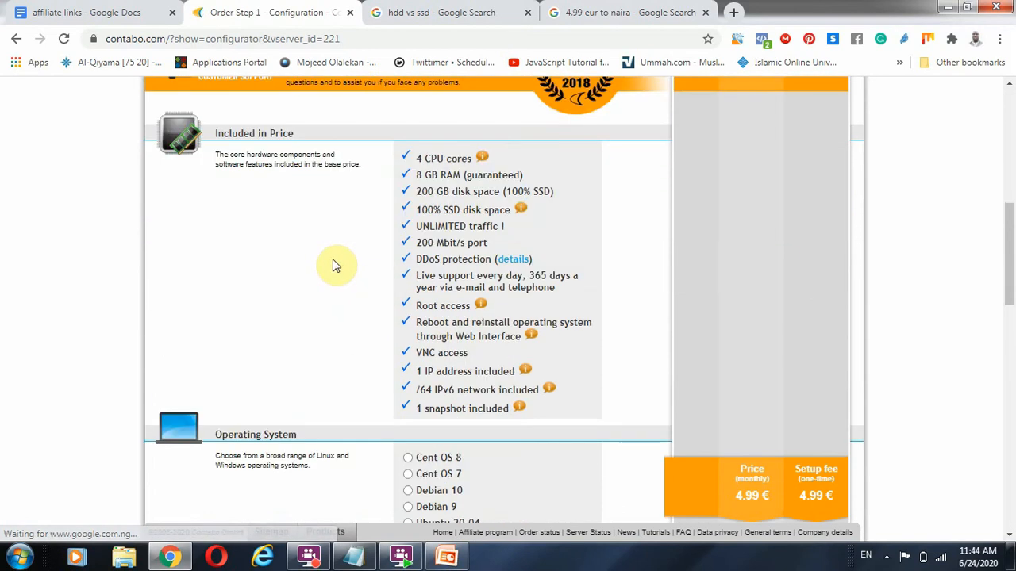
scroll(up, 3)
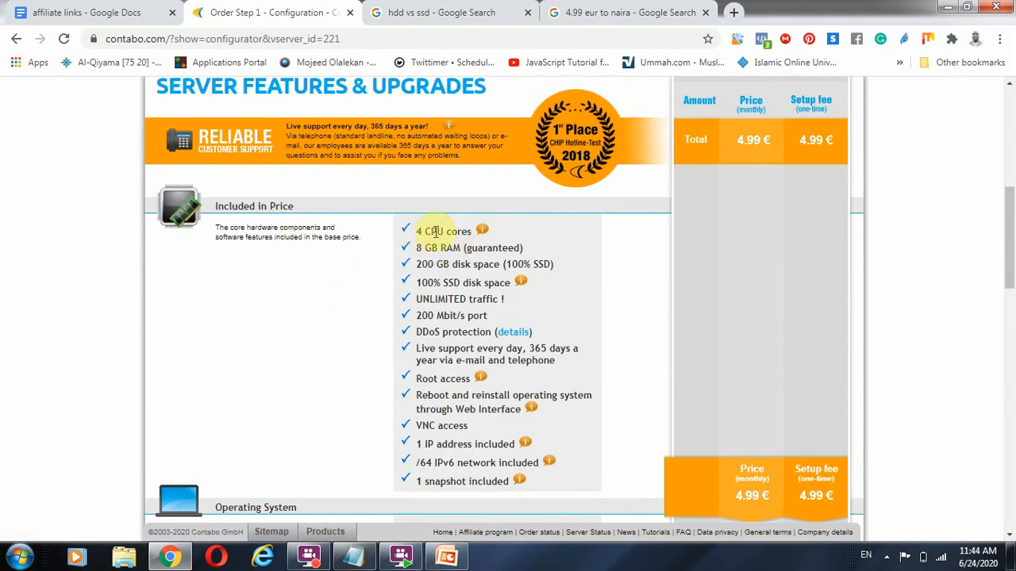
click(353, 556)
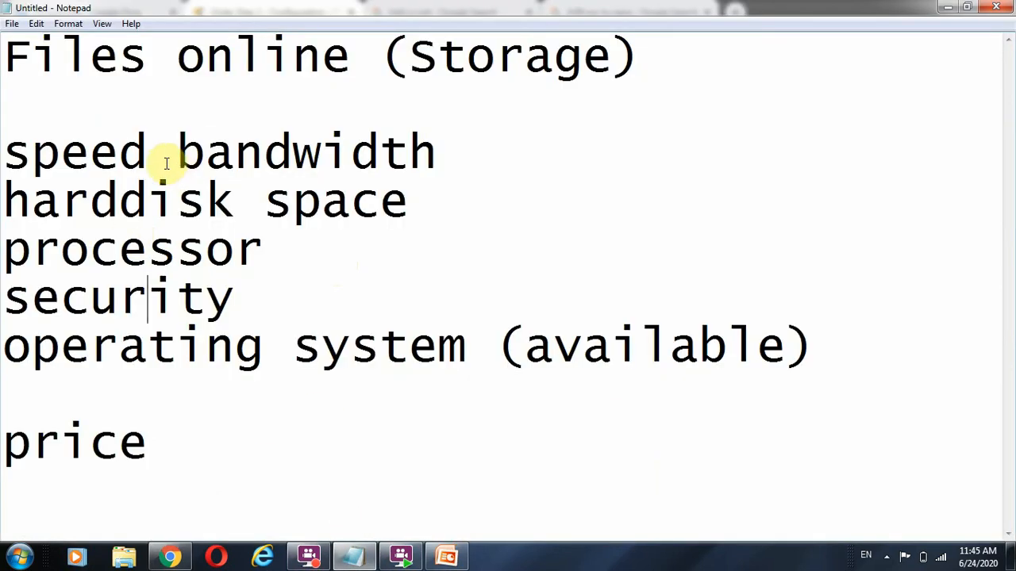
double_click(135, 247)
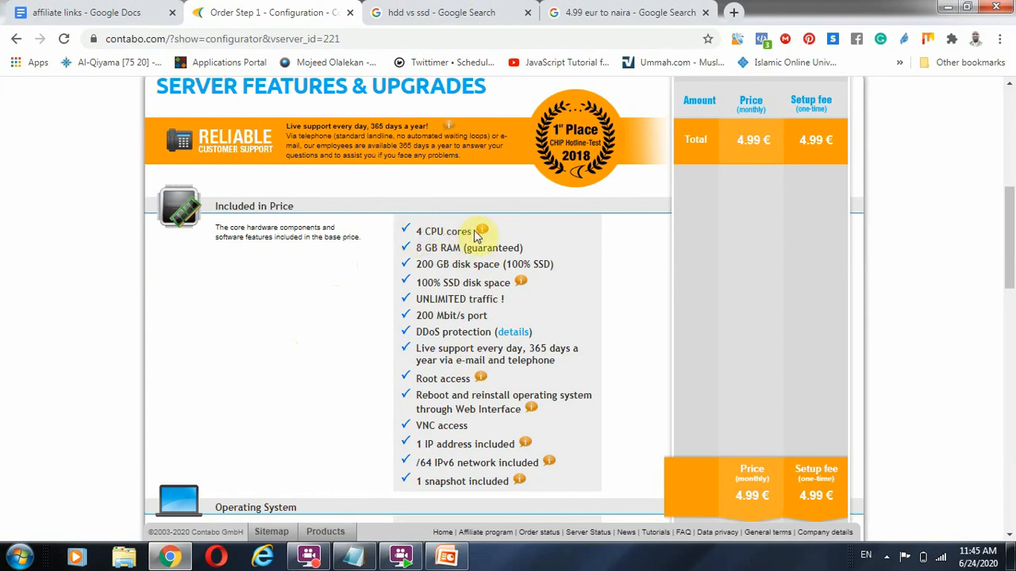
mouse_move(480, 232)
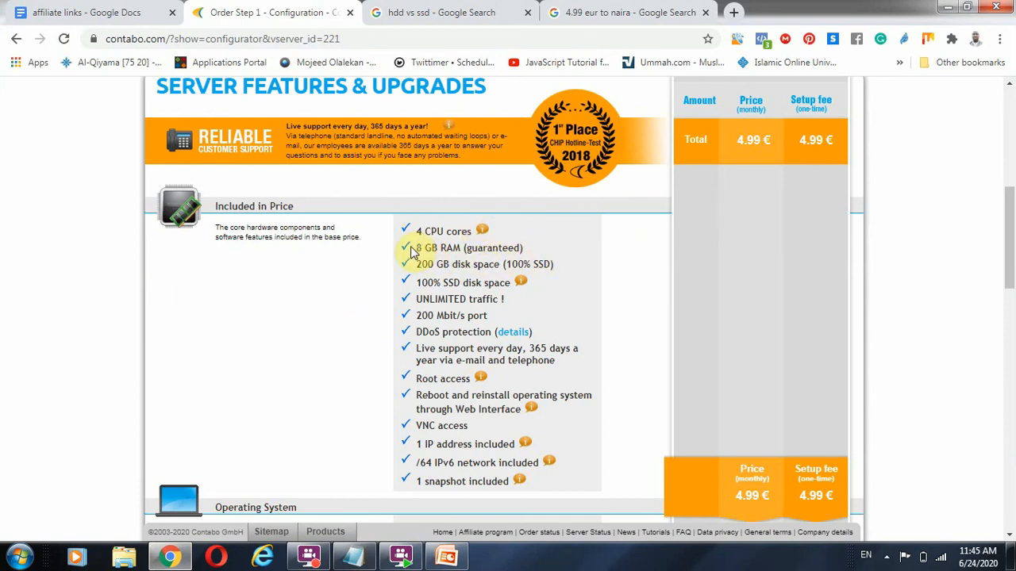
- Highlight the 8 GB RAM and UNLIMITED traffic features, then scroll to the Operating System section
double_click(468, 248)
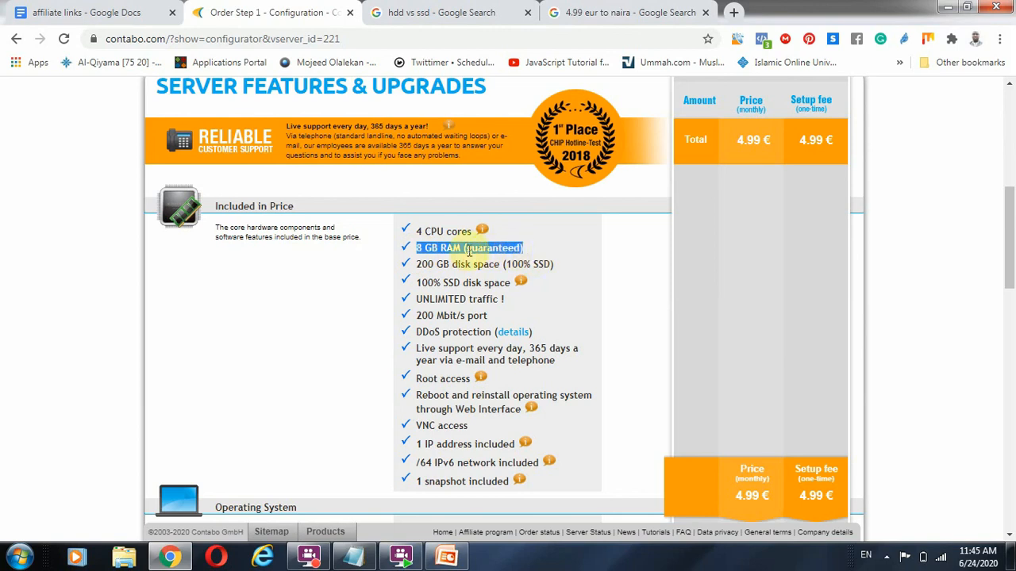
mouse_move(432, 232)
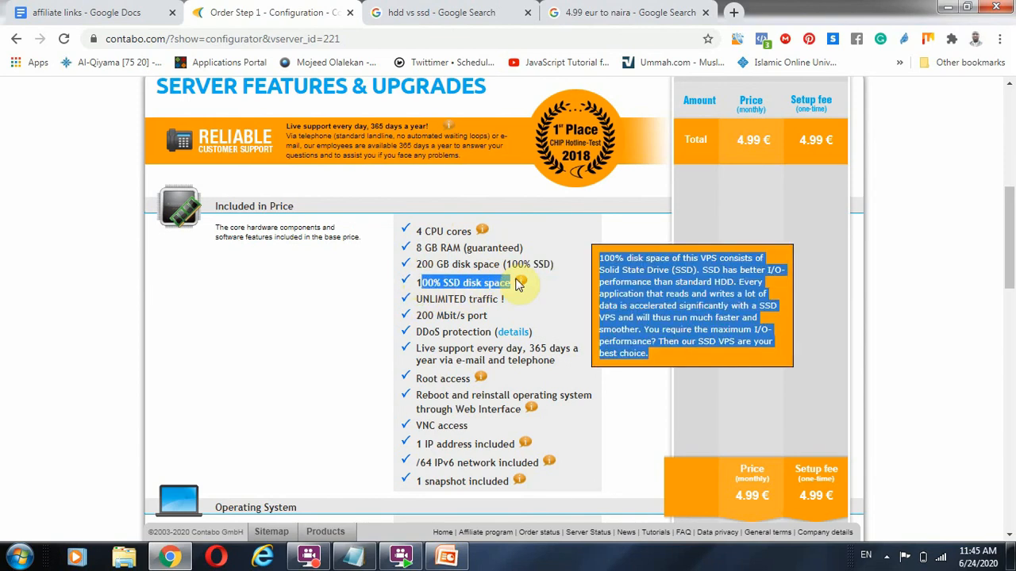
mouse_move(479, 263)
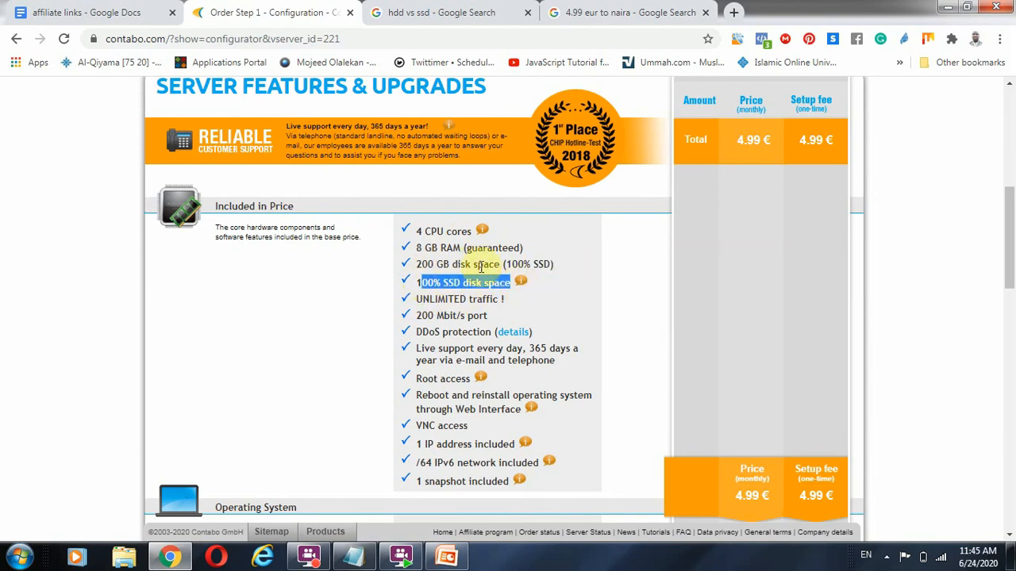
mouse_move(520, 282)
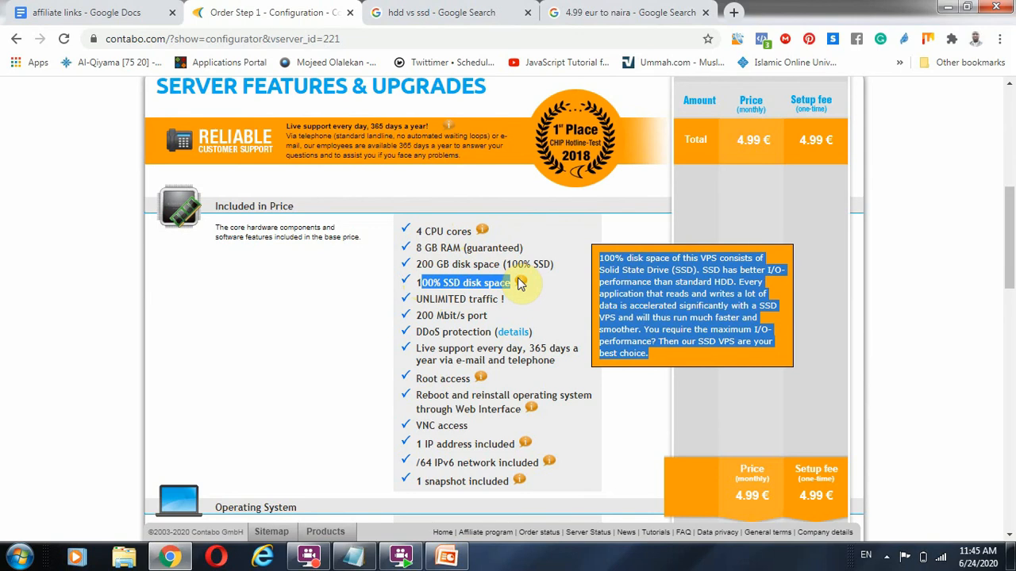
mouse_move(419, 304)
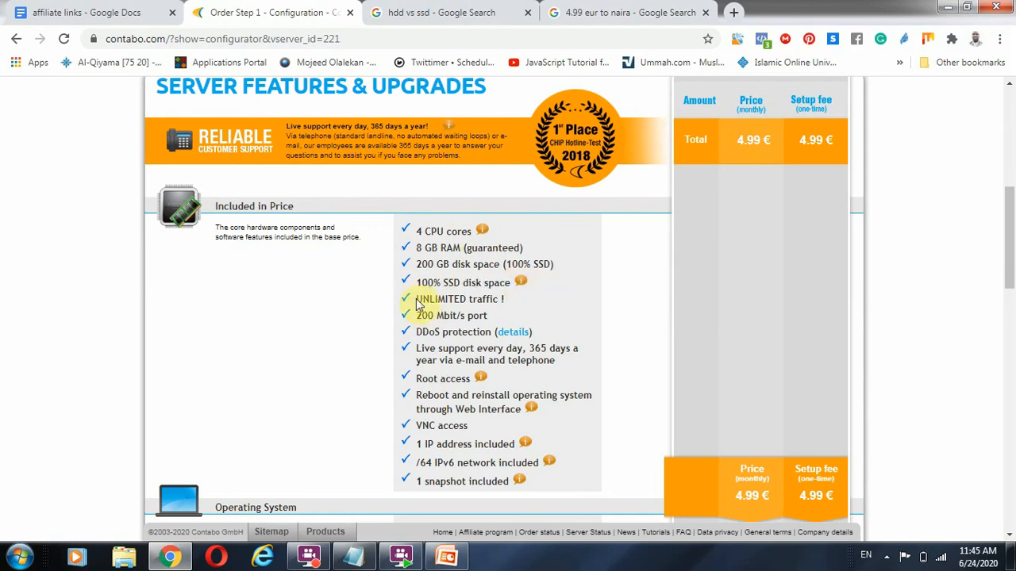
double_click(444, 298)
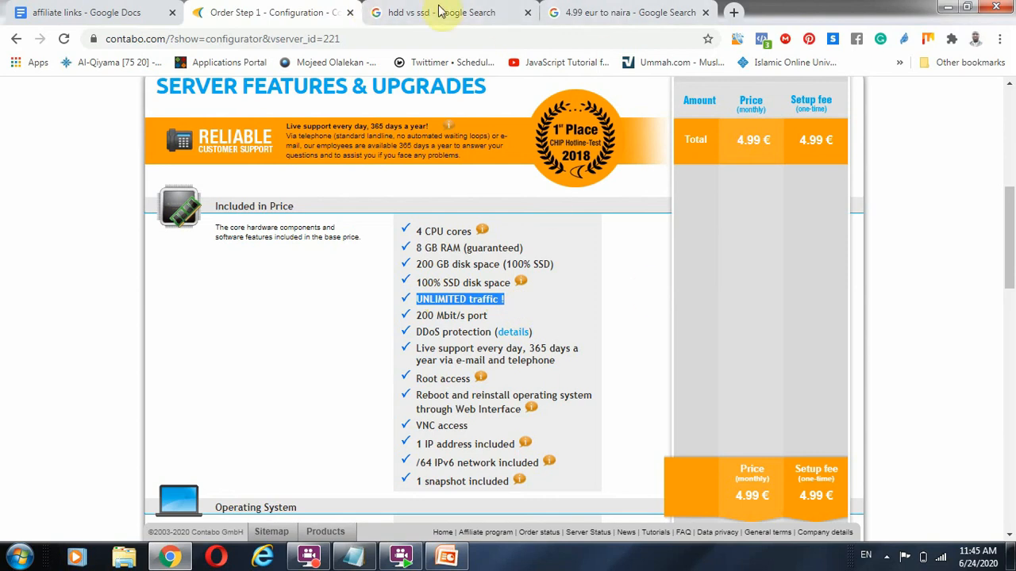
mouse_move(476, 445)
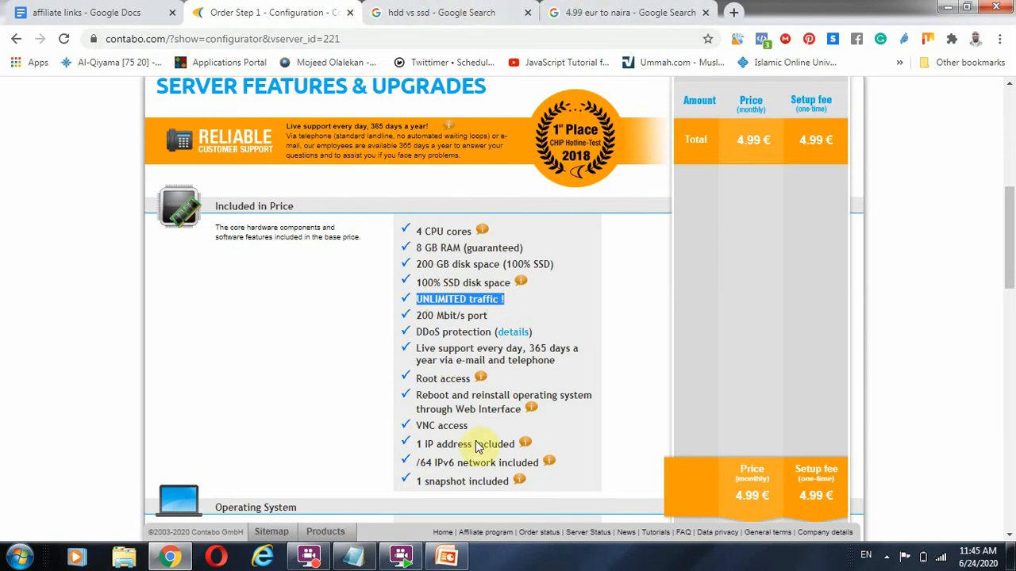
mouse_move(390, 214)
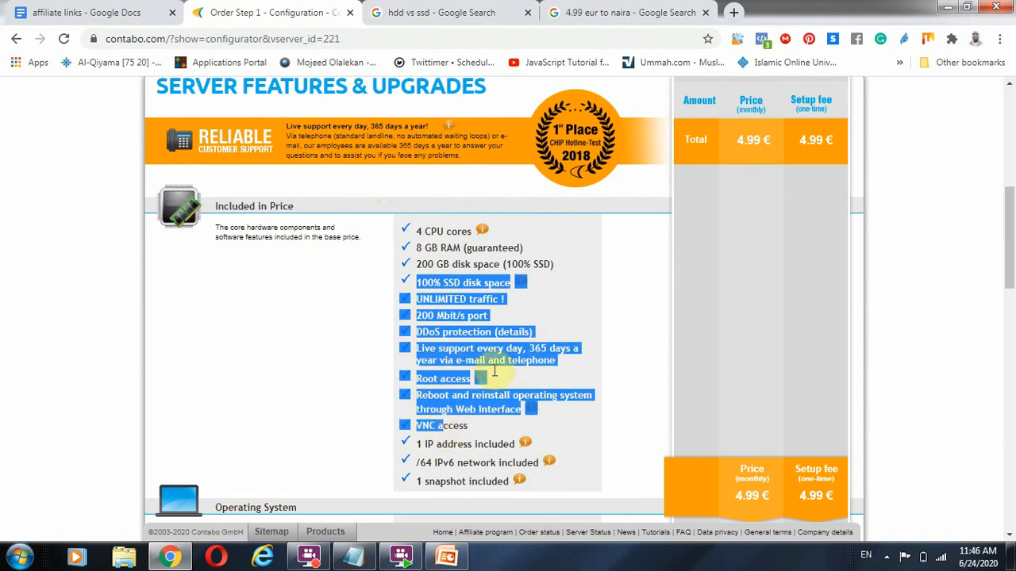
scroll(down, 3)
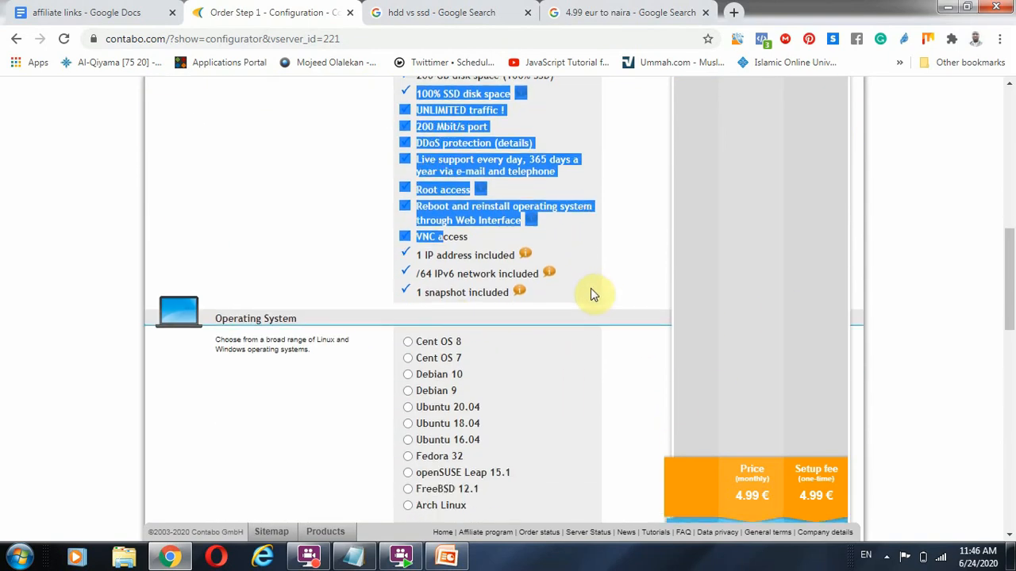
scroll(down, 3)
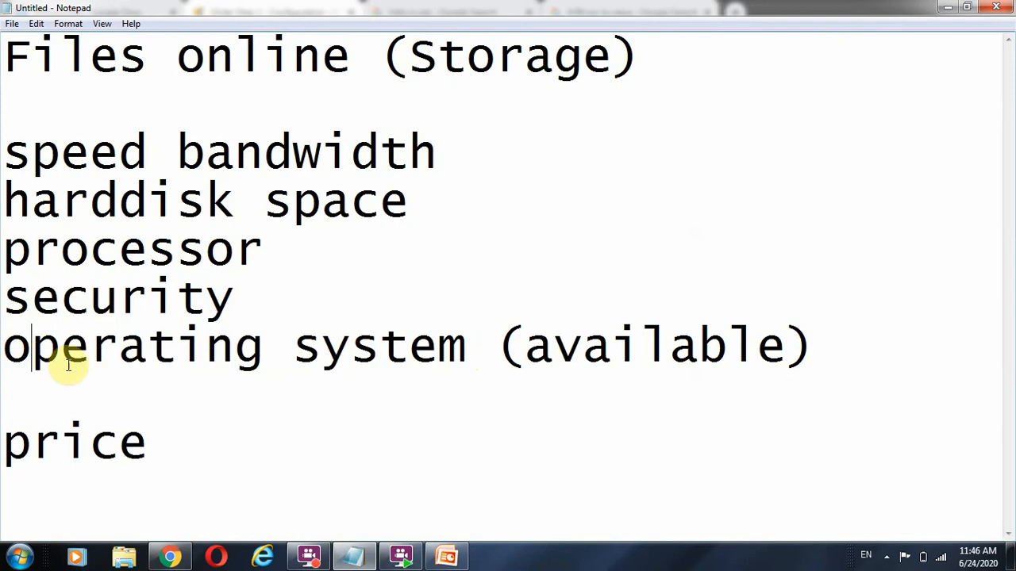
- Add the note line 'servers: Managed or Unmanaged' below price and highlight the word Managed
click(168, 555)
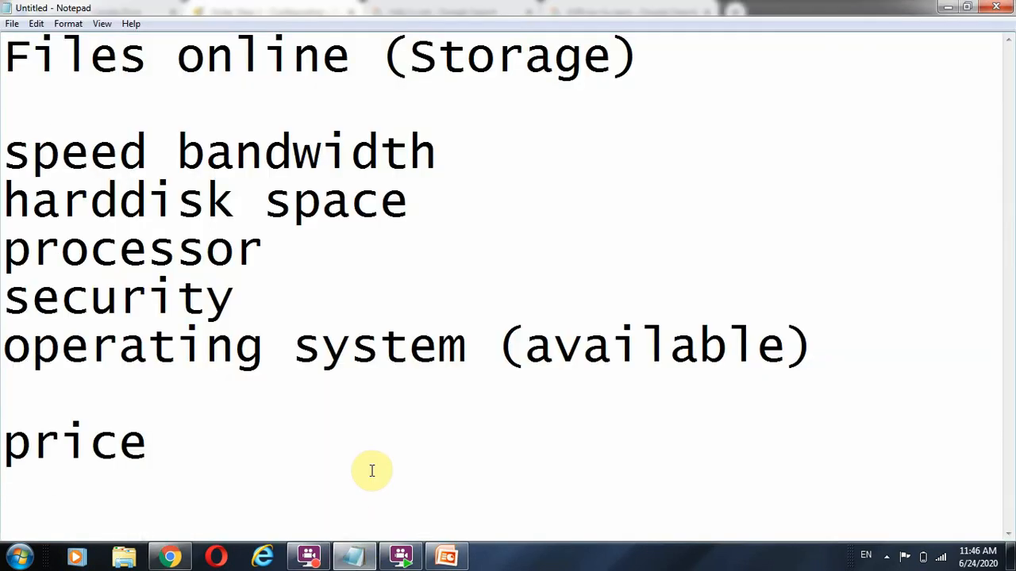
text(ser)
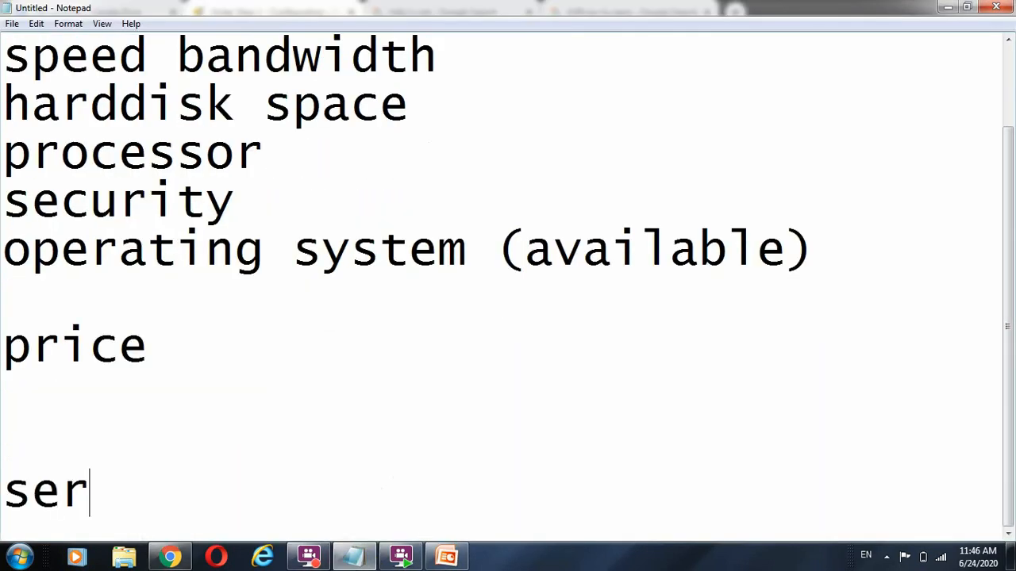
text(vers)
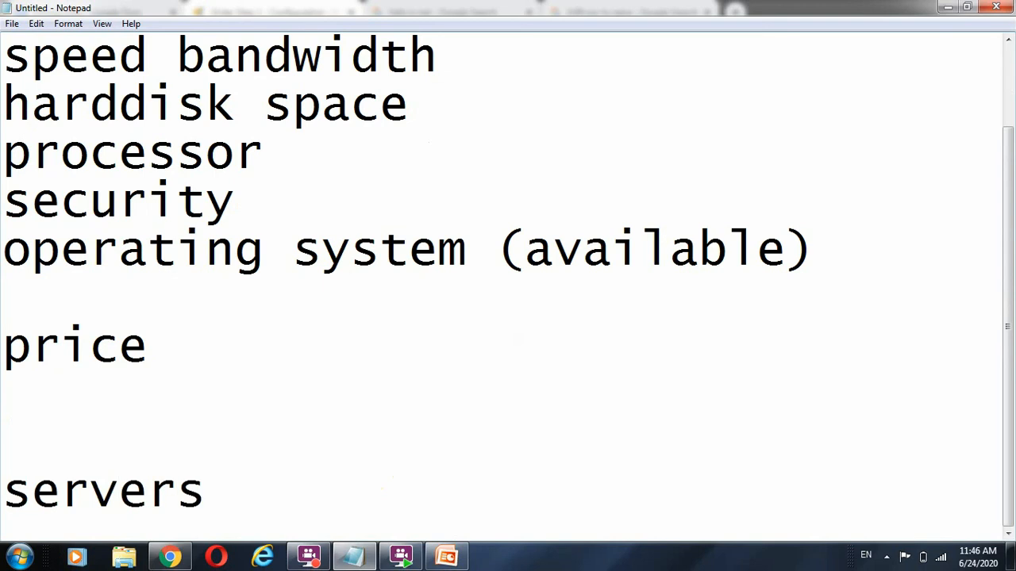
text(: Mana)
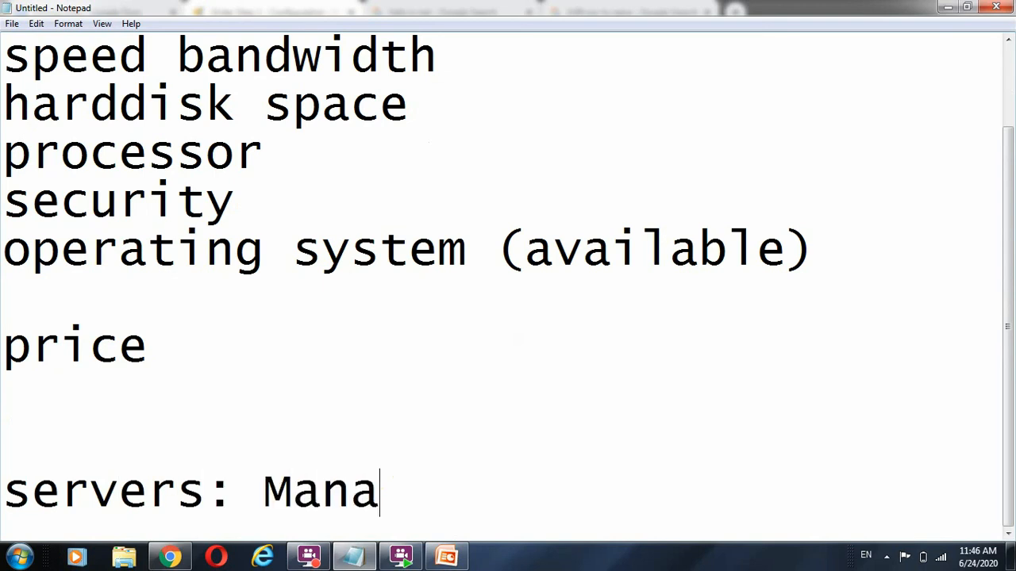
text(ged or Un)
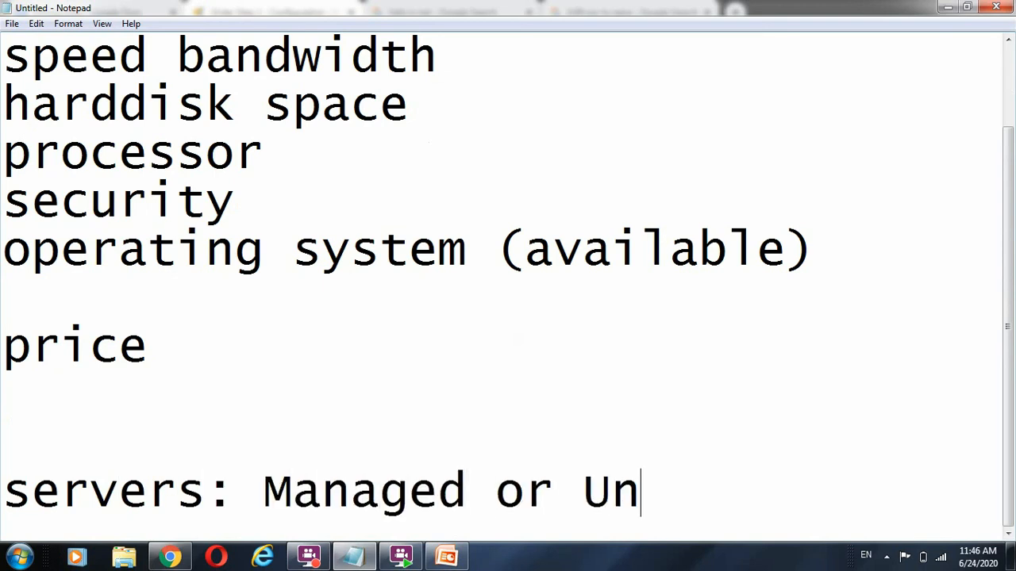
text(managed)
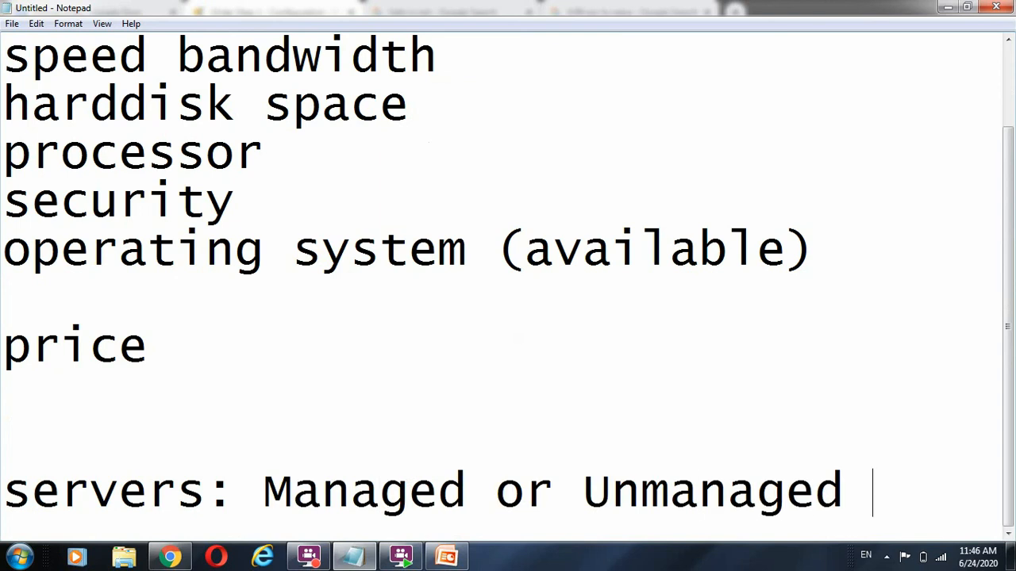
double_click(421, 491)
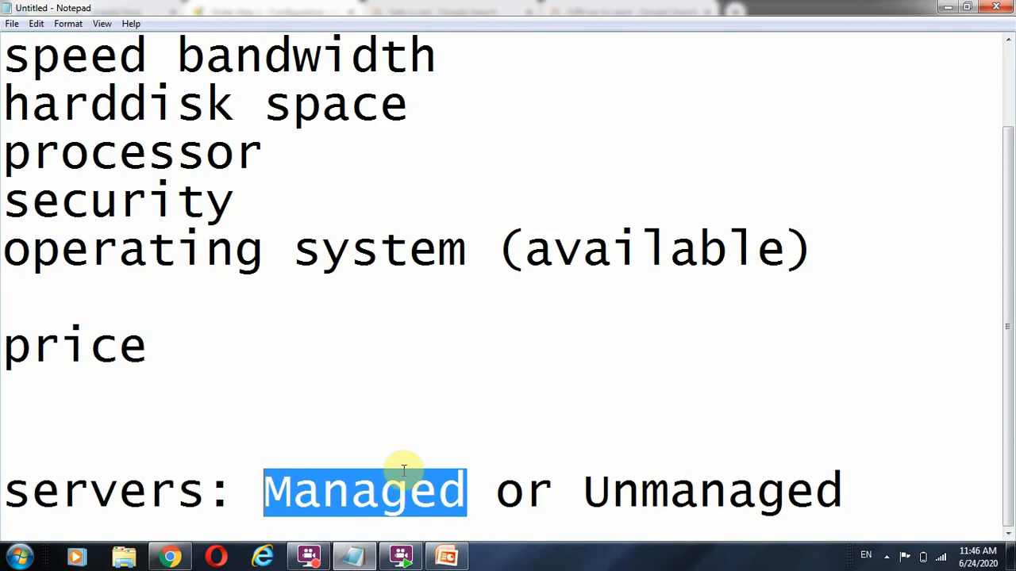
mouse_move(775, 216)
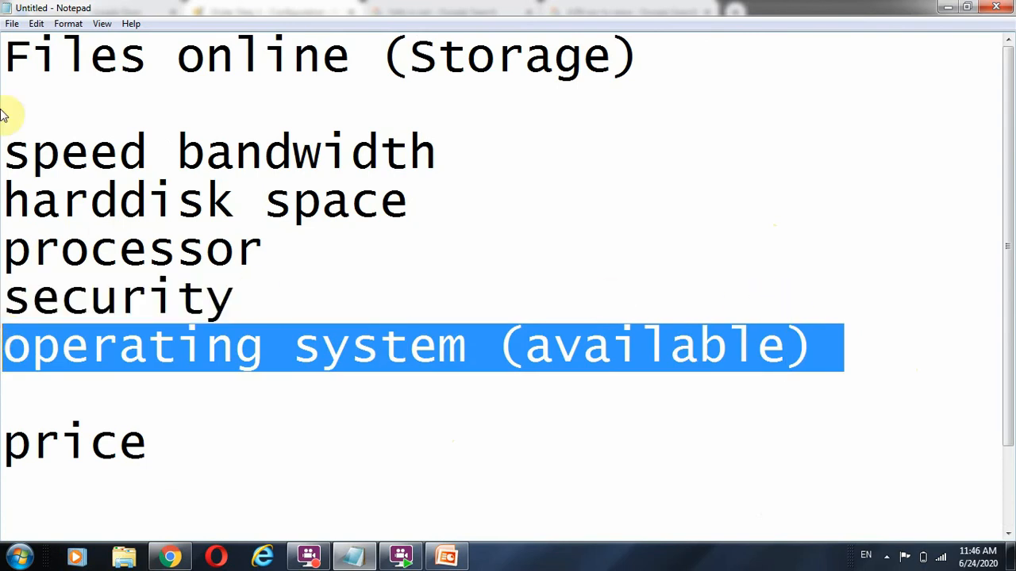
mouse_move(228, 168)
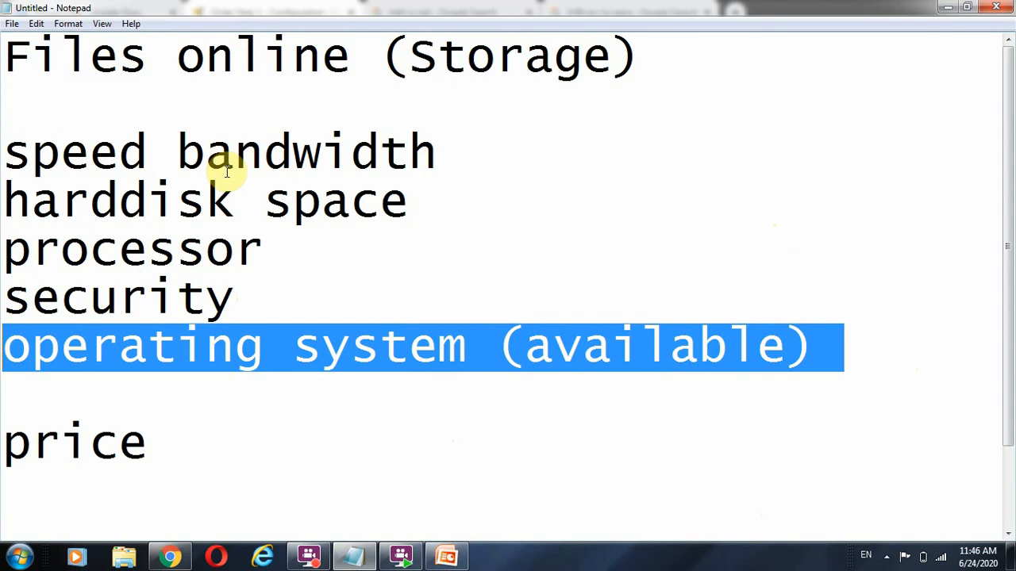
mouse_move(309, 352)
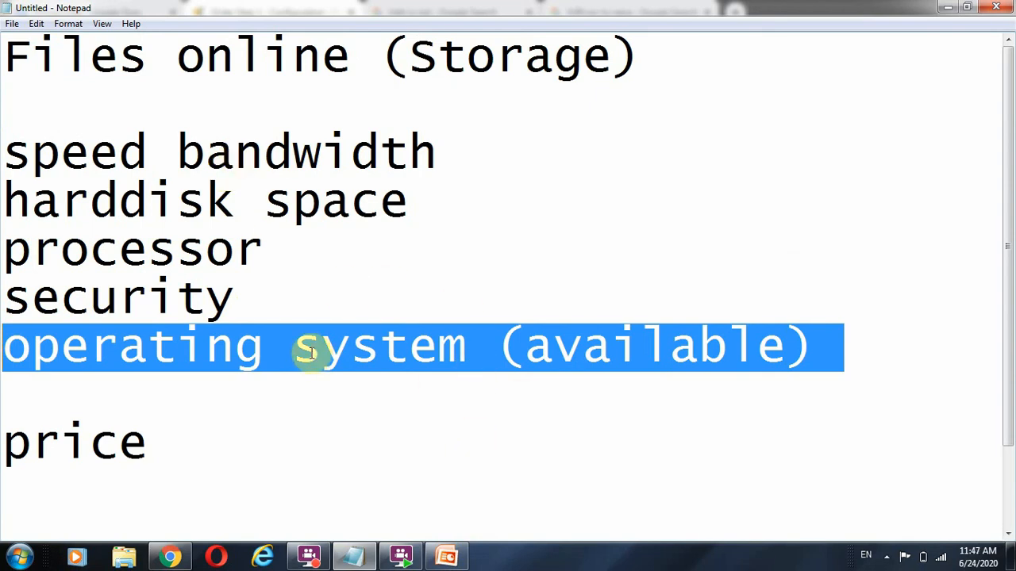
click(349, 346)
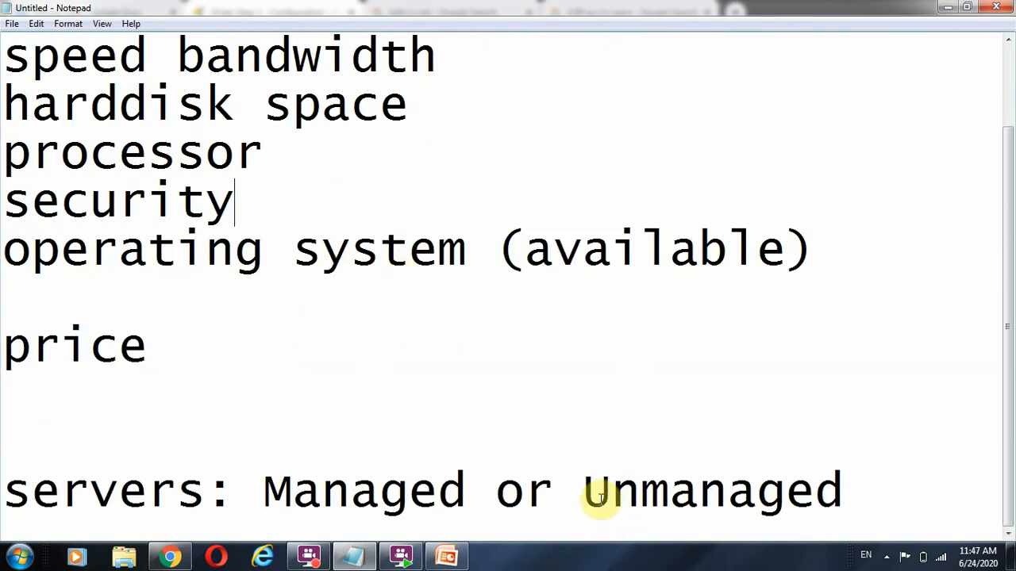
double_click(711, 489)
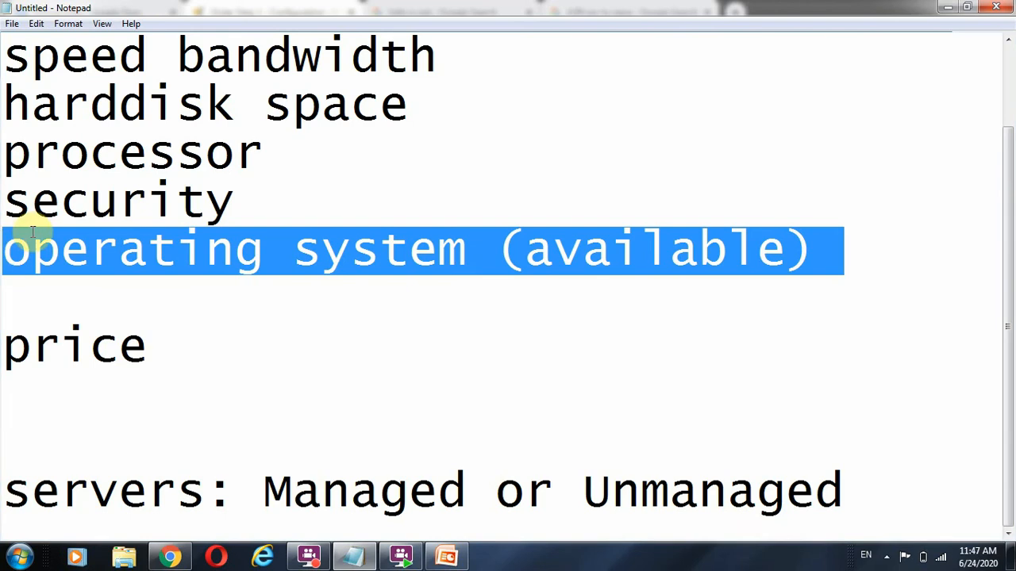
- Switch back to the Contabo order and select Cent OS 7 as the operating system
click(168, 556)
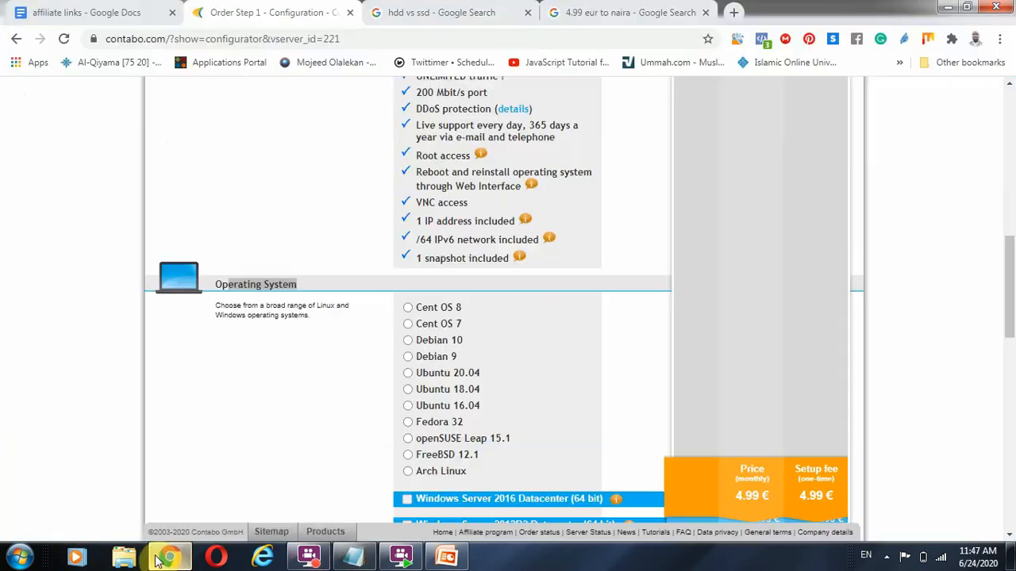
double_click(256, 284)
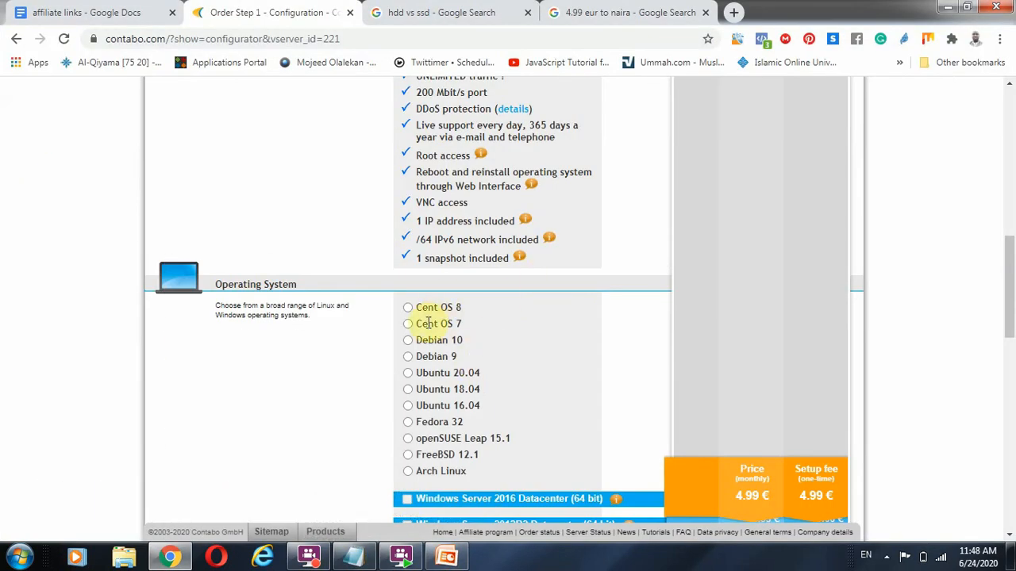
mouse_move(425, 406)
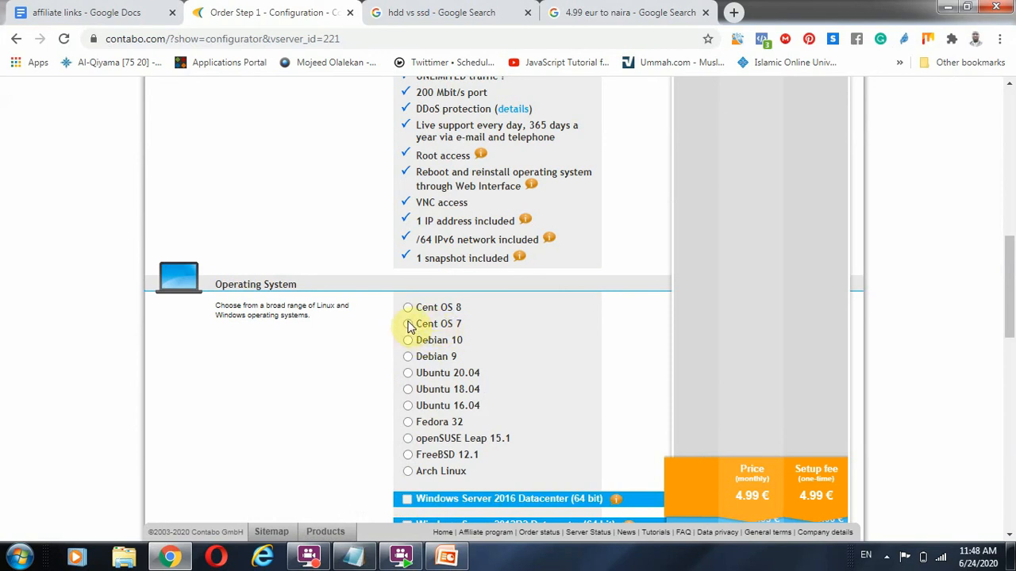
click(406, 324)
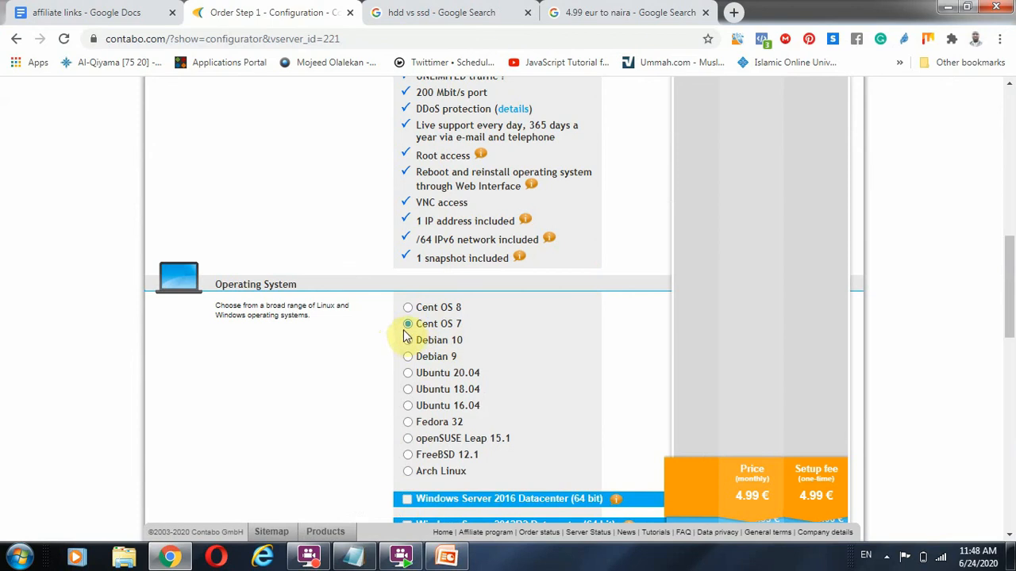
click(406, 324)
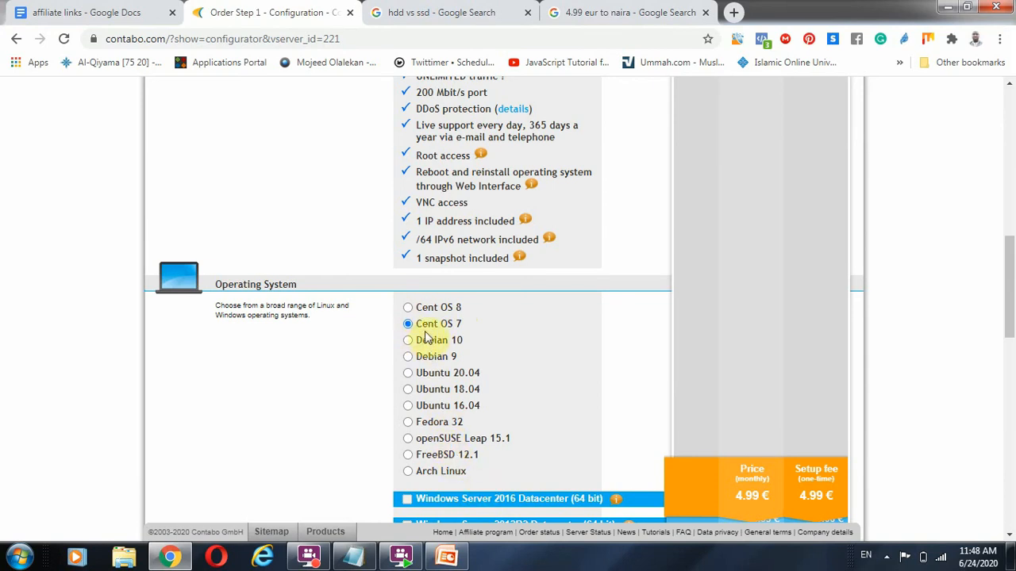
mouse_move(130, 267)
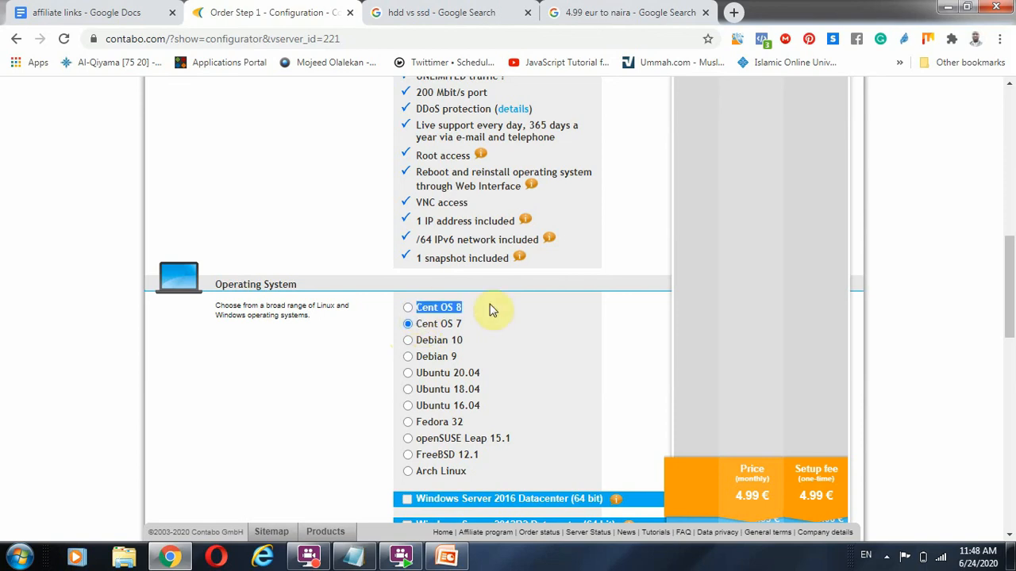
mouse_move(511, 310)
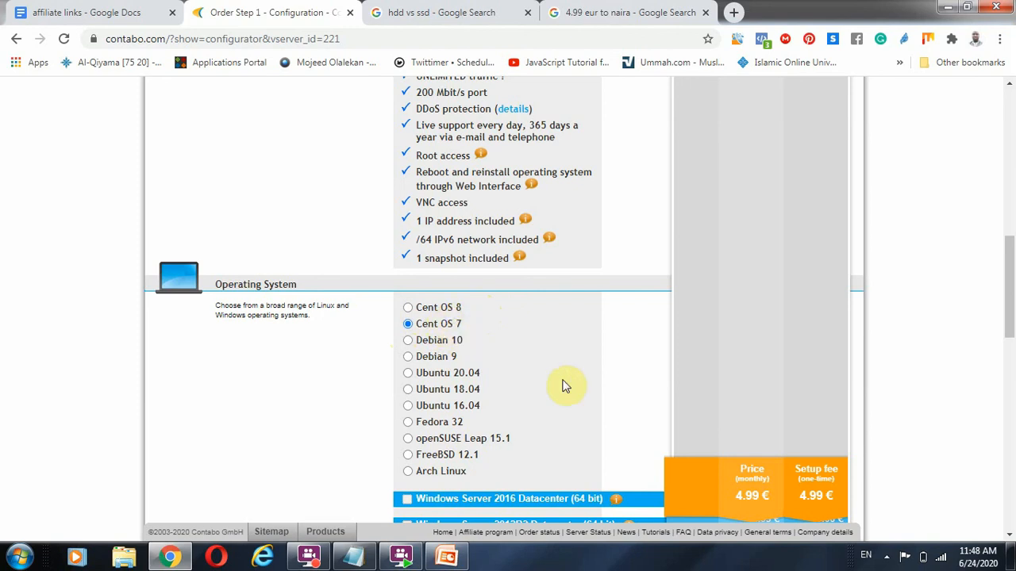
scroll(down, 3)
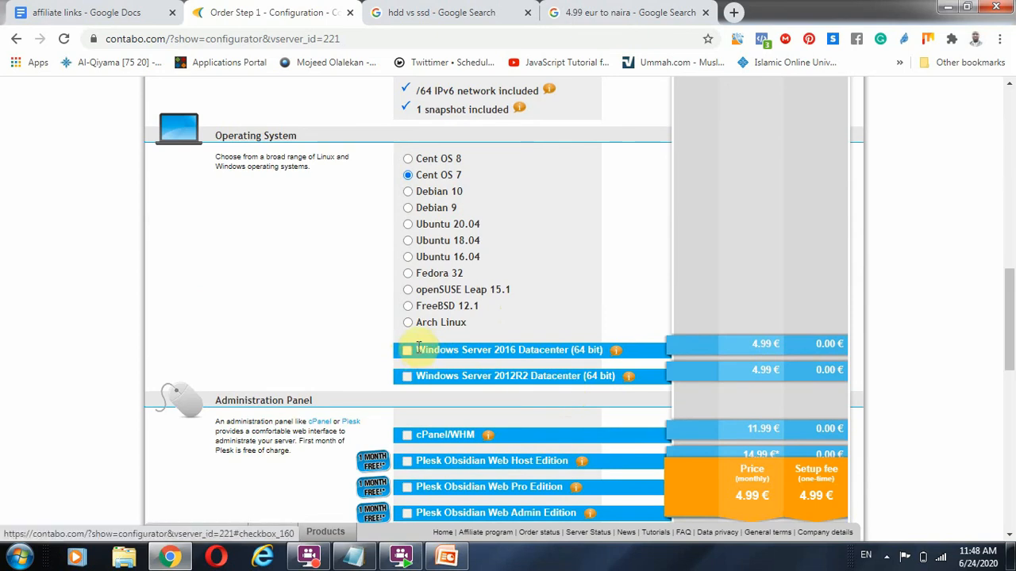
mouse_move(548, 400)
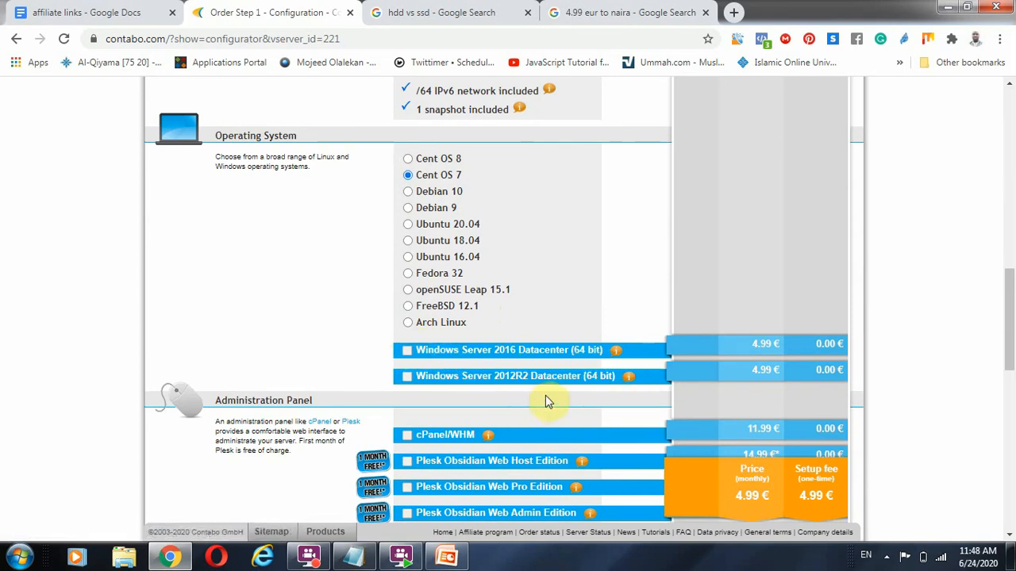
scroll(down, 3)
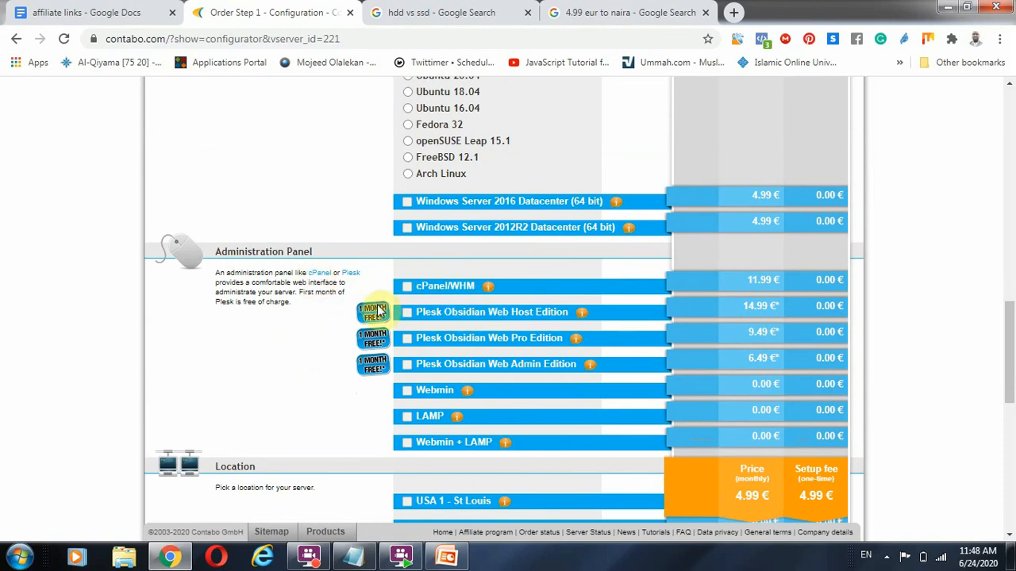
mouse_move(659, 298)
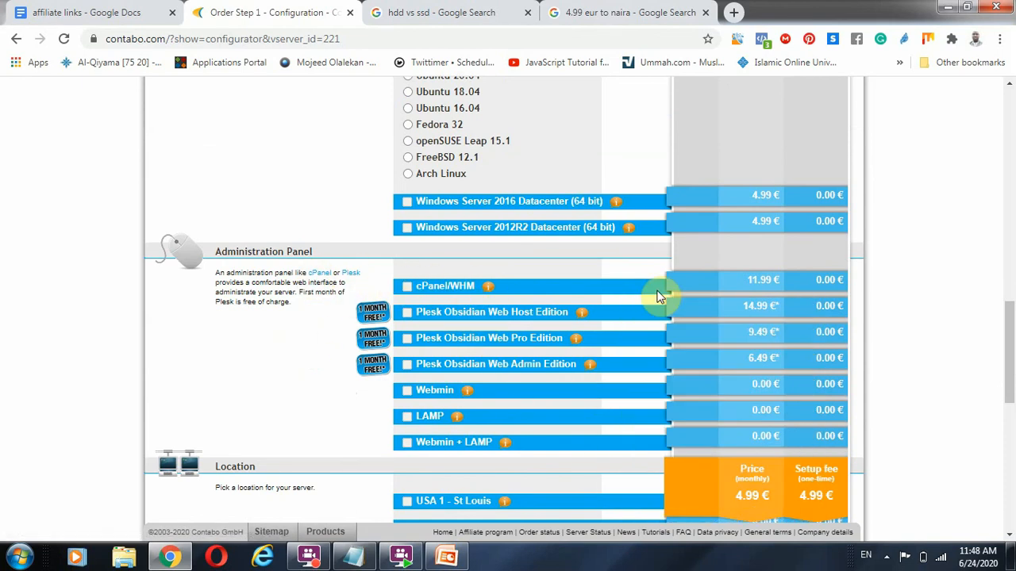
scroll(down, 3)
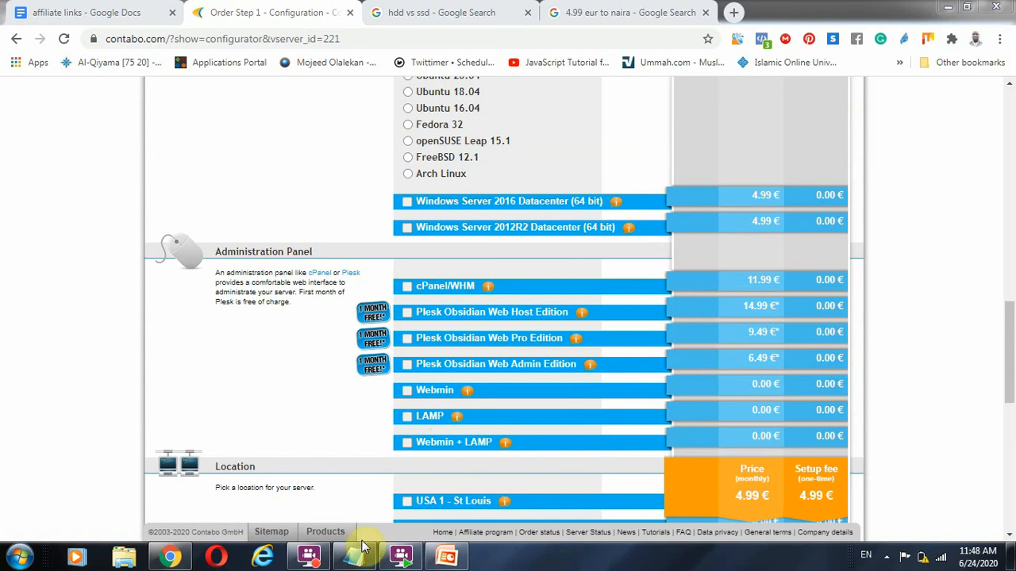
click(352, 556)
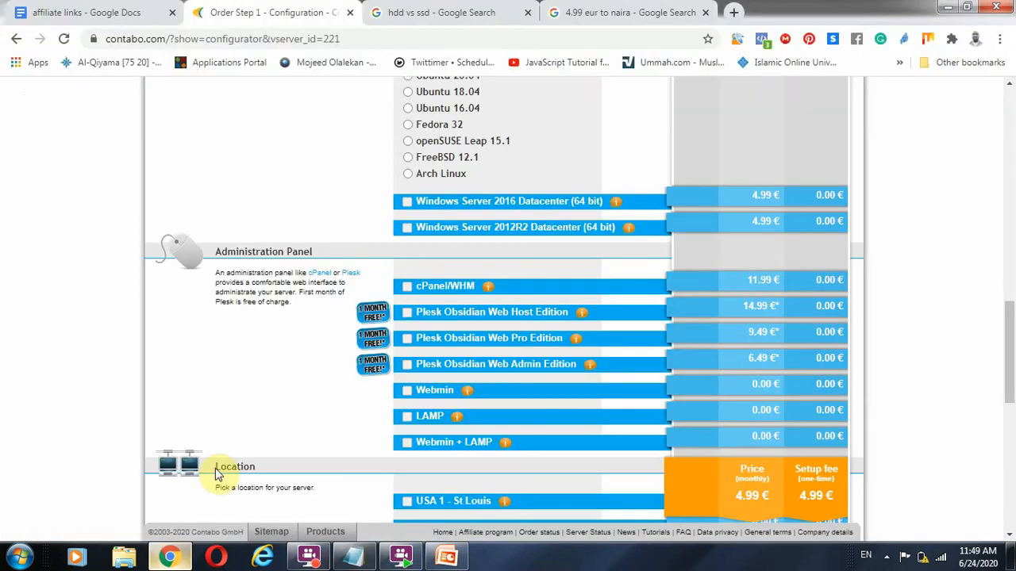
mouse_move(428, 467)
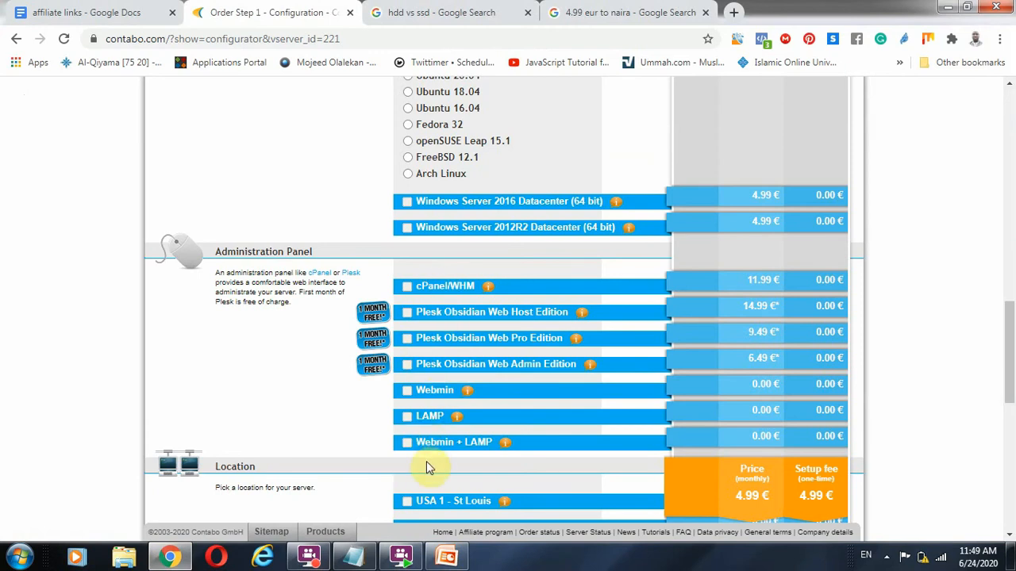
mouse_move(495, 346)
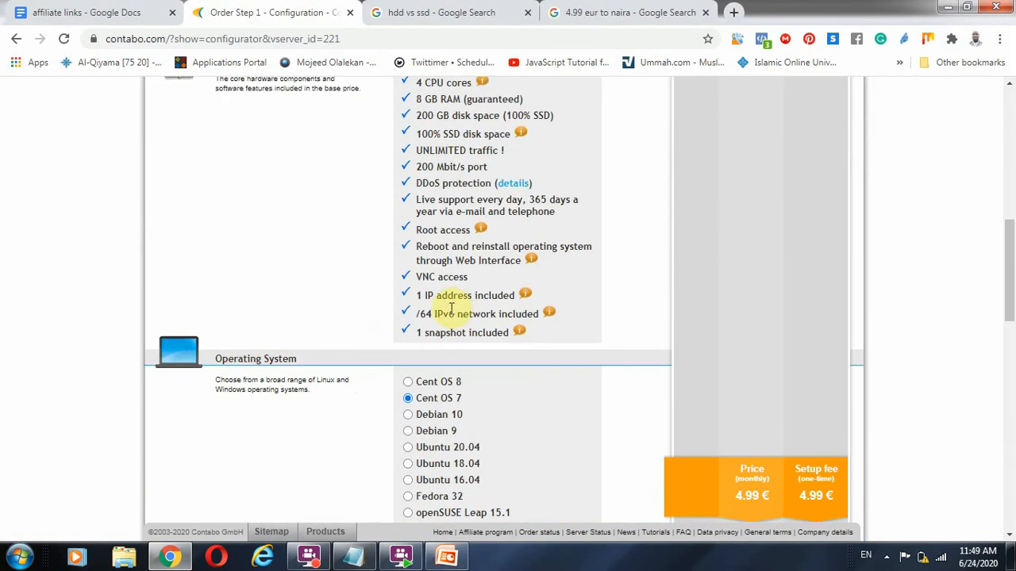
scroll(up, 3)
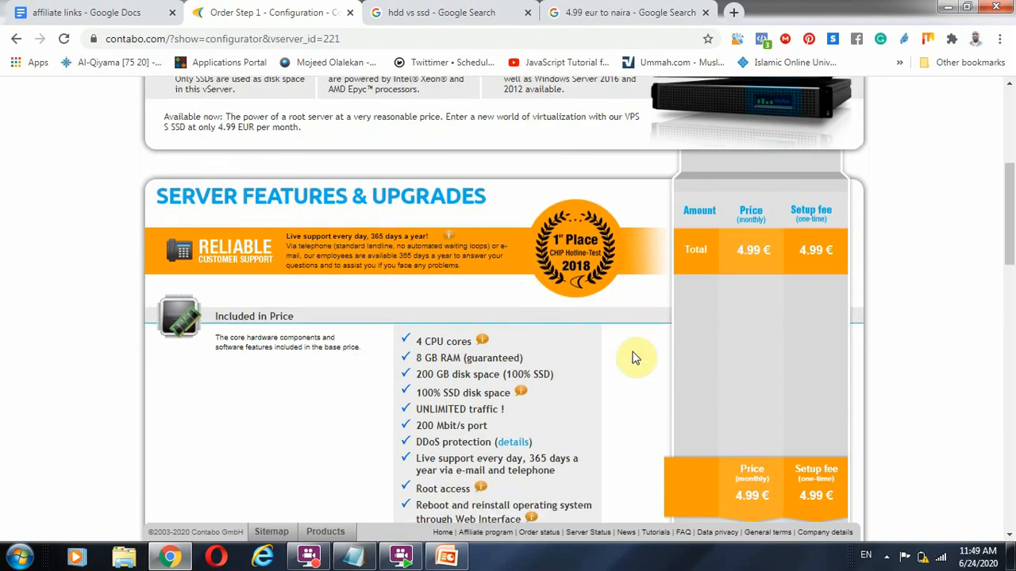
scroll(down, 3)
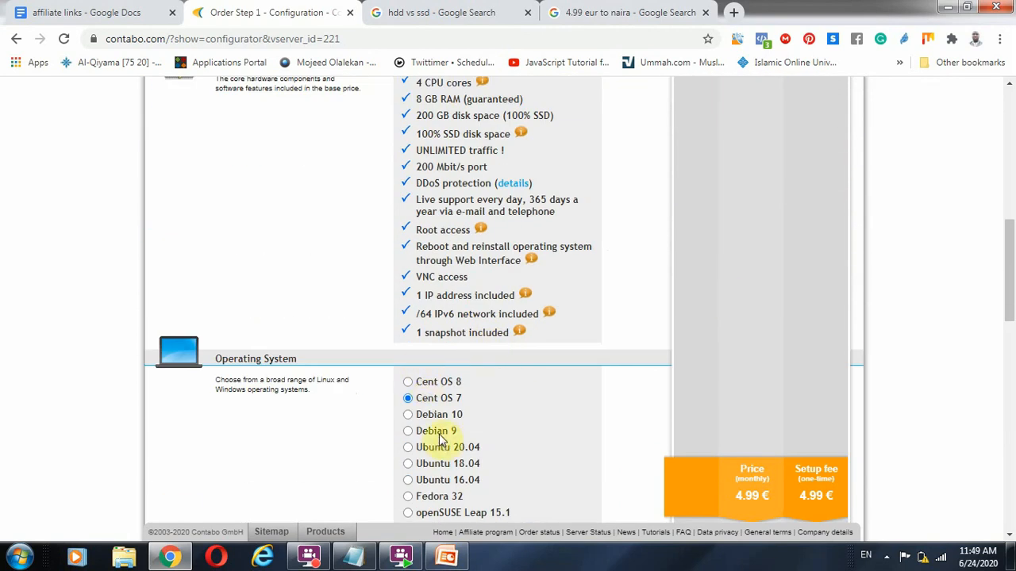
mouse_move(470, 403)
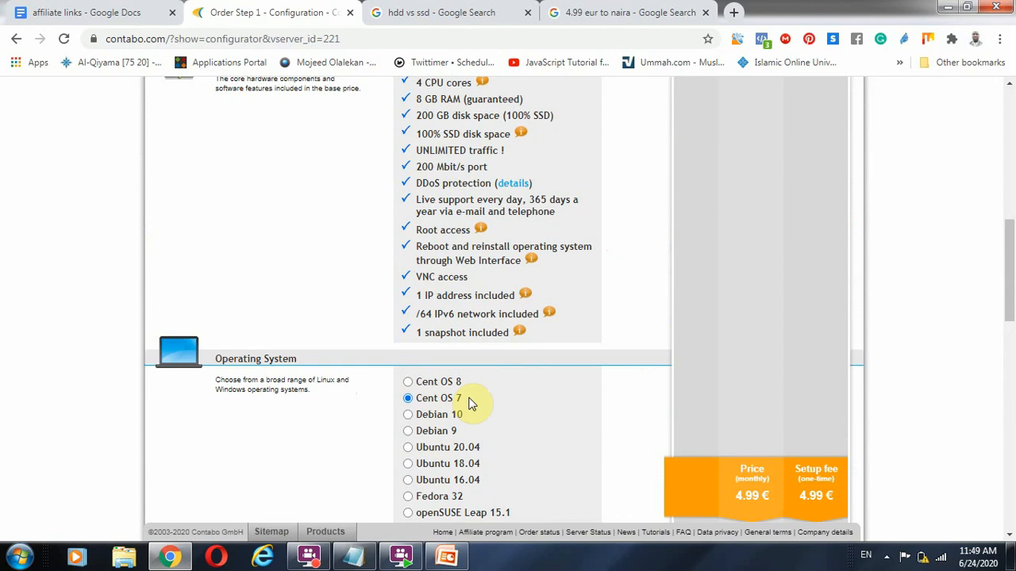
mouse_move(479, 409)
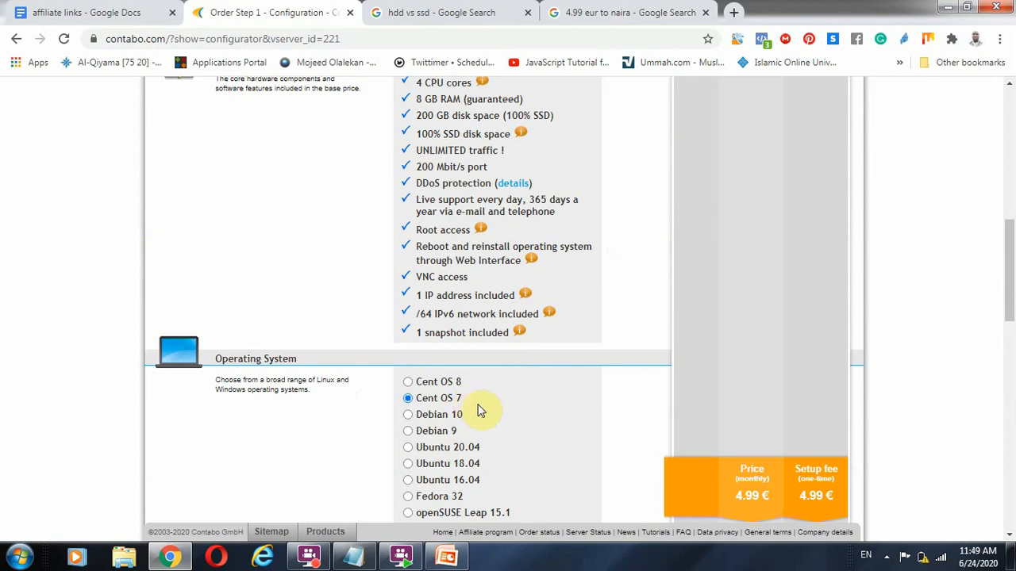
scroll(down, 3)
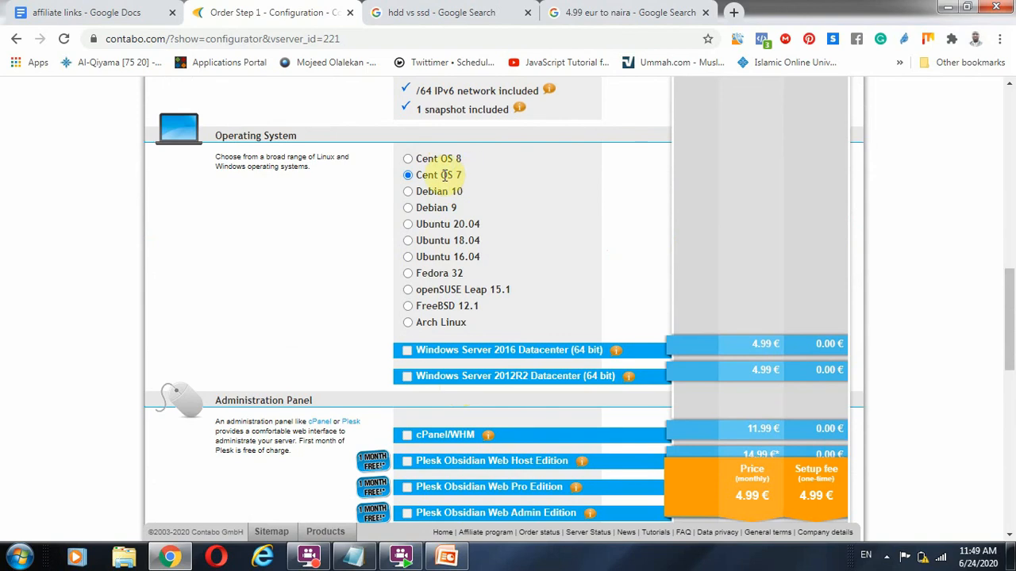
scroll(down, 3)
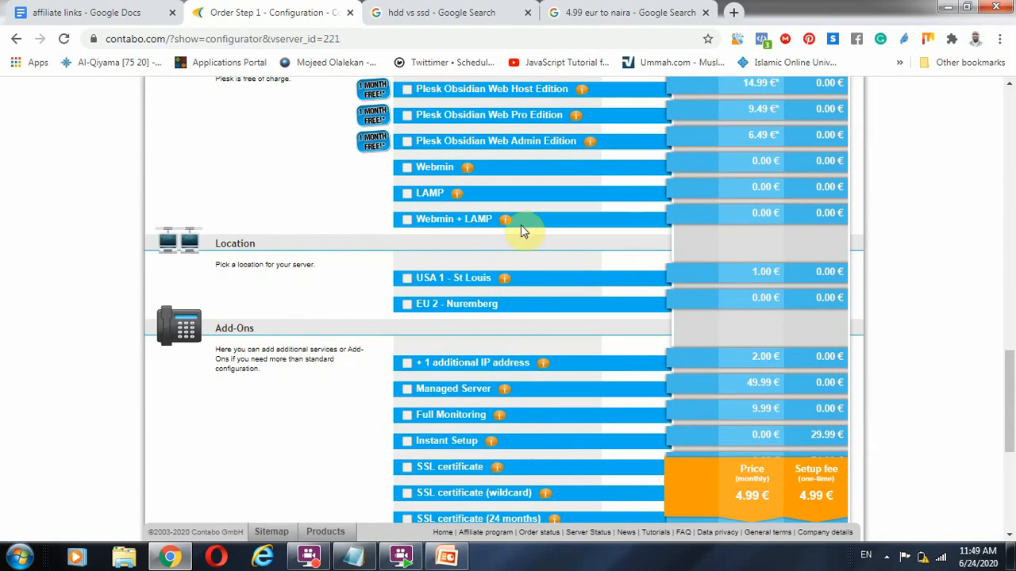
scroll(down, 3)
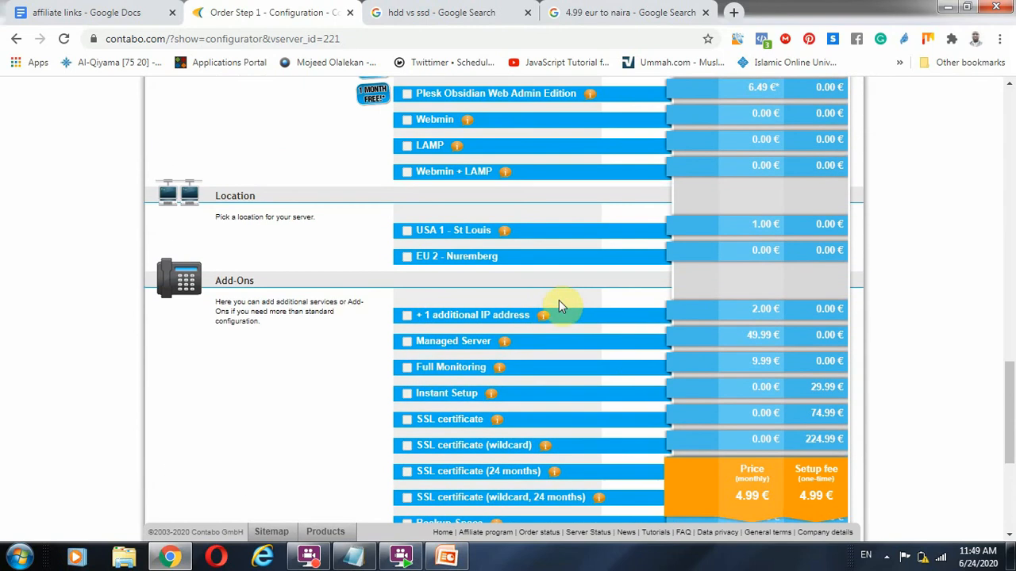
mouse_move(569, 372)
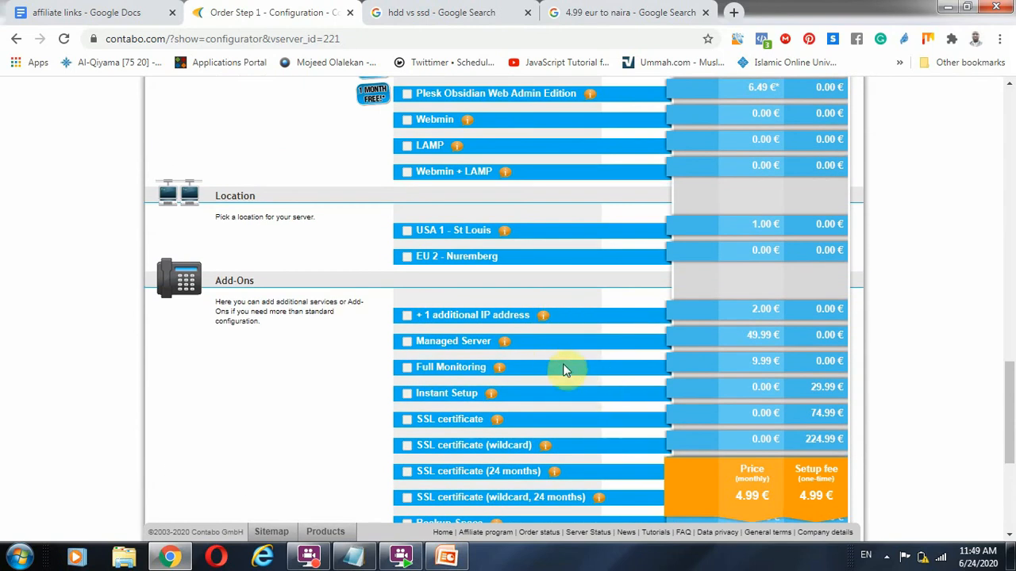
mouse_move(797, 448)
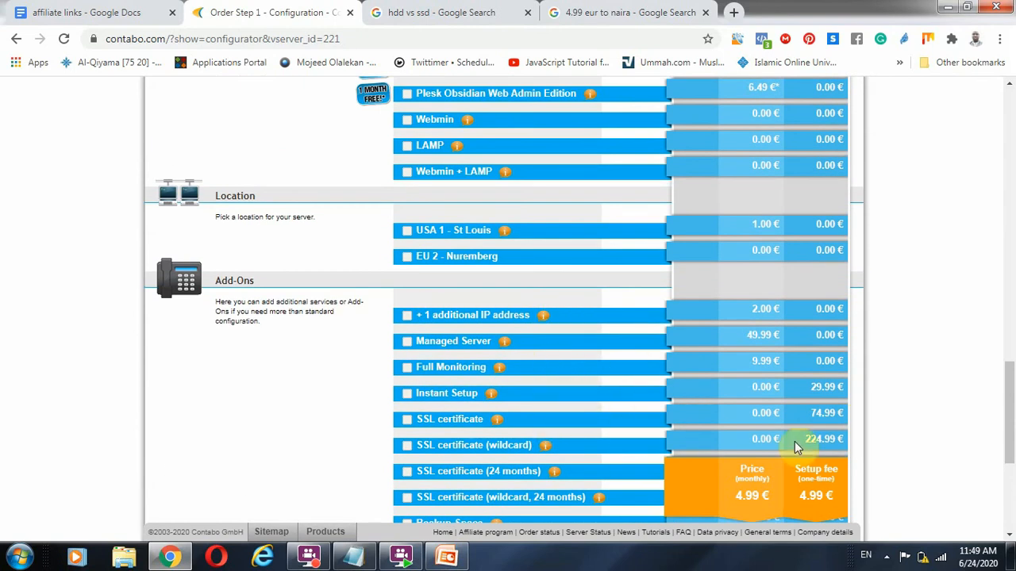
mouse_move(587, 387)
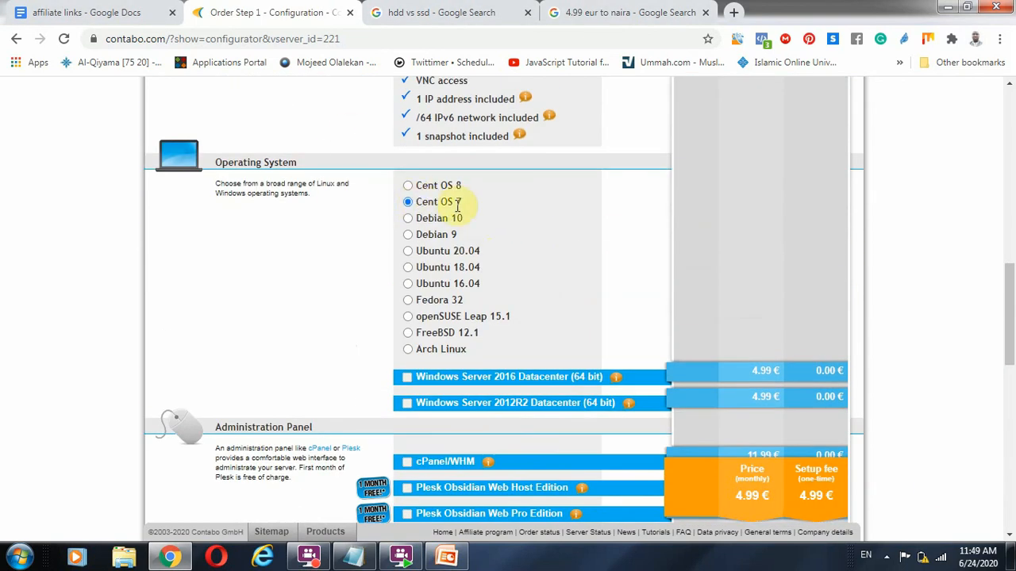
scroll(up, 3)
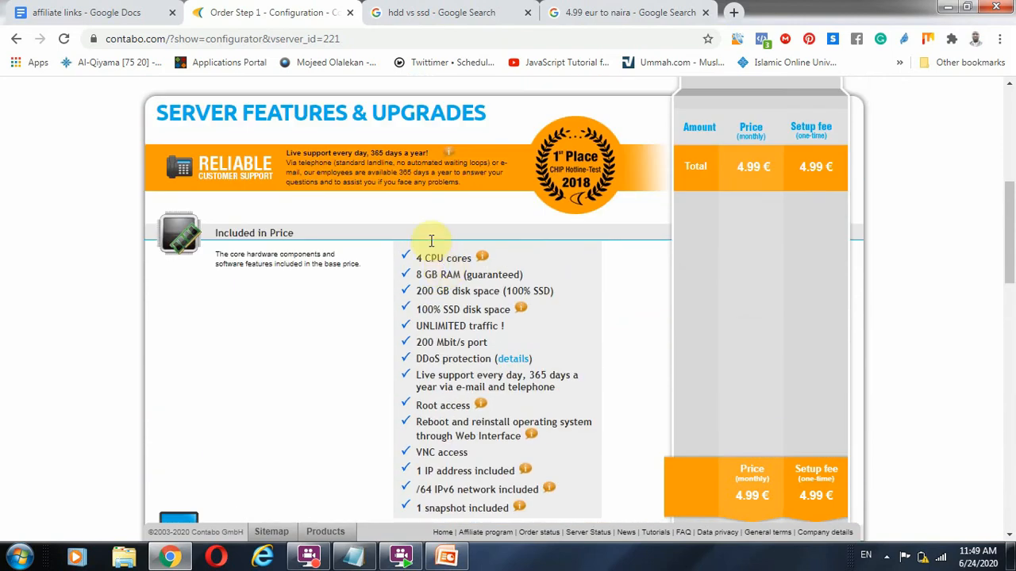
scroll(down, 3)
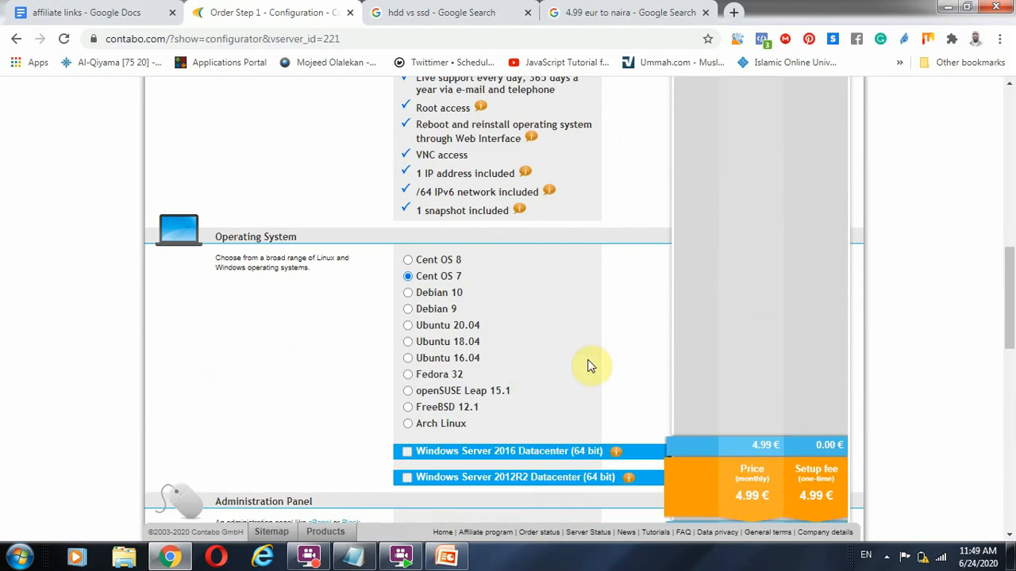
scroll(down, 3)
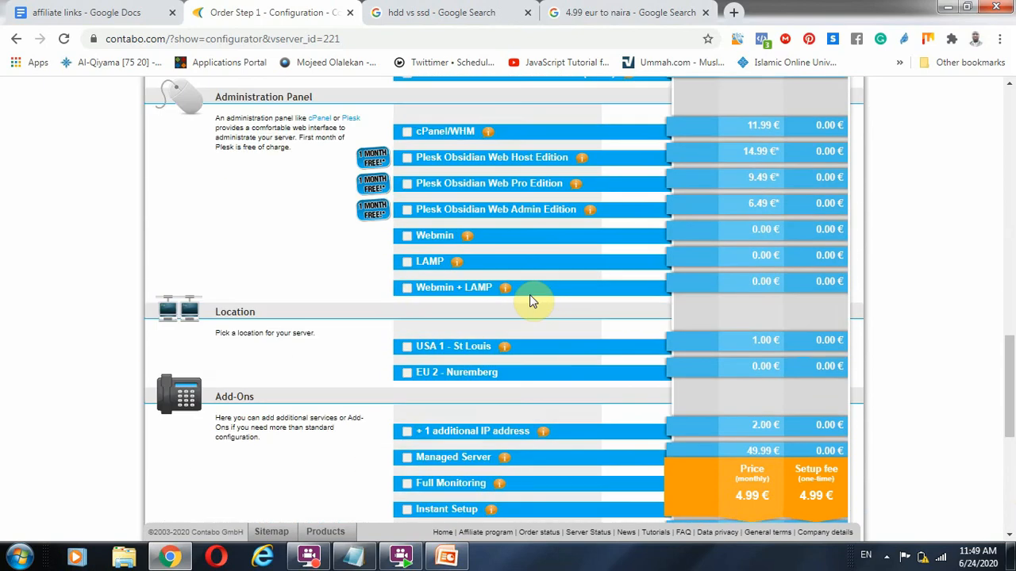
scroll(down, 3)
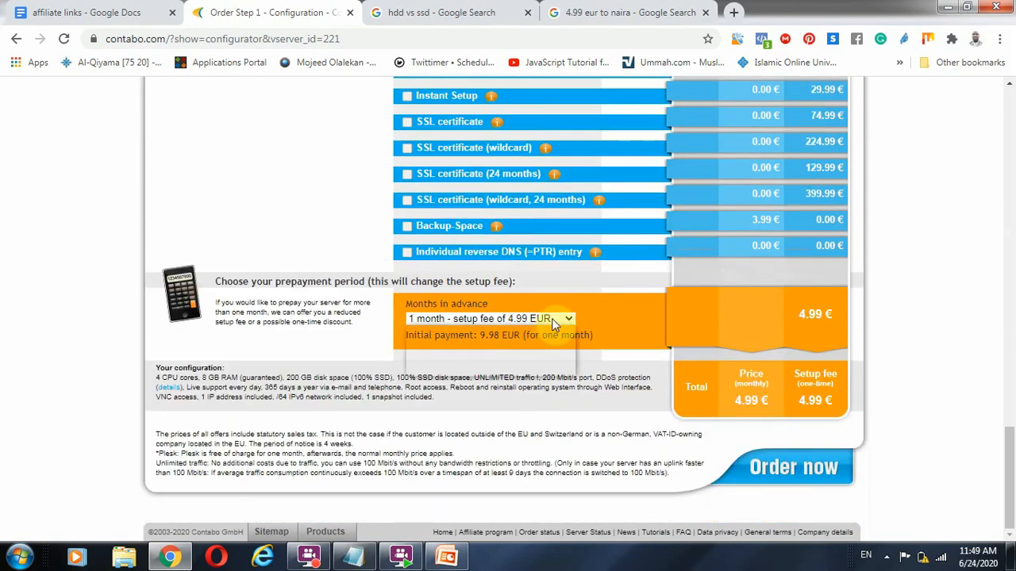
- Choose 12 months prepayment with 0.00 EUR setup fee and highlight the 59.88 EUR initial payment
click(486, 318)
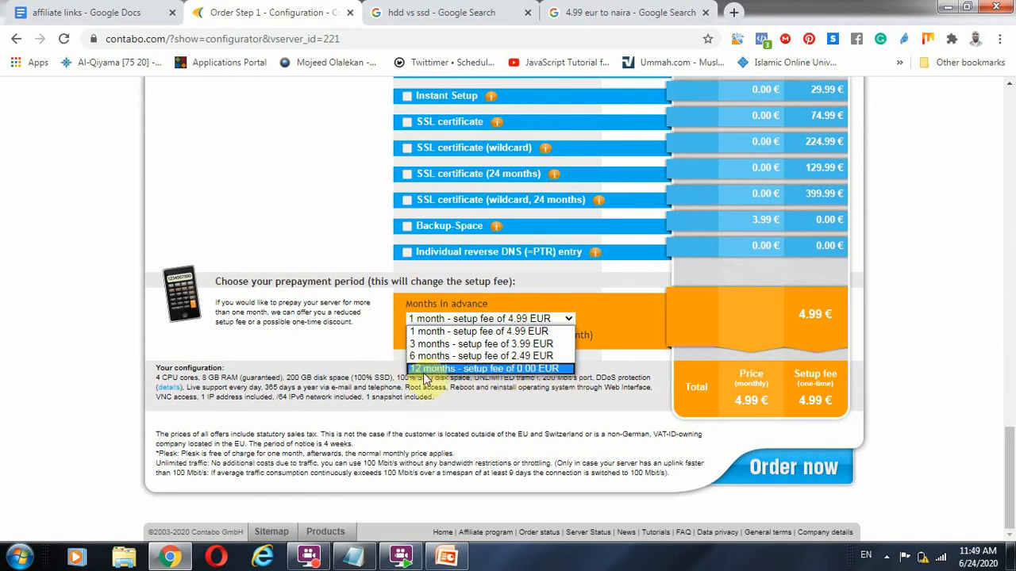
click(486, 368)
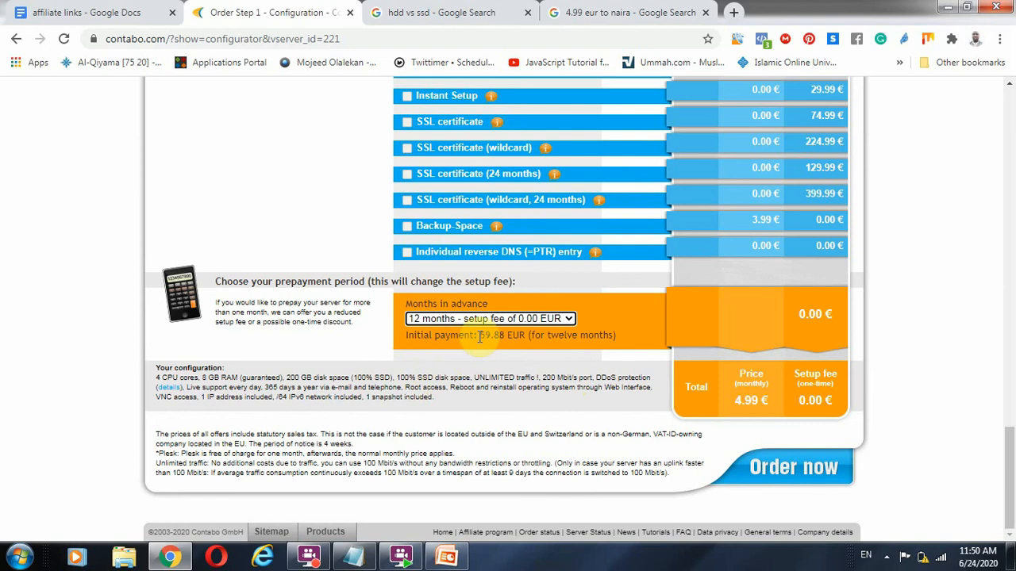
double_click(492, 334)
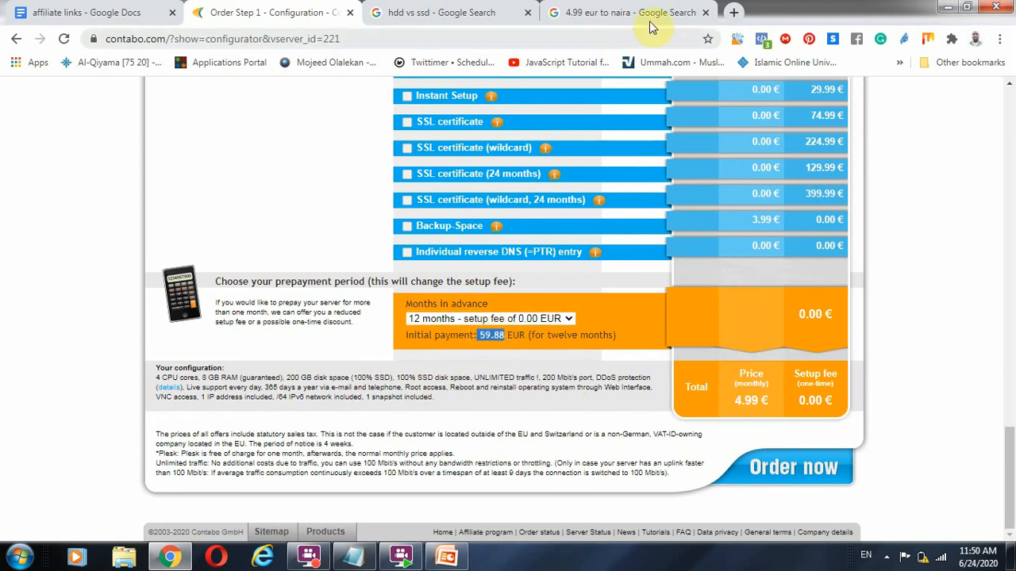
- Convert 59.88 EUR to Naira in the Google tab, then return to the Contabo configurator
click(627, 13)
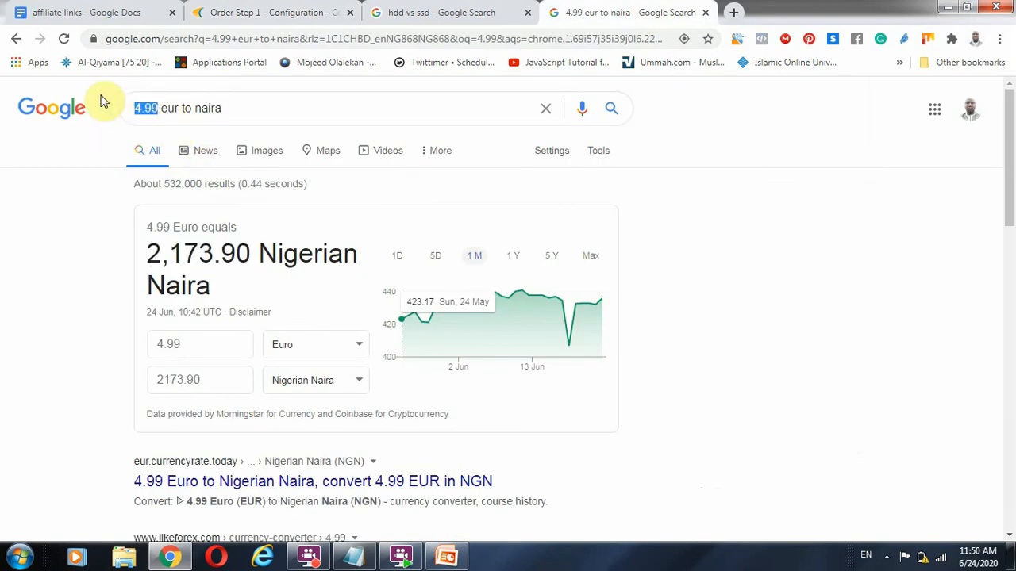
text(59)
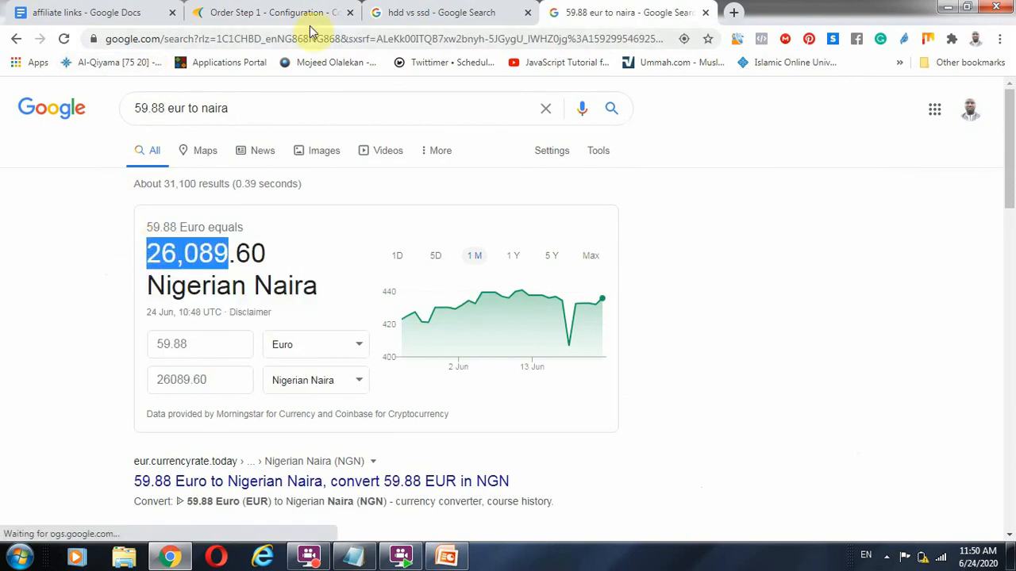
click(270, 13)
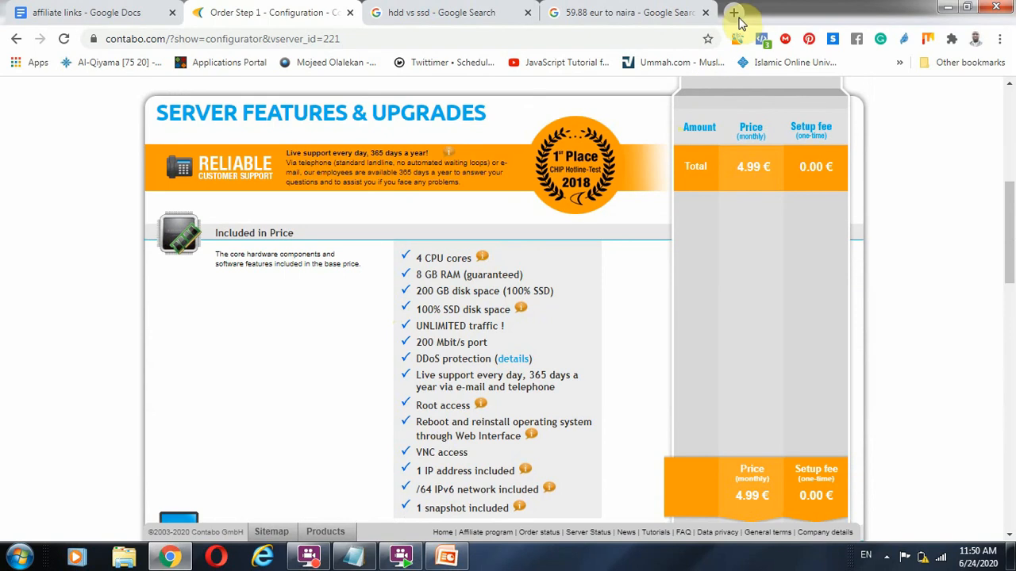
mouse_move(733, 15)
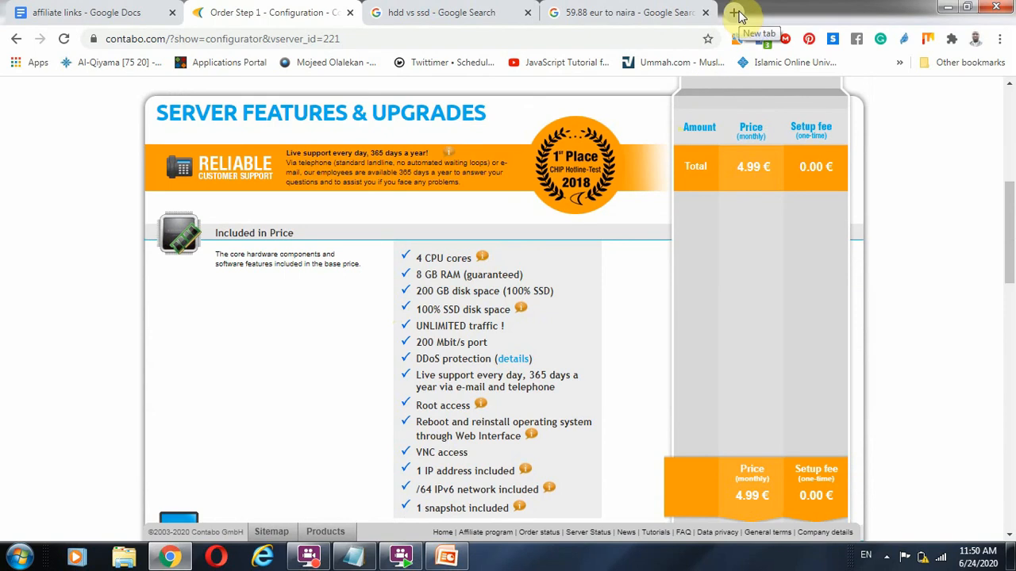
- Search Google in a new tab for 'hosting companies in nigeria' and browse the results
click(733, 12)
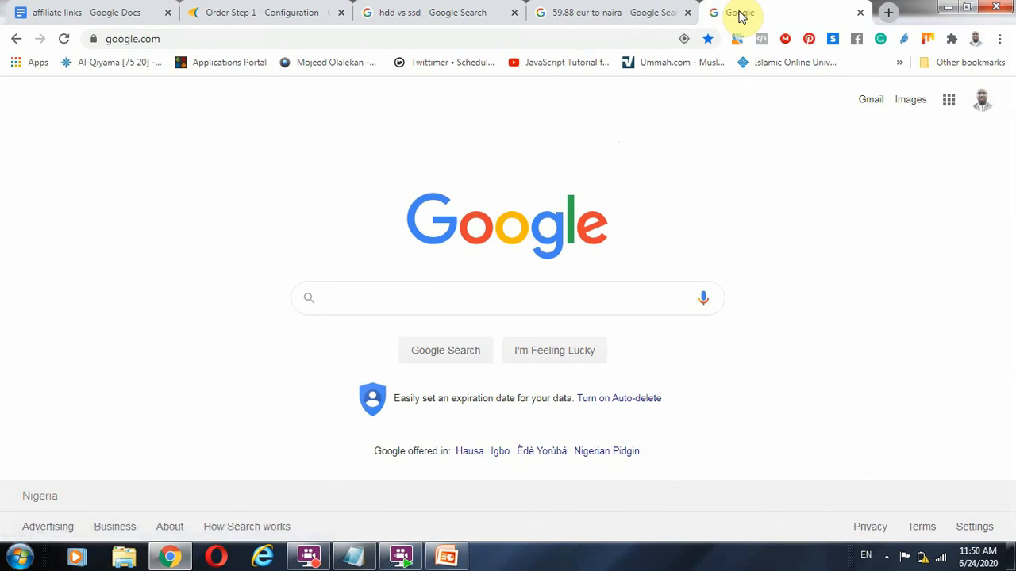
text(hosting)
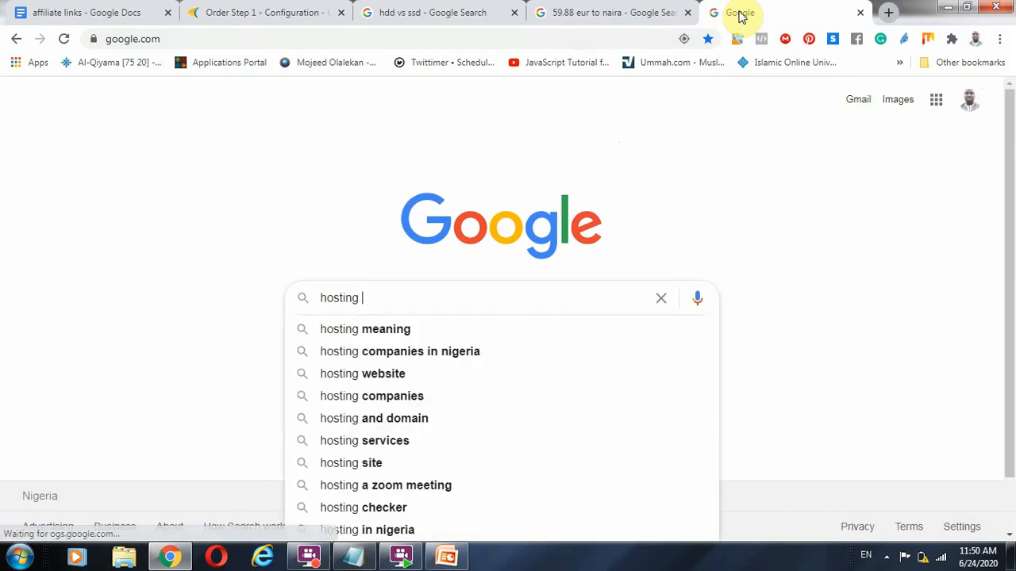
click(400, 351)
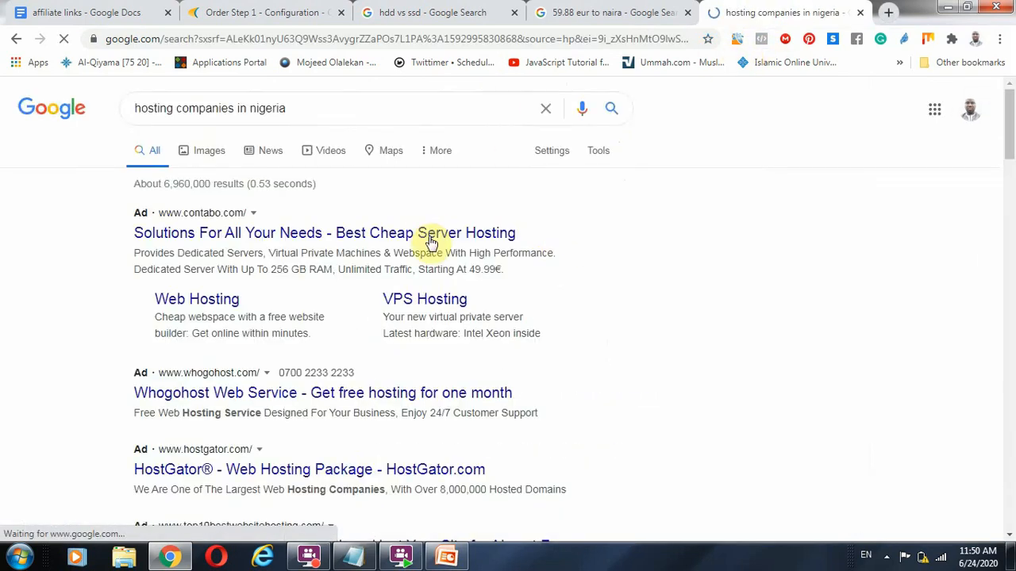
scroll(down, 3)
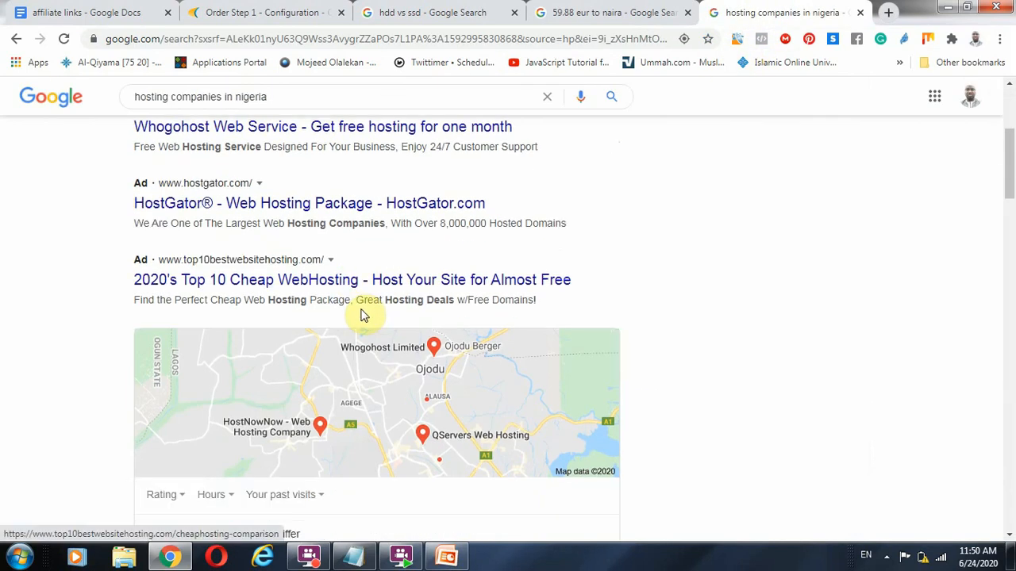
scroll(down, 3)
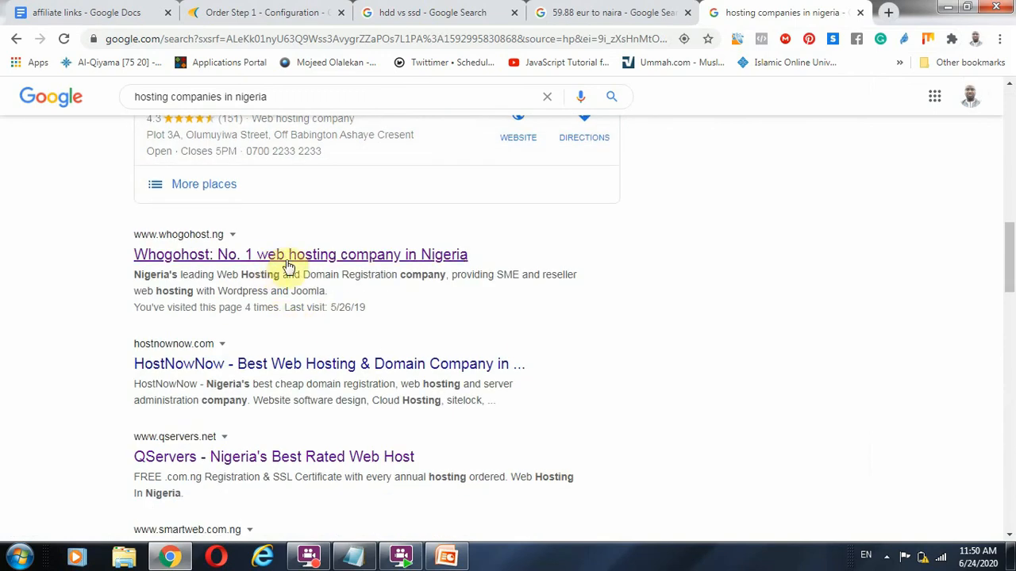
- Open the Whogohost result in a new tab and dismiss its WordPress promo popup
right_click(287, 265)
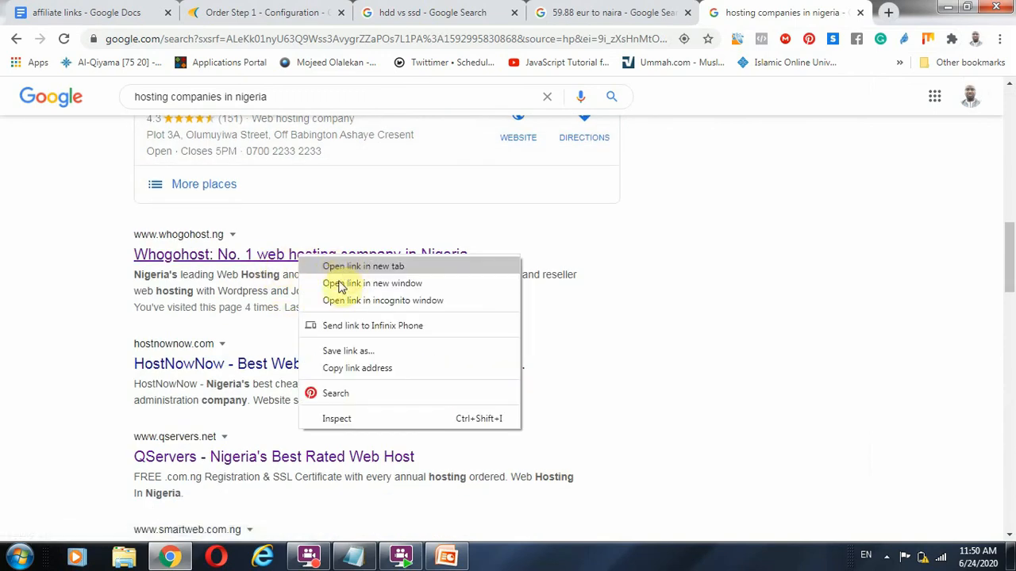
click(362, 267)
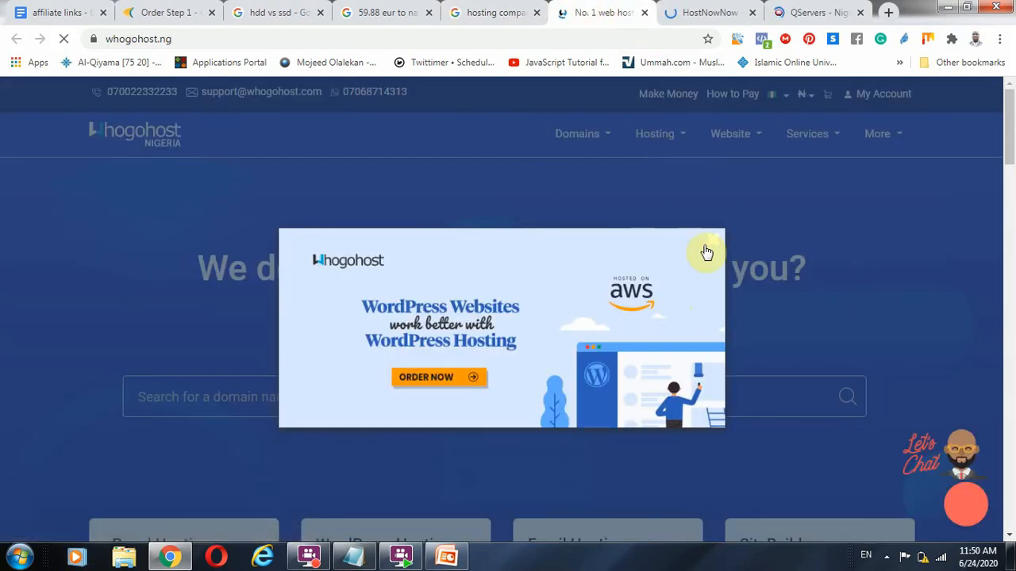
click(705, 251)
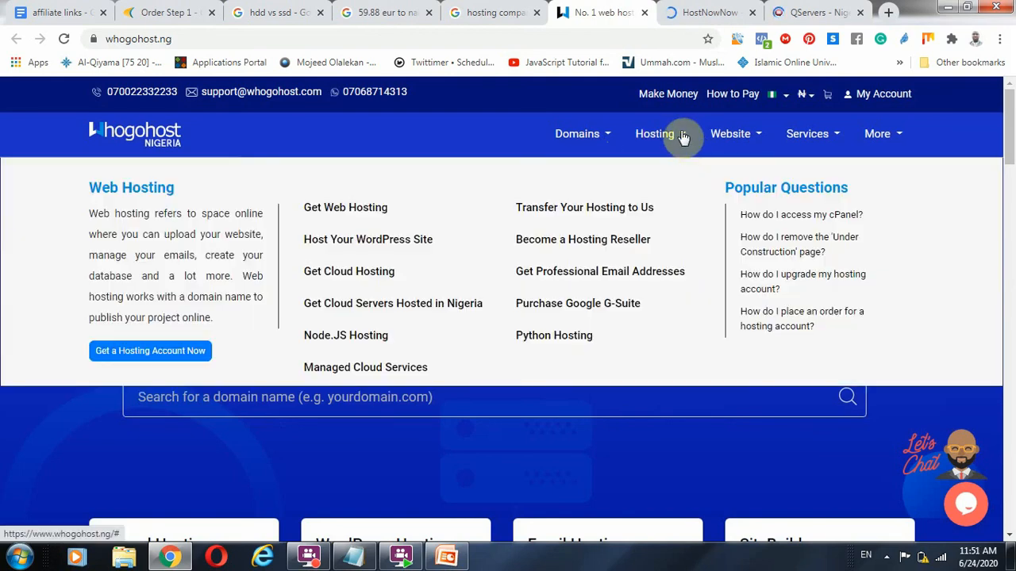
mouse_move(681, 146)
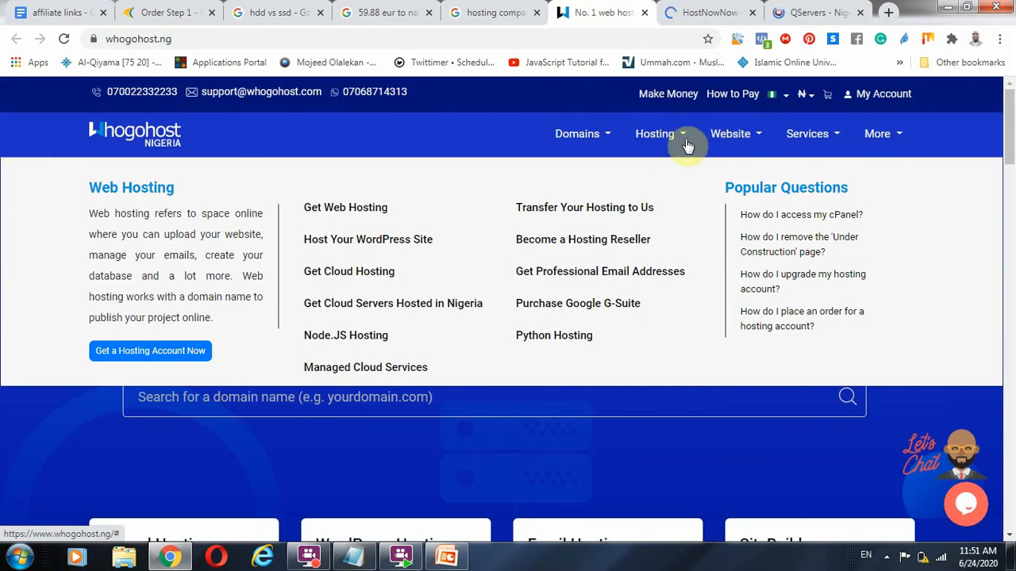
mouse_move(673, 141)
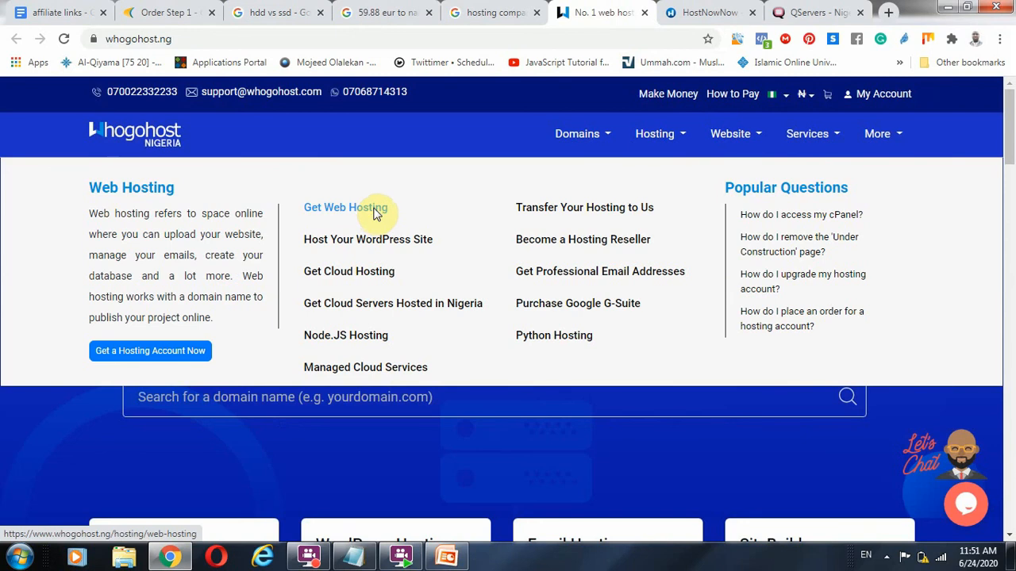
click(346, 206)
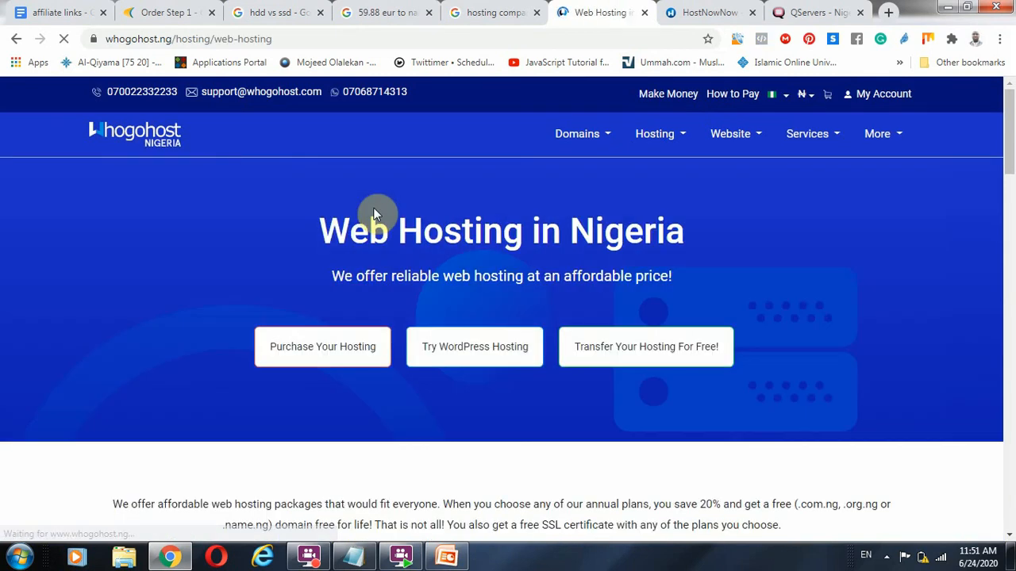
scroll(down, 3)
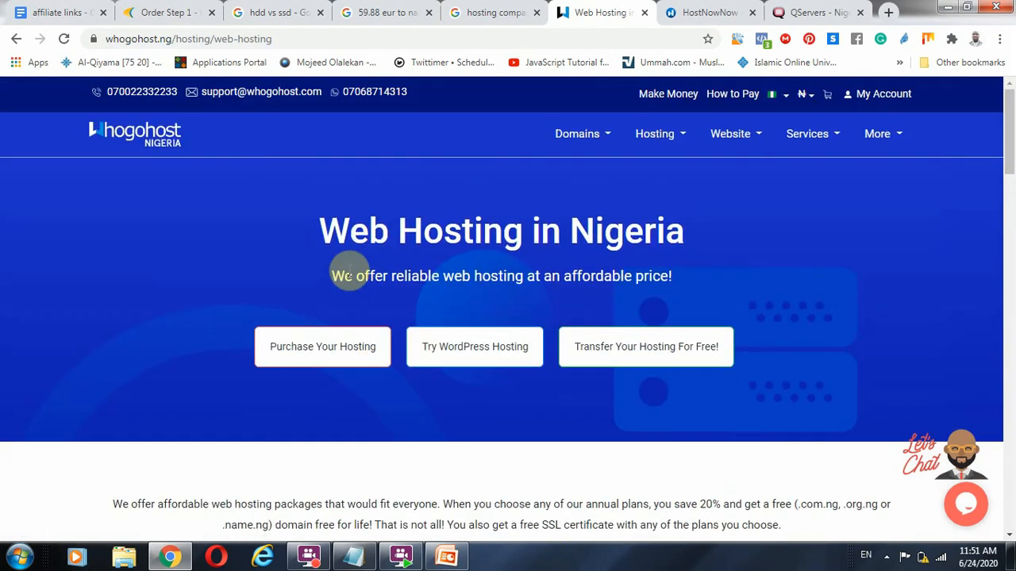
scroll(down, 3)
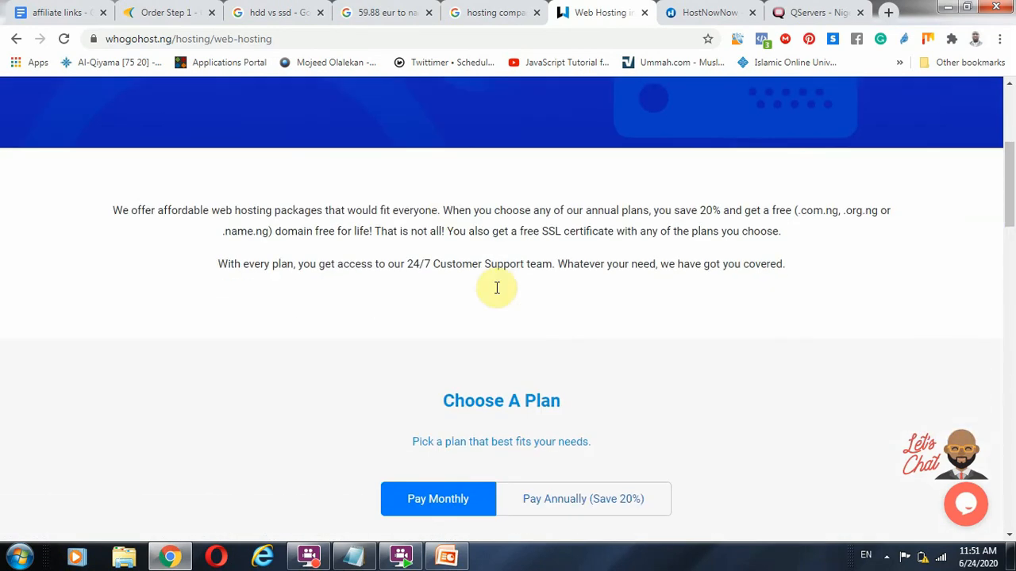
scroll(down, 3)
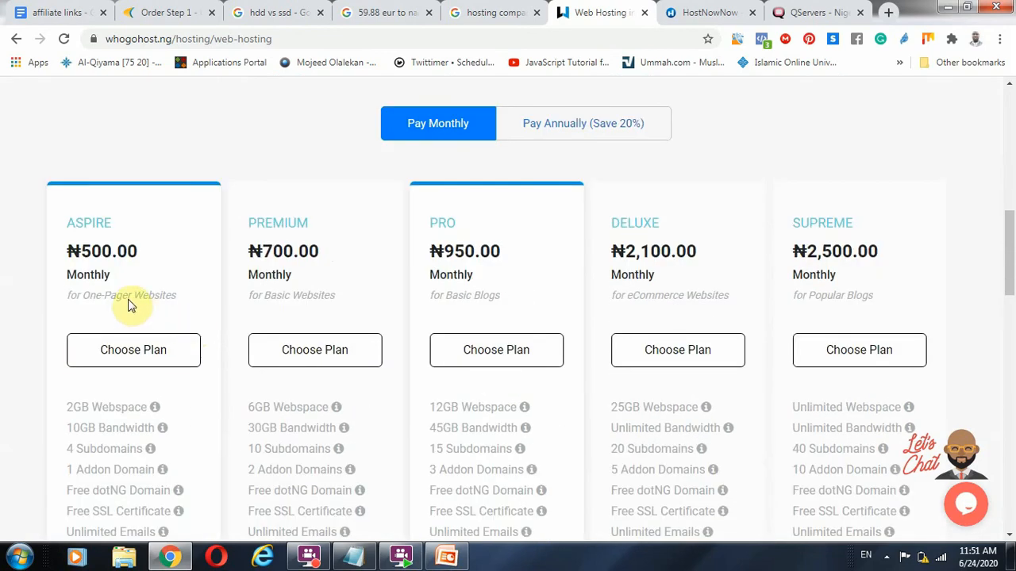
scroll(down, 3)
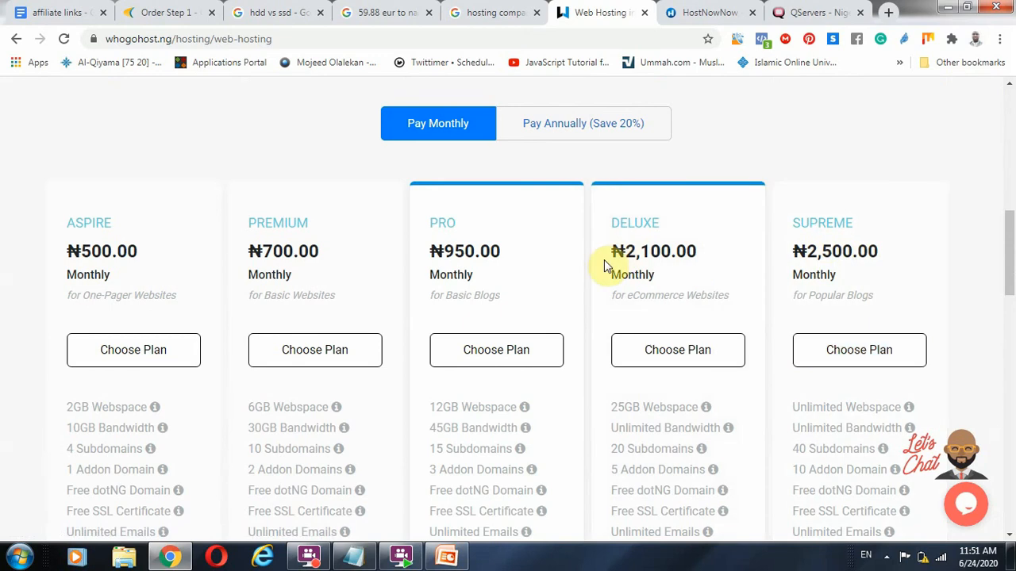
scroll(down, 3)
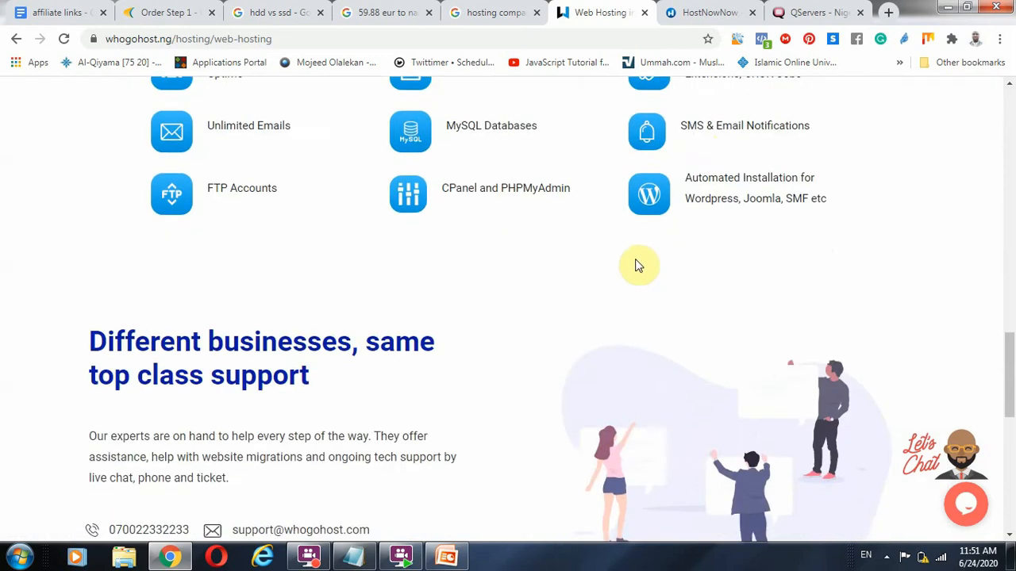
scroll(down, 3)
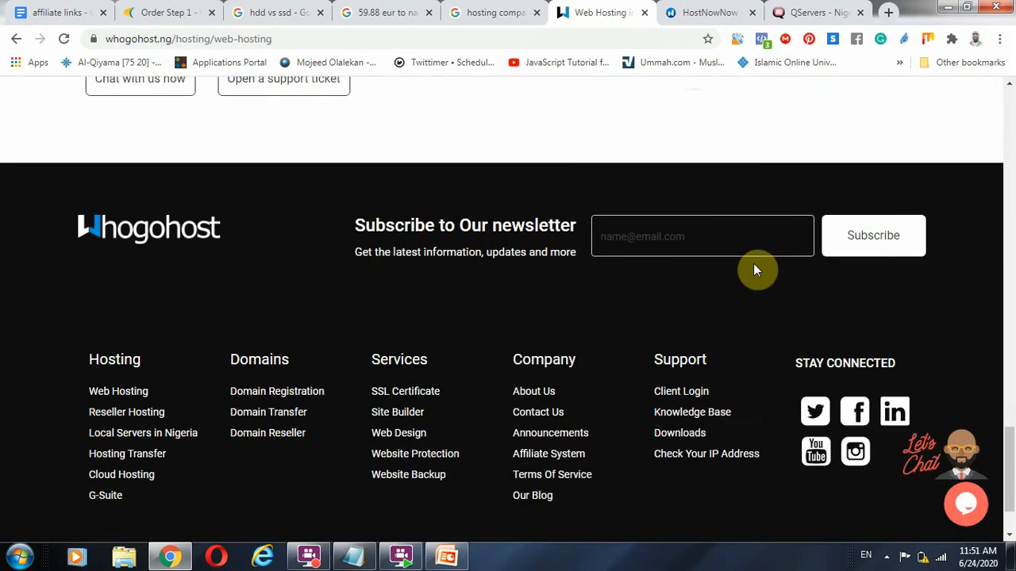
scroll(down, 3)
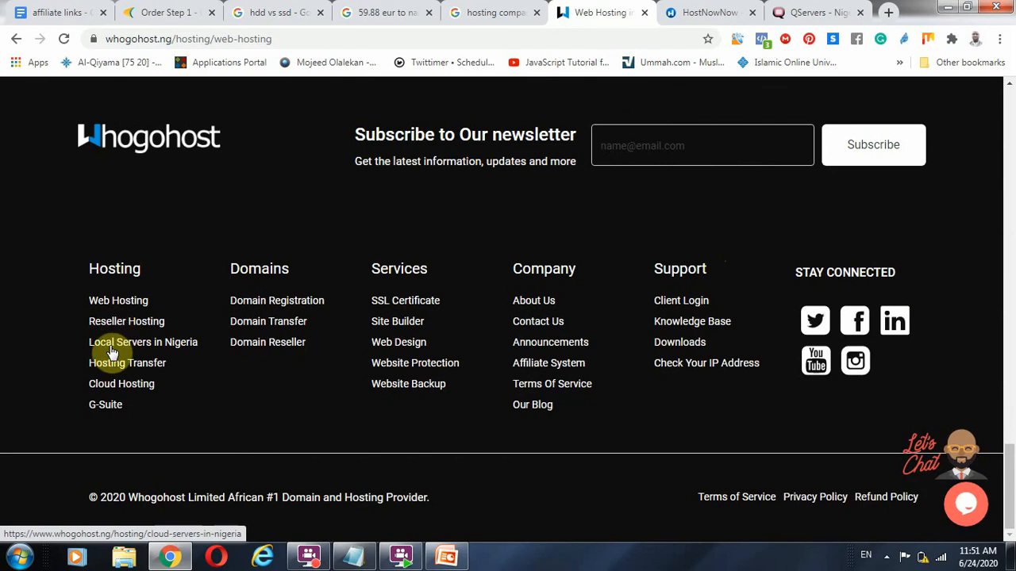
mouse_move(159, 378)
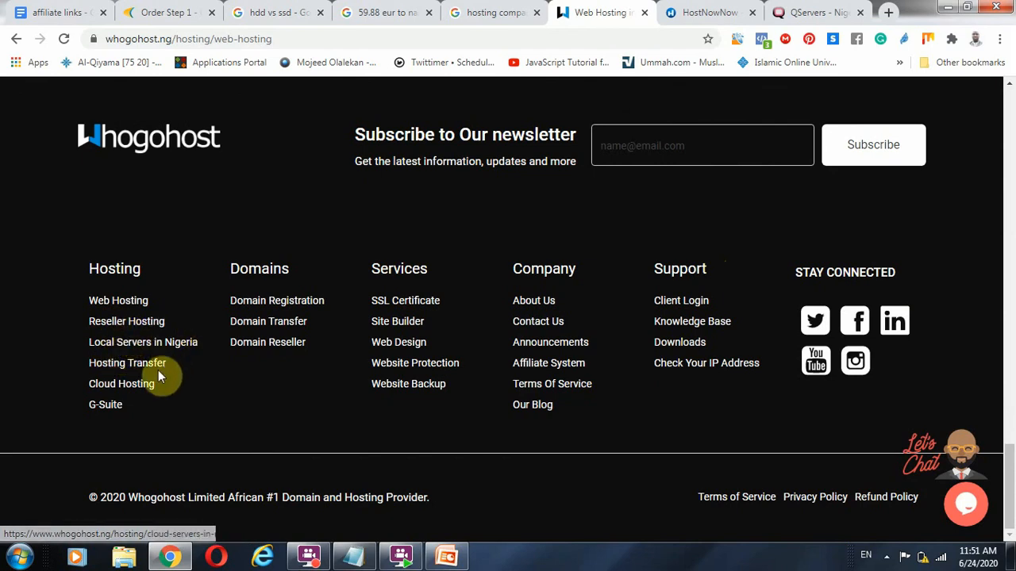
scroll(up, 3)
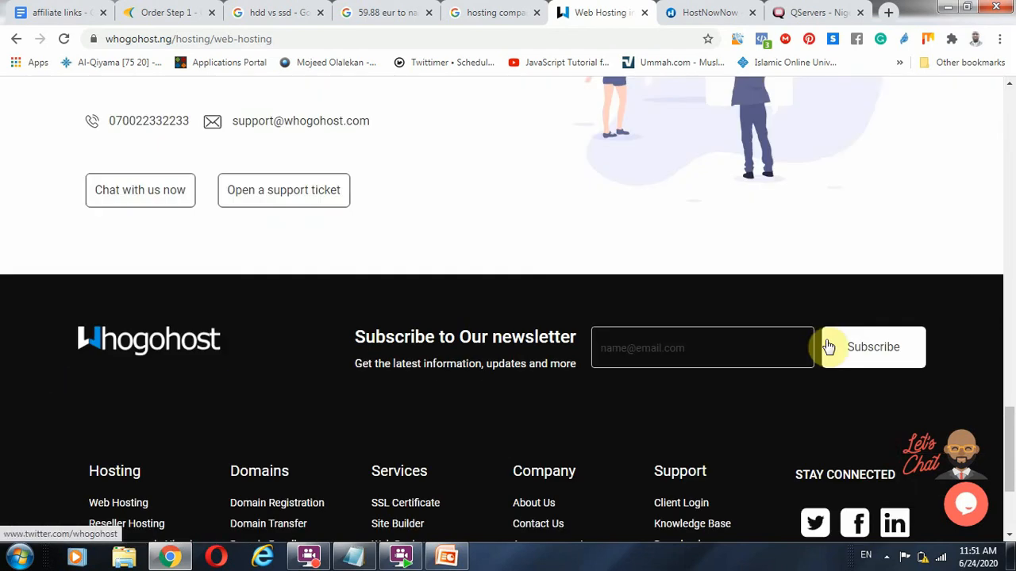
scroll(up, 3)
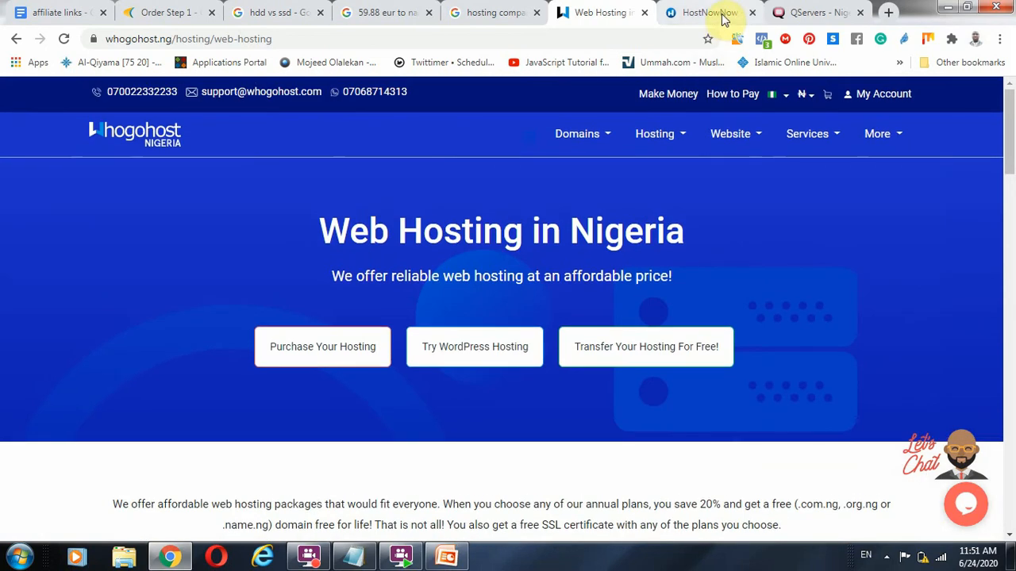
- Review HostNowNow's shared plans: Larva ₦2,500, Butterfly ₦3,500 and Robin ₦5,000 yearly
click(707, 13)
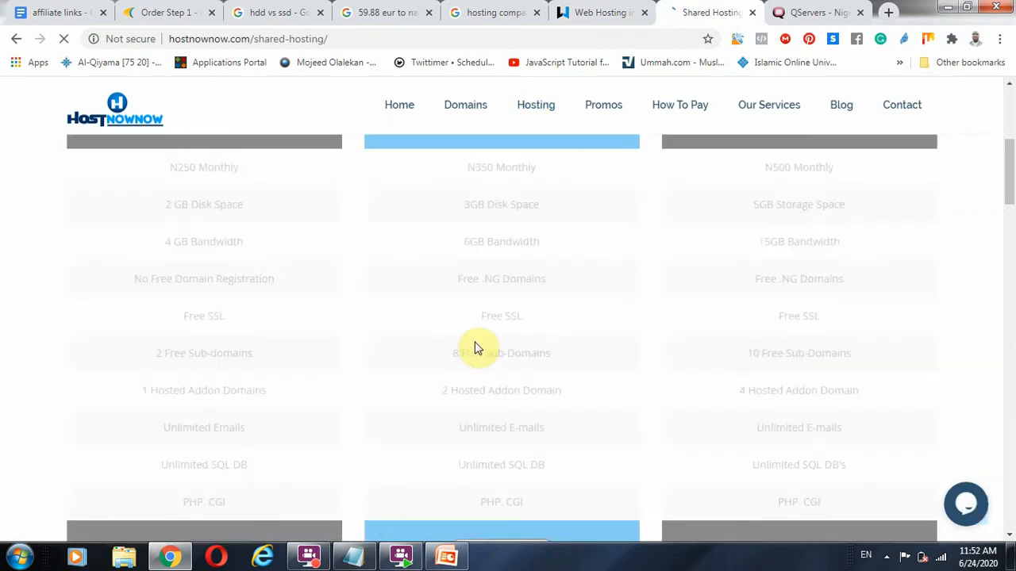
scroll(up, 3)
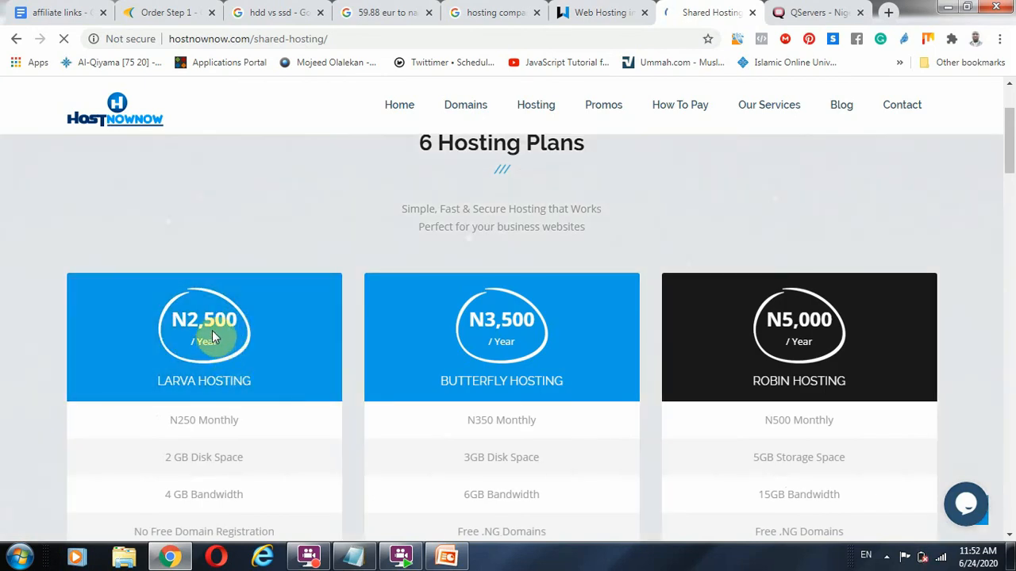
mouse_move(854, 355)
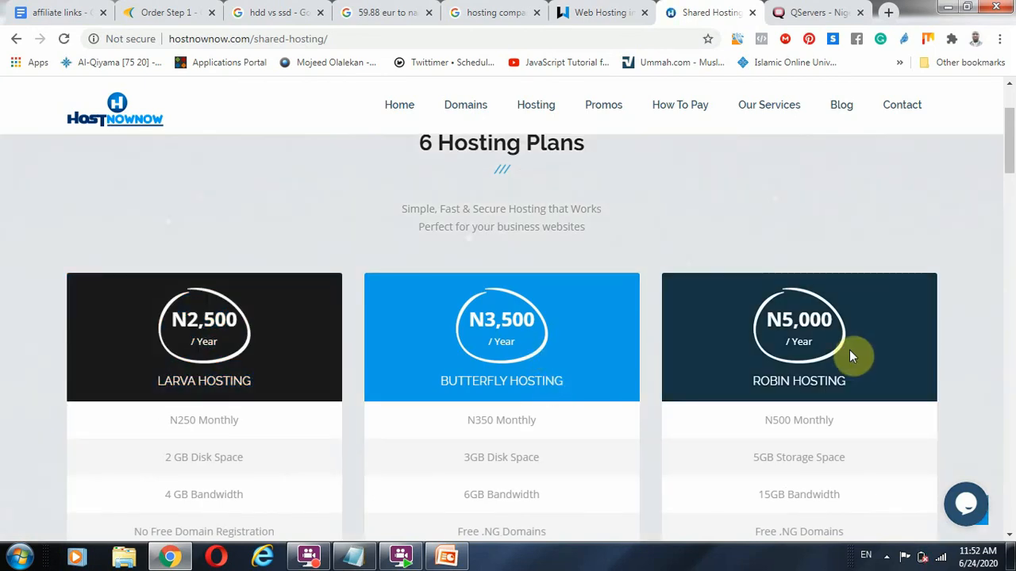
scroll(down, 3)
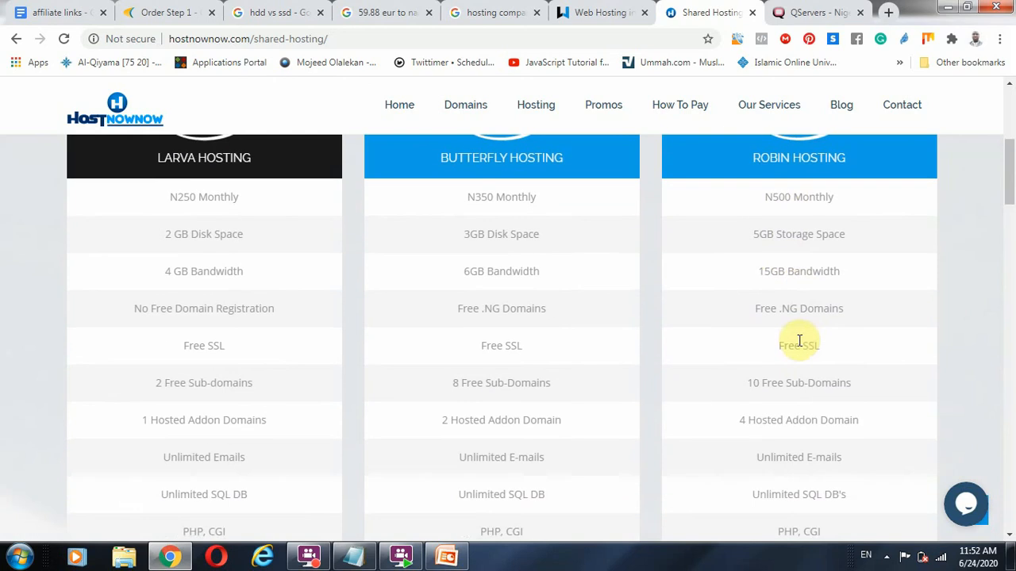
mouse_move(822, 283)
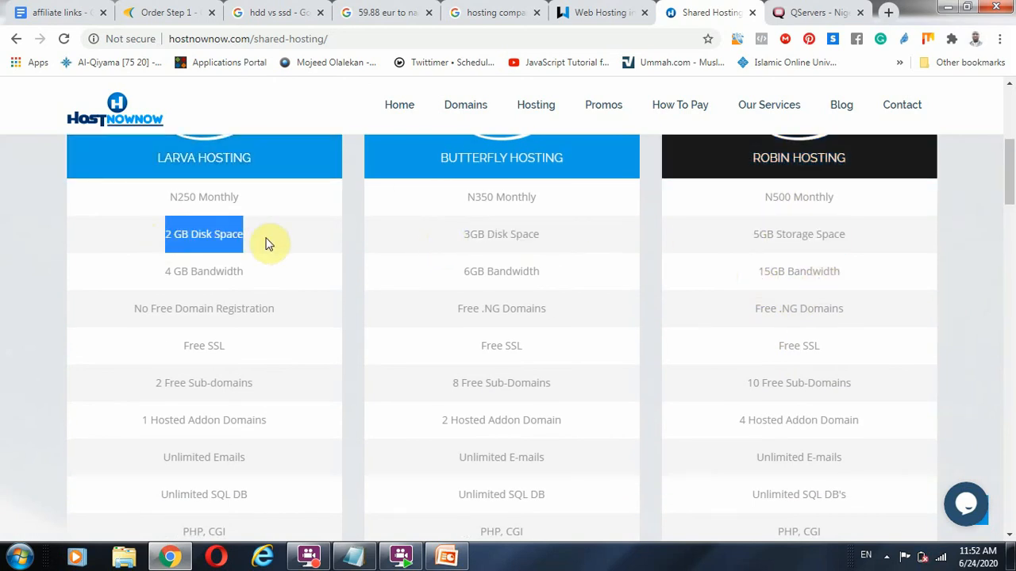
scroll(down, 3)
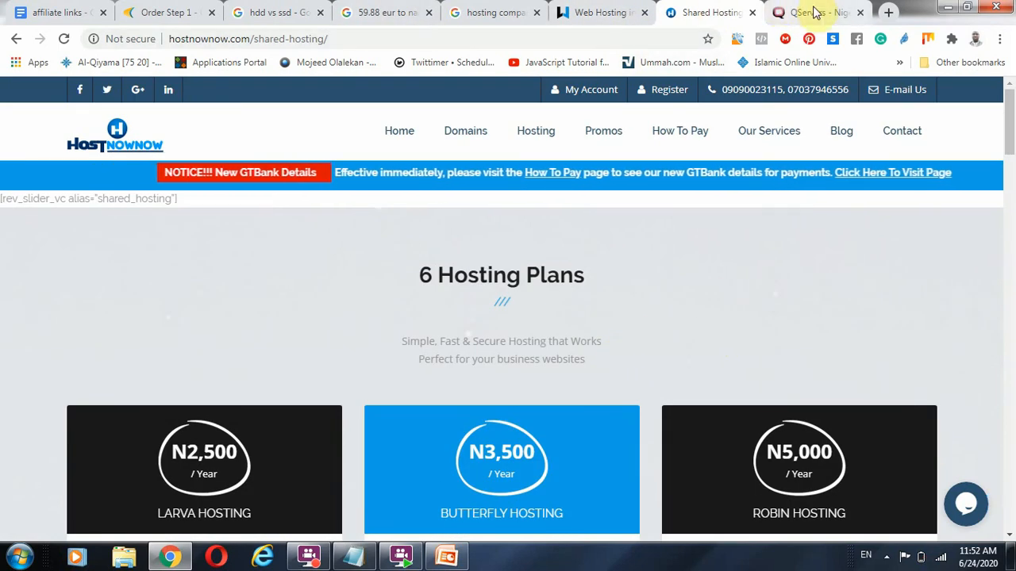
- View QServers' VPS Servers page with dual Xeon Linux plans up to ₦48,000 per month
click(810, 13)
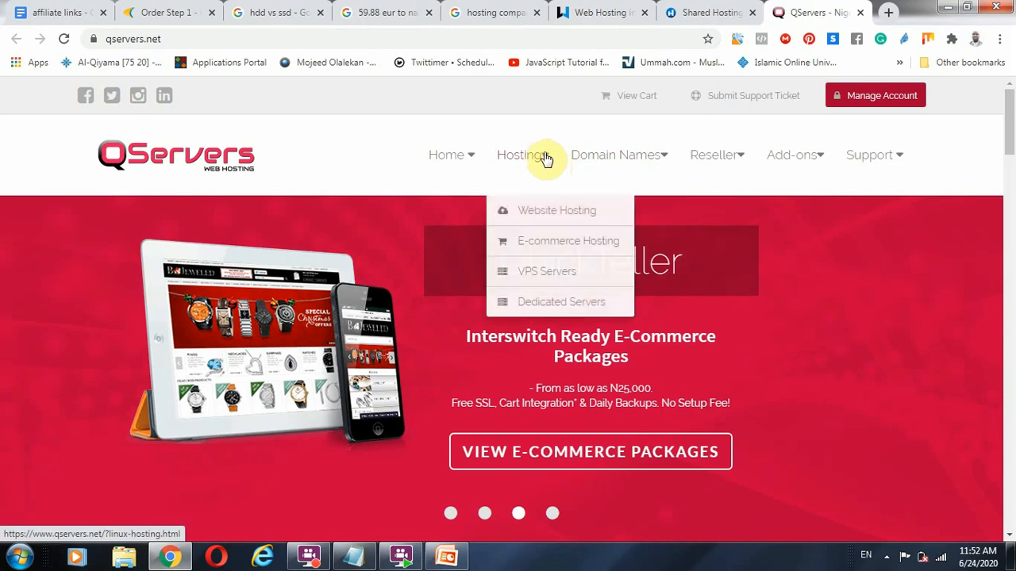
click(546, 270)
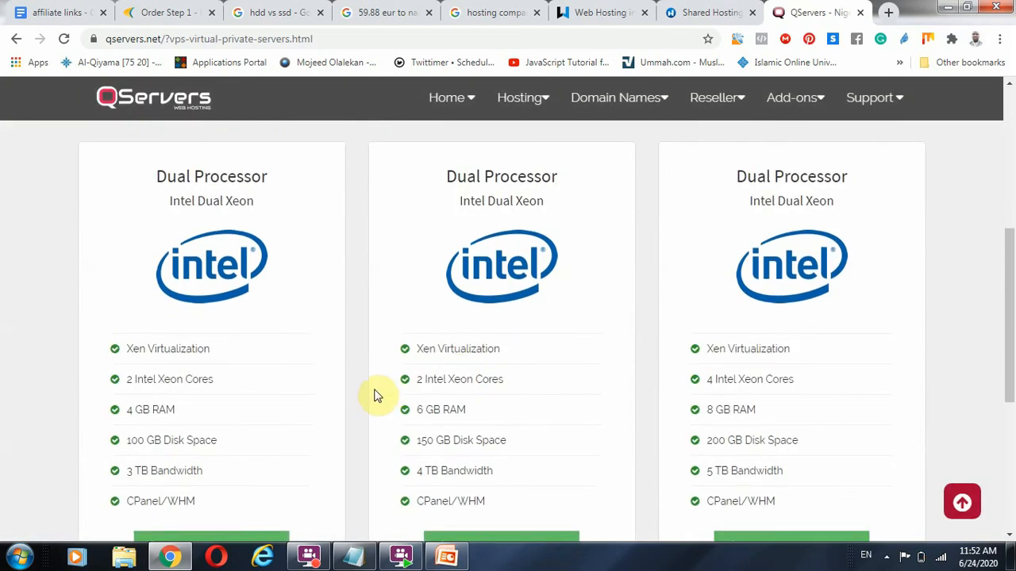
scroll(down, 3)
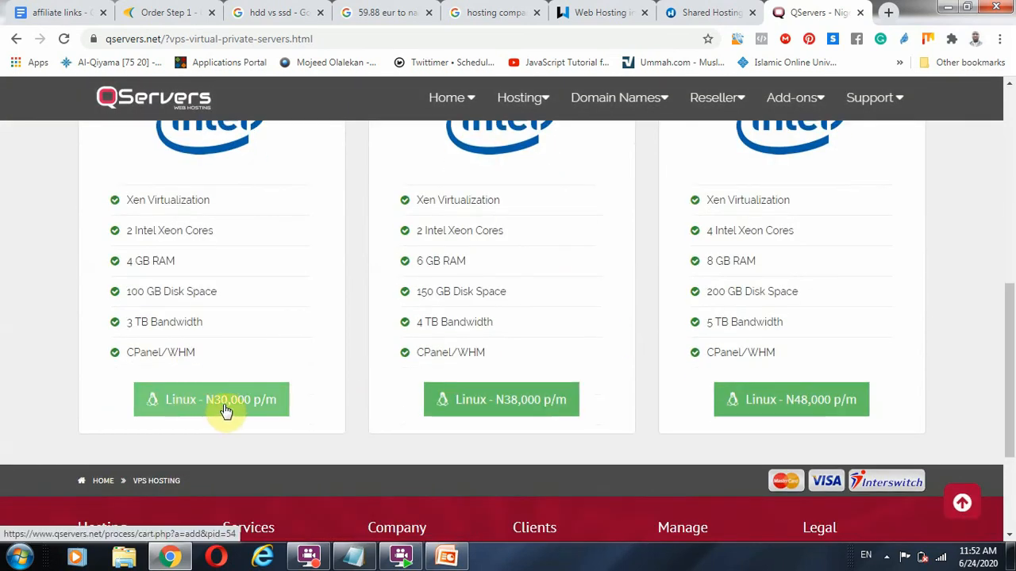
mouse_move(268, 415)
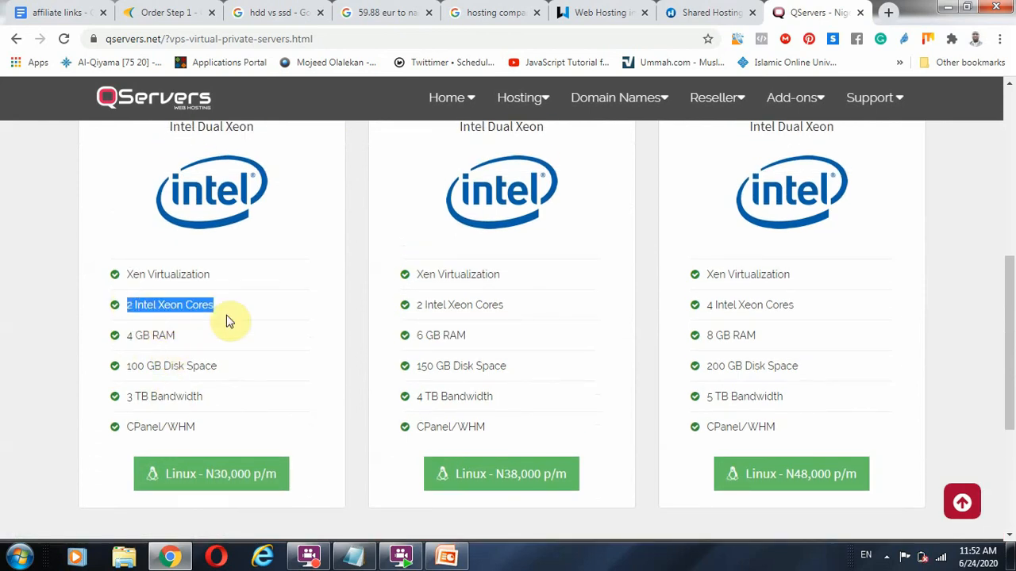
mouse_move(127, 336)
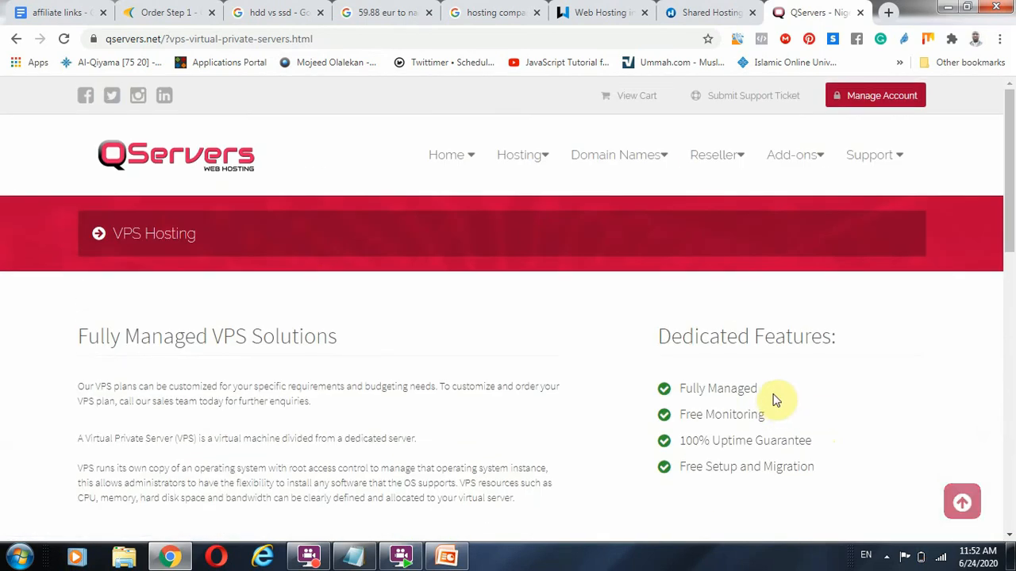
- Return to the Contabo VPS S SSD order and review OS, add-ons and 12-month prepayment down to Order now
click(162, 13)
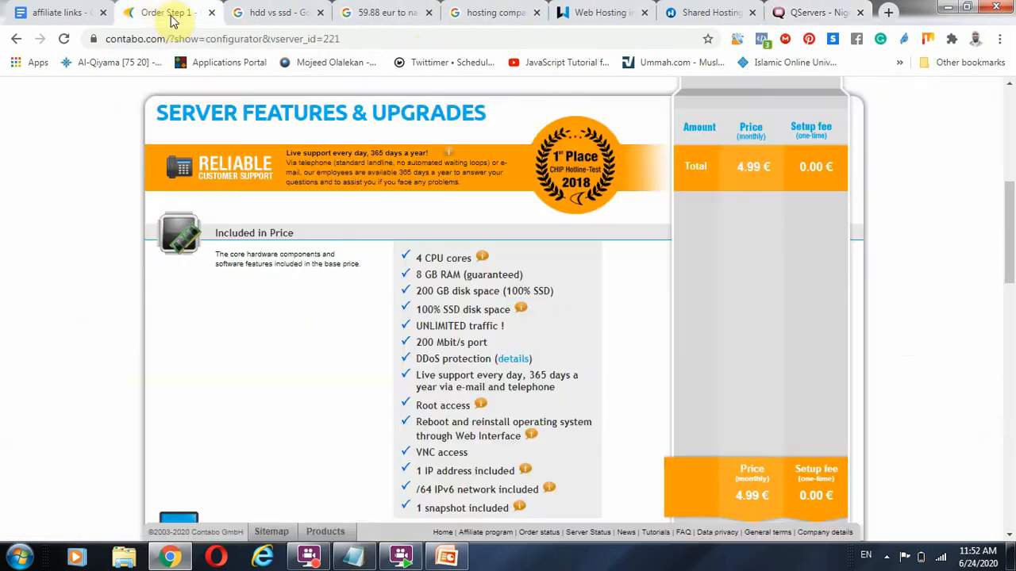
click(600, 13)
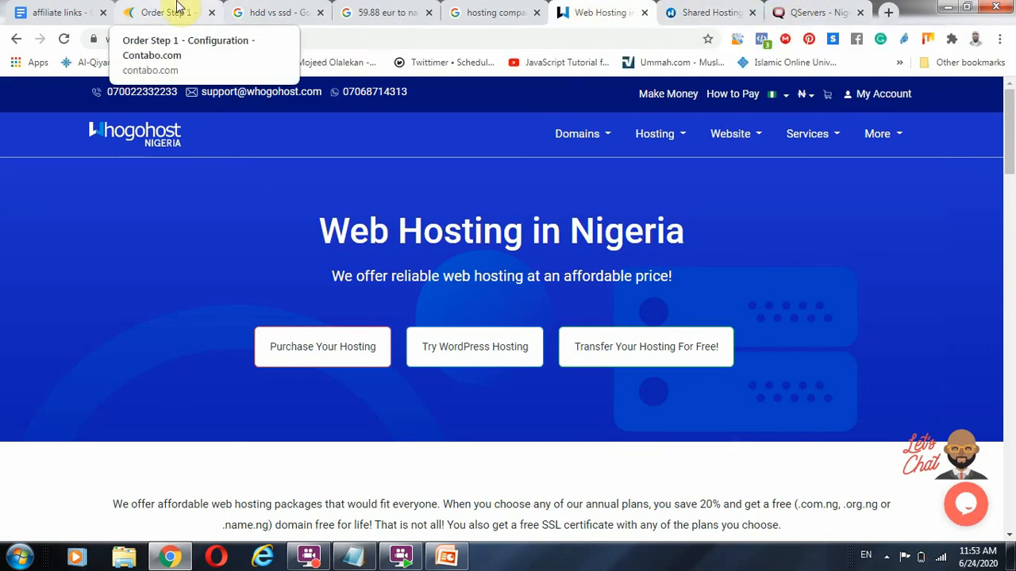
click(165, 13)
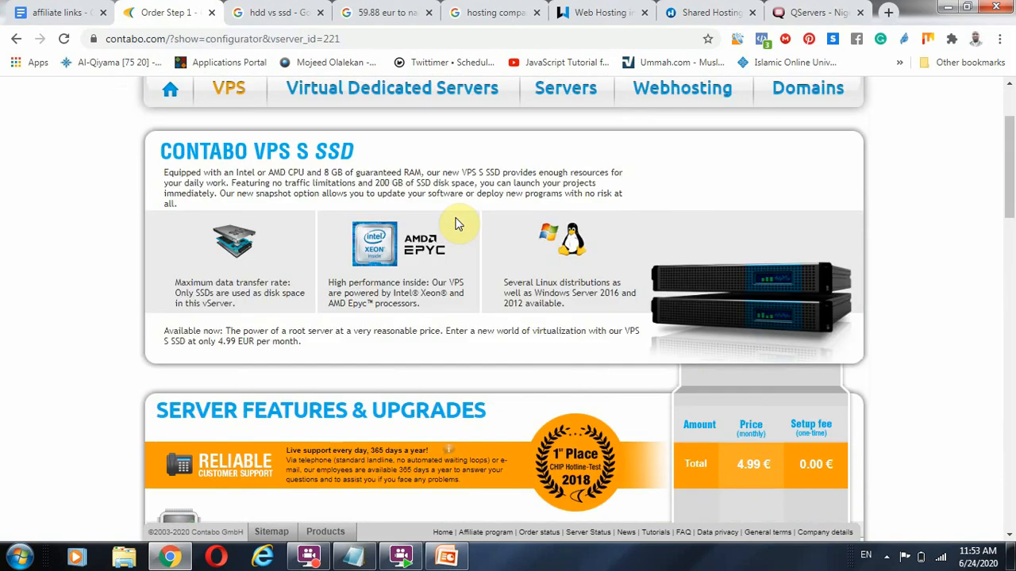
mouse_move(577, 273)
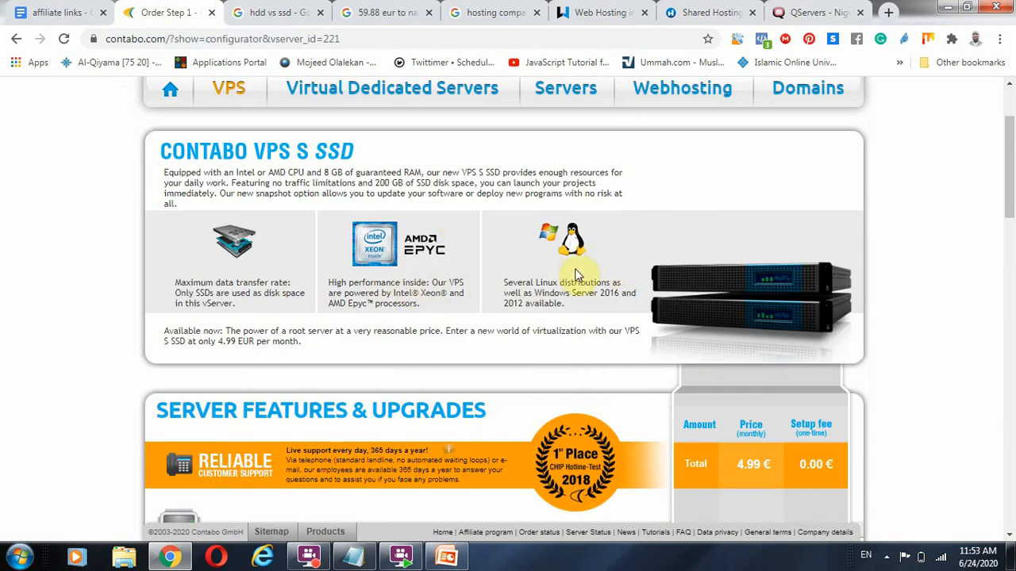
scroll(down, 3)
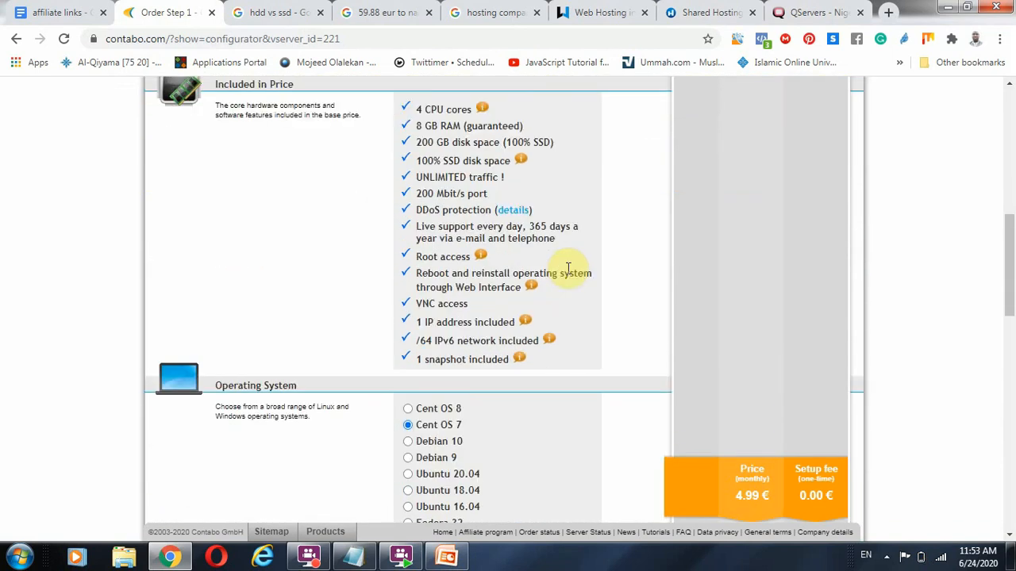
mouse_move(555, 327)
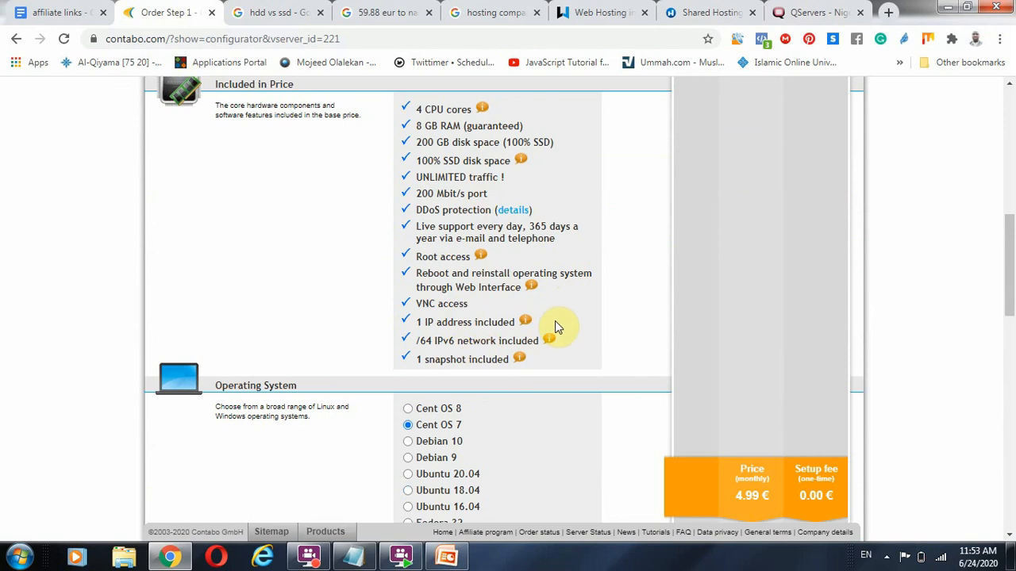
scroll(down, 3)
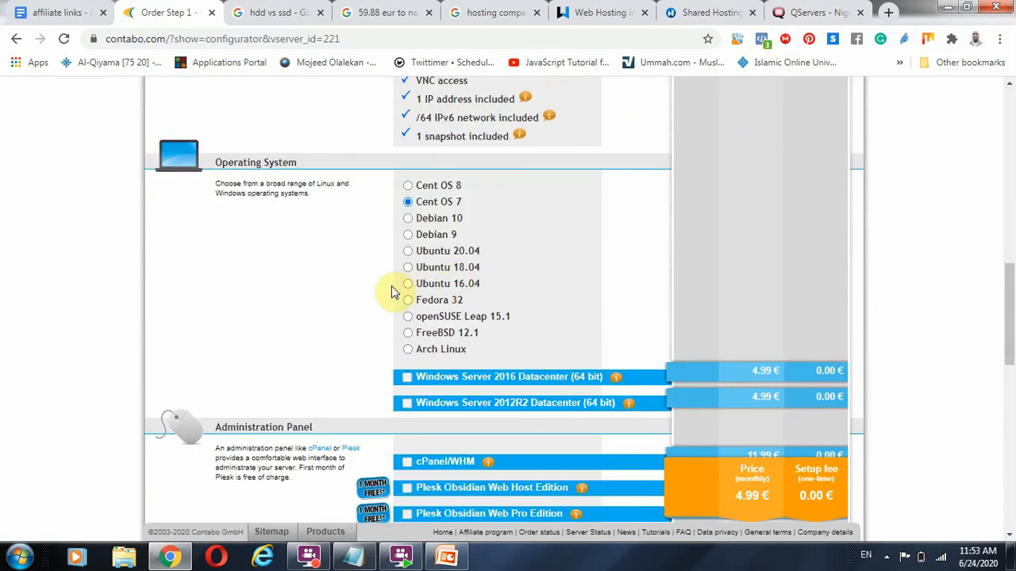
mouse_move(416, 302)
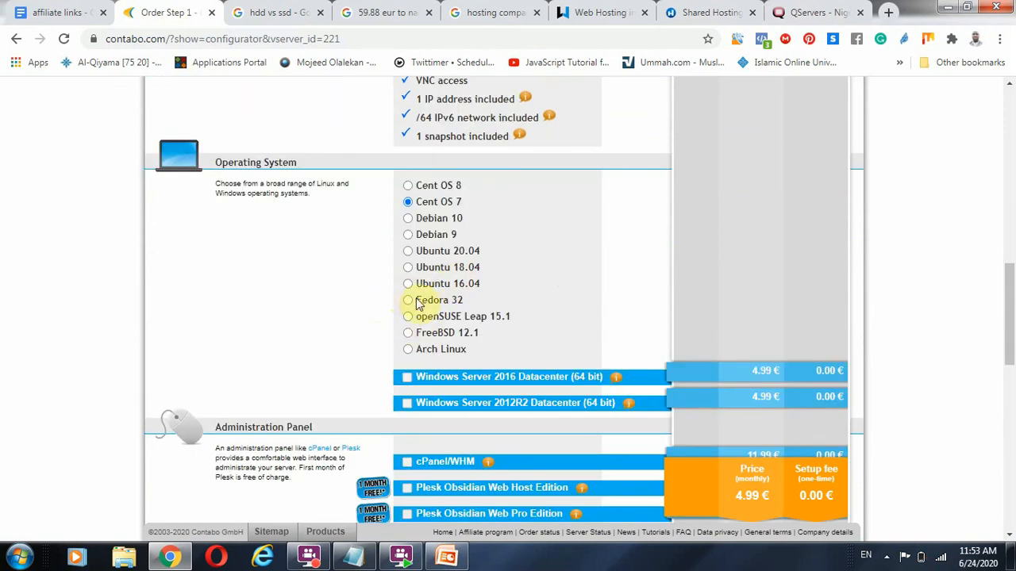
scroll(down, 3)
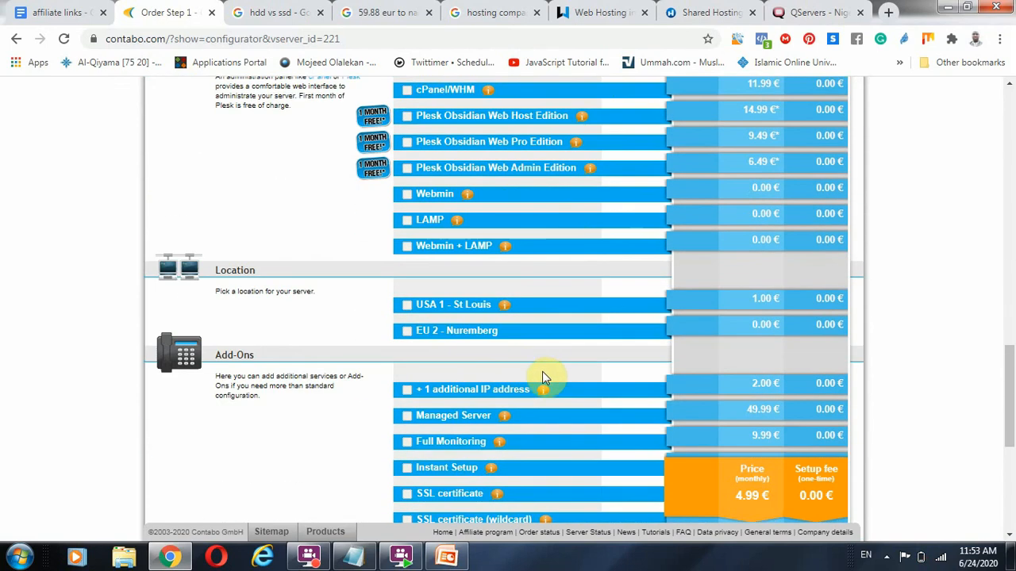
scroll(down, 3)
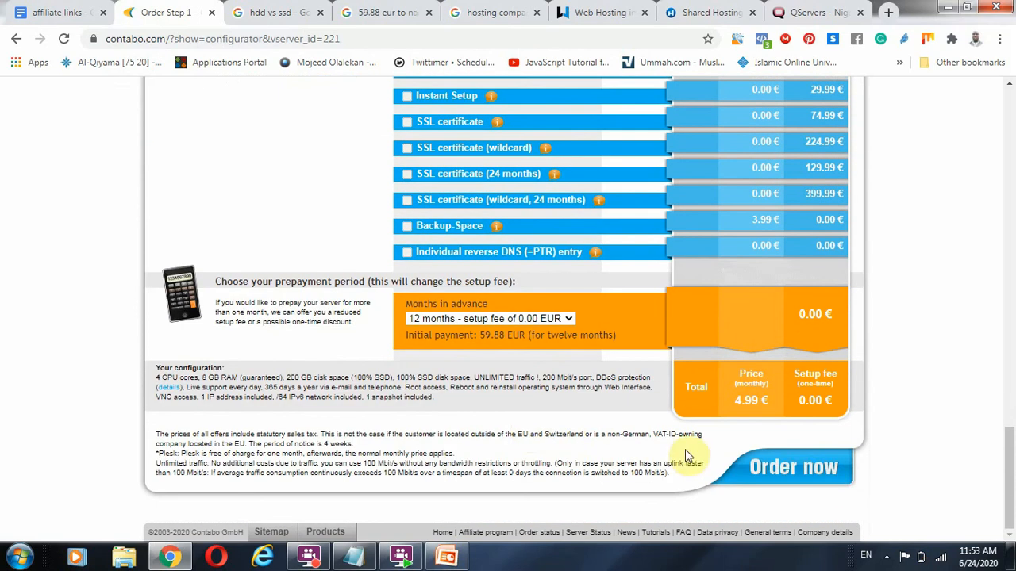